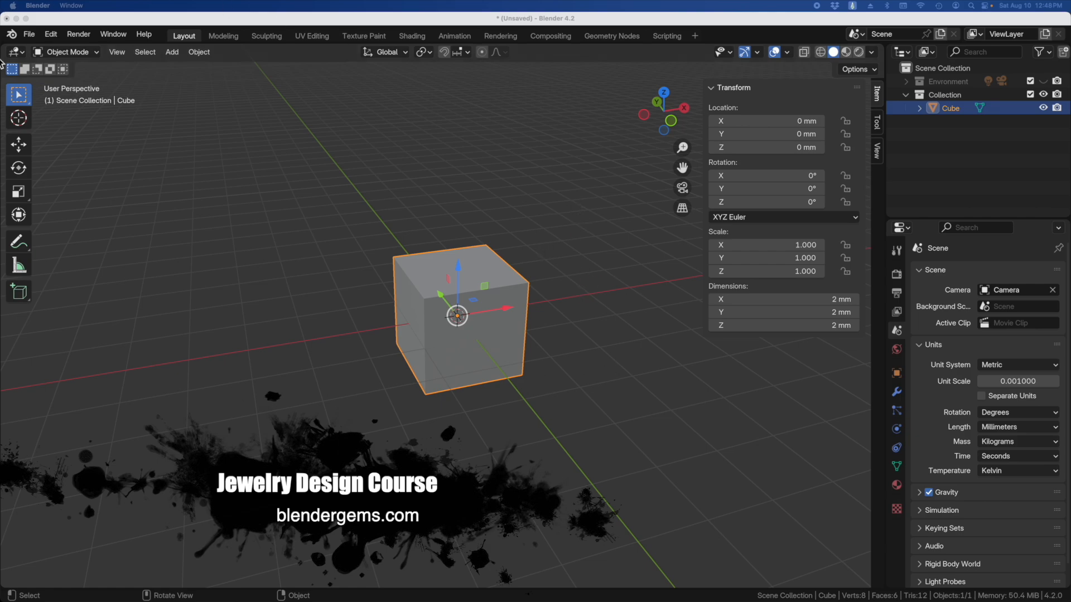
{"action": "mouse_move", "coordinate": [7, 62]}
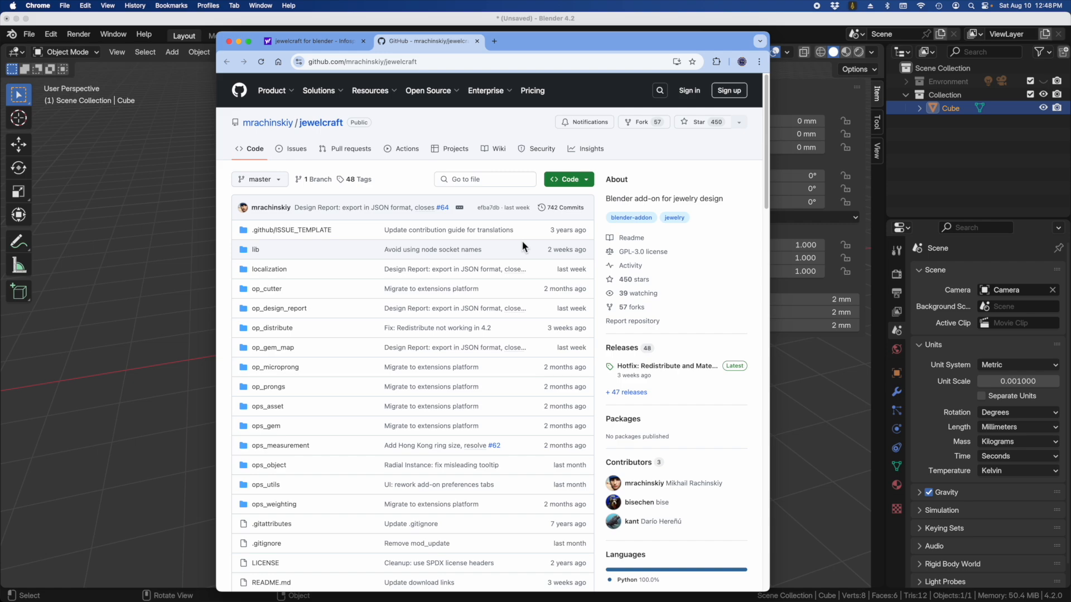
{"action": "mouse_move", "coordinate": [482, 206]}
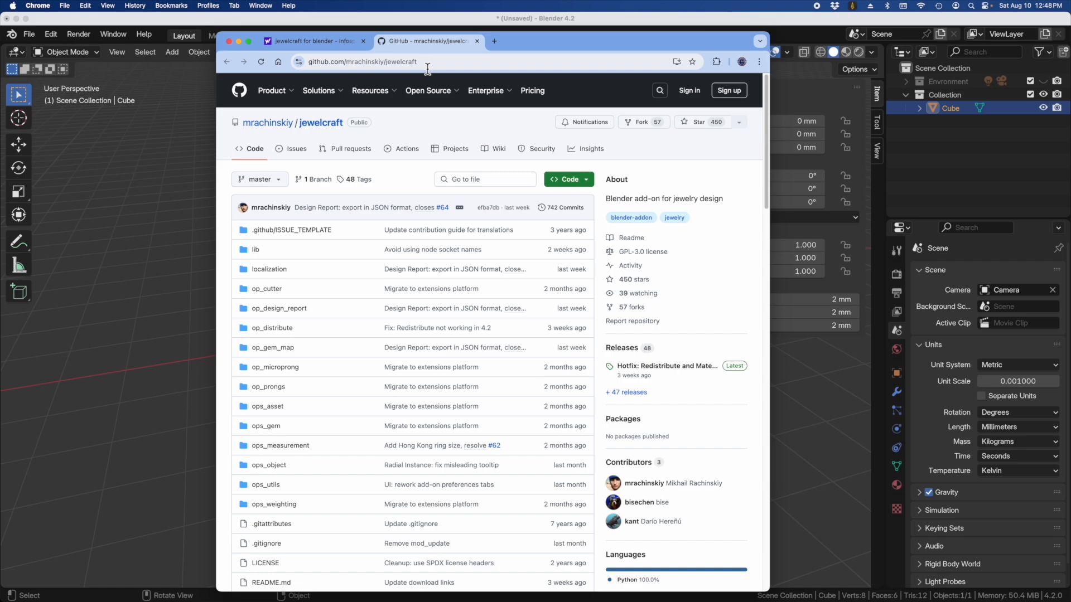
{"action": "mouse_move", "coordinate": [590, 148]}
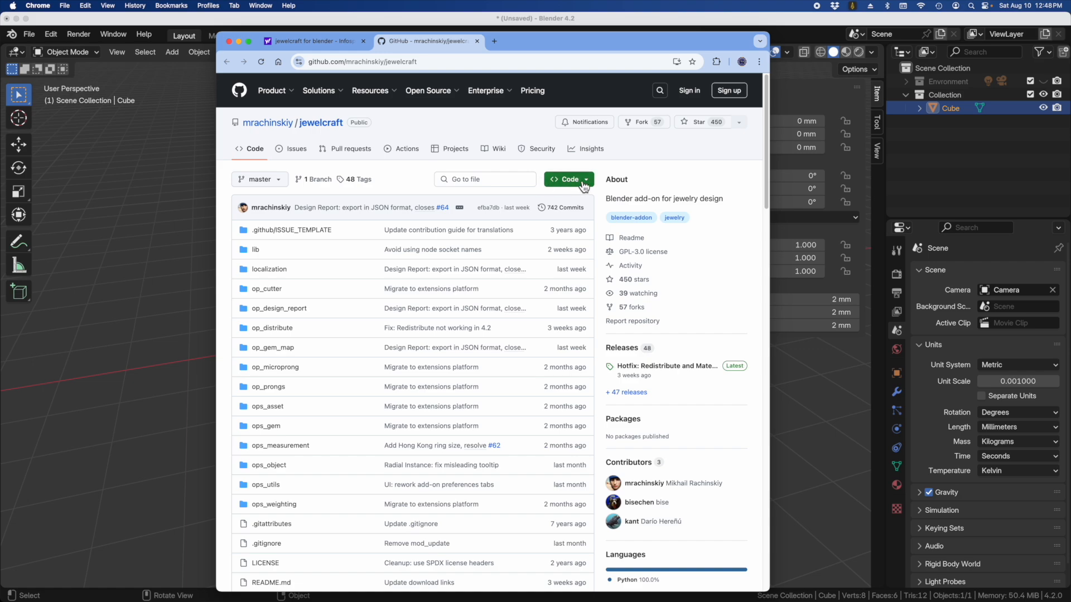
Drag the README's JewelCraft install link for Blender 4.2 onto the Blender window
{"action": "left_click", "coordinate": [567, 178]}
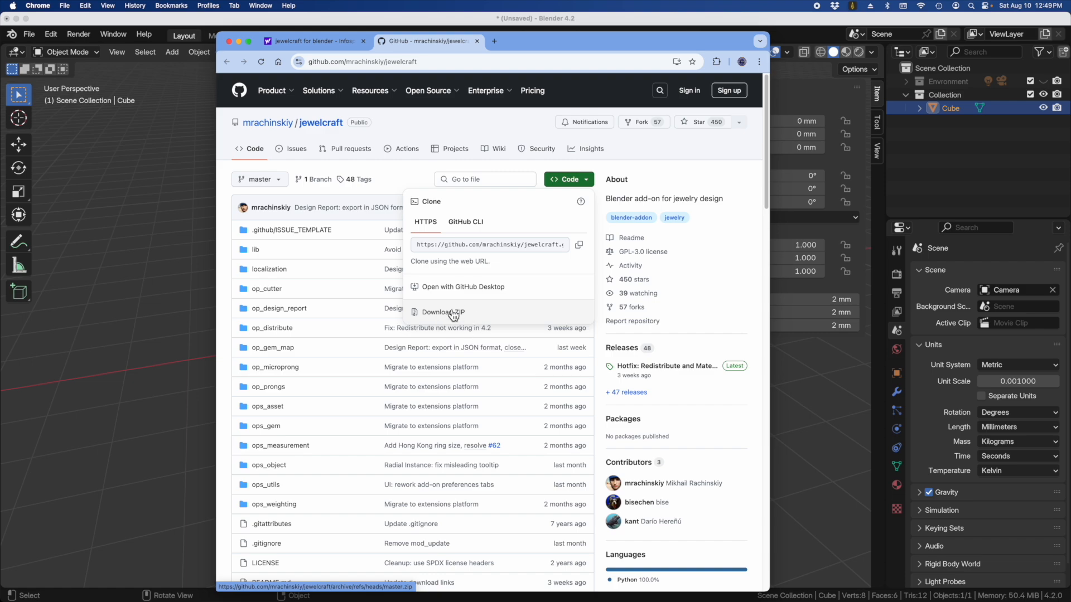
{"action": "mouse_move", "coordinate": [450, 321]}
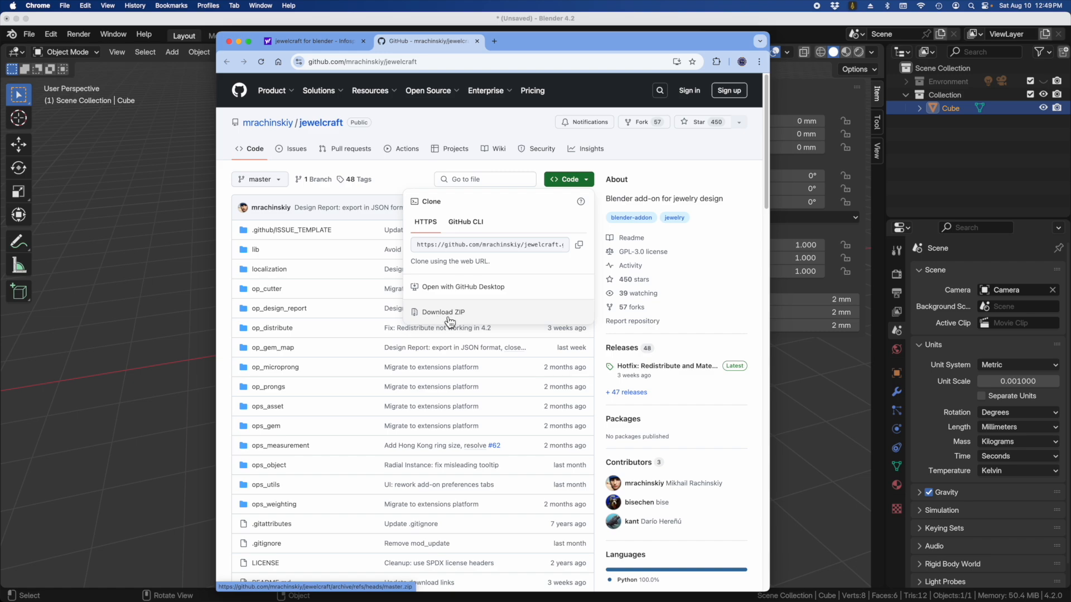
{"action": "mouse_move", "coordinate": [468, 318]}
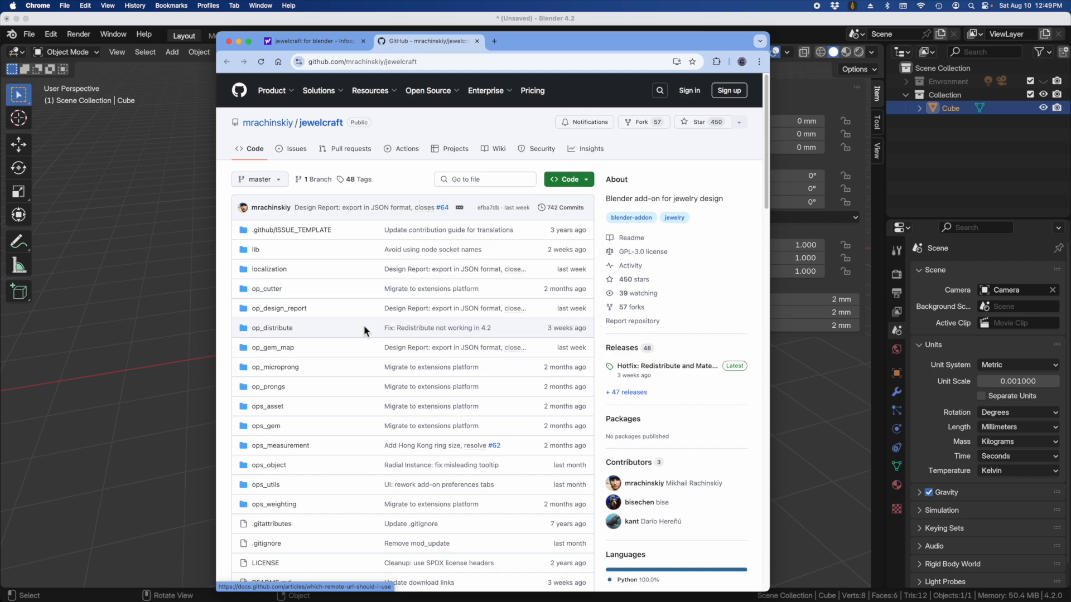
{"action": "scroll", "scroll_direction": "down", "scroll_amount": 3}
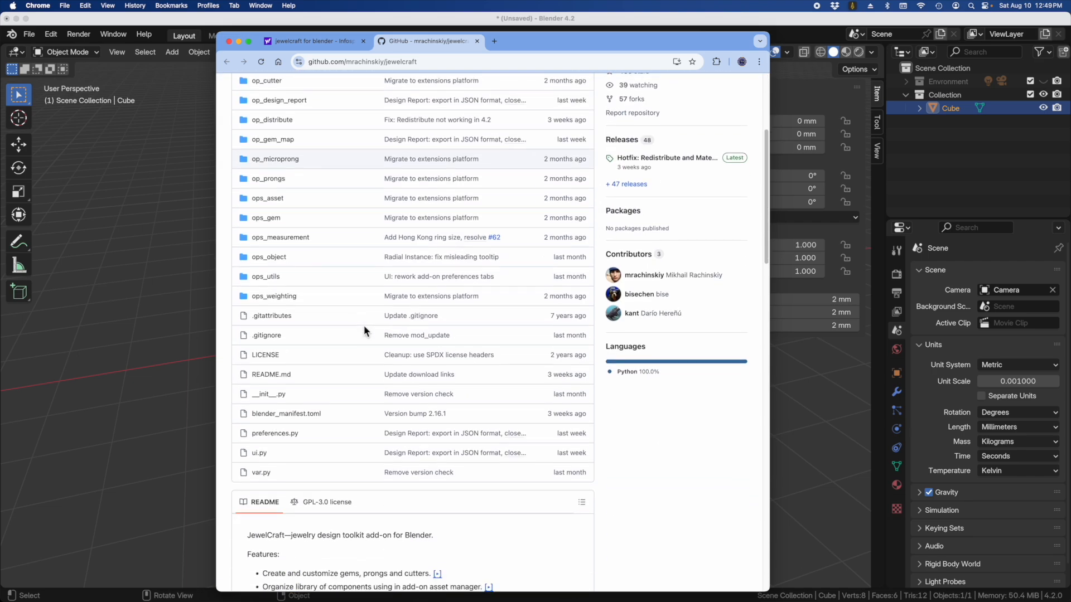
{"action": "scroll", "scroll_direction": "down", "scroll_amount": 3}
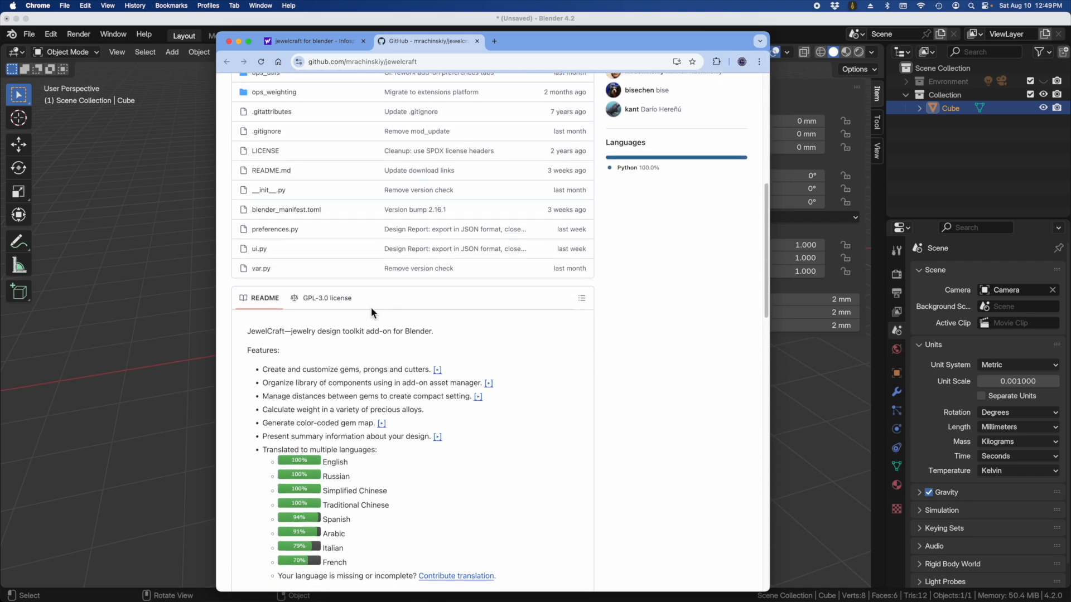
{"action": "scroll", "scroll_direction": "down", "scroll_amount": 3}
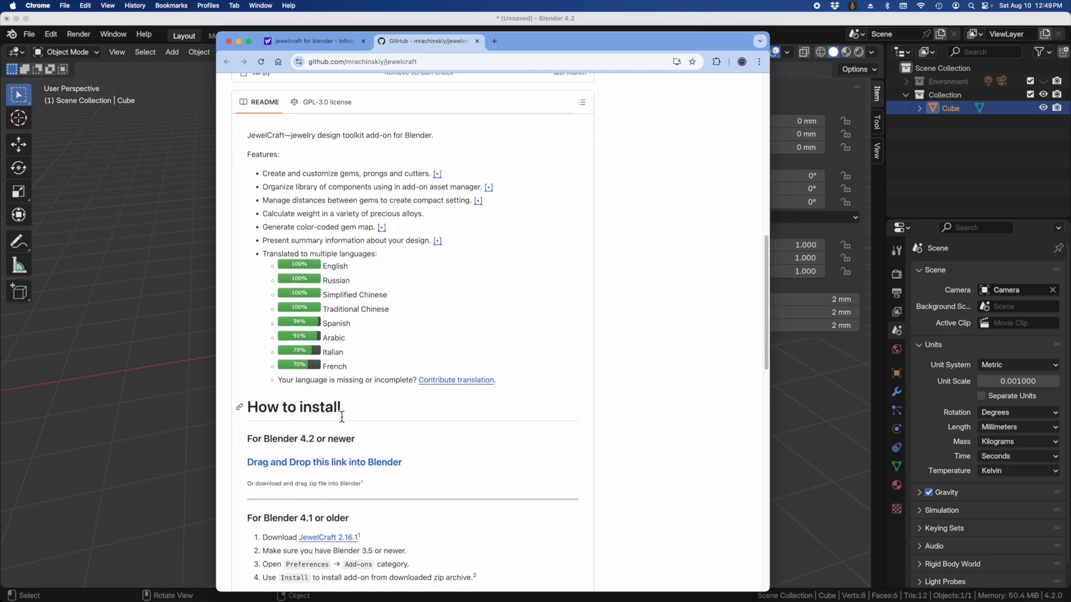
{"action": "mouse_move", "coordinate": [276, 470]}
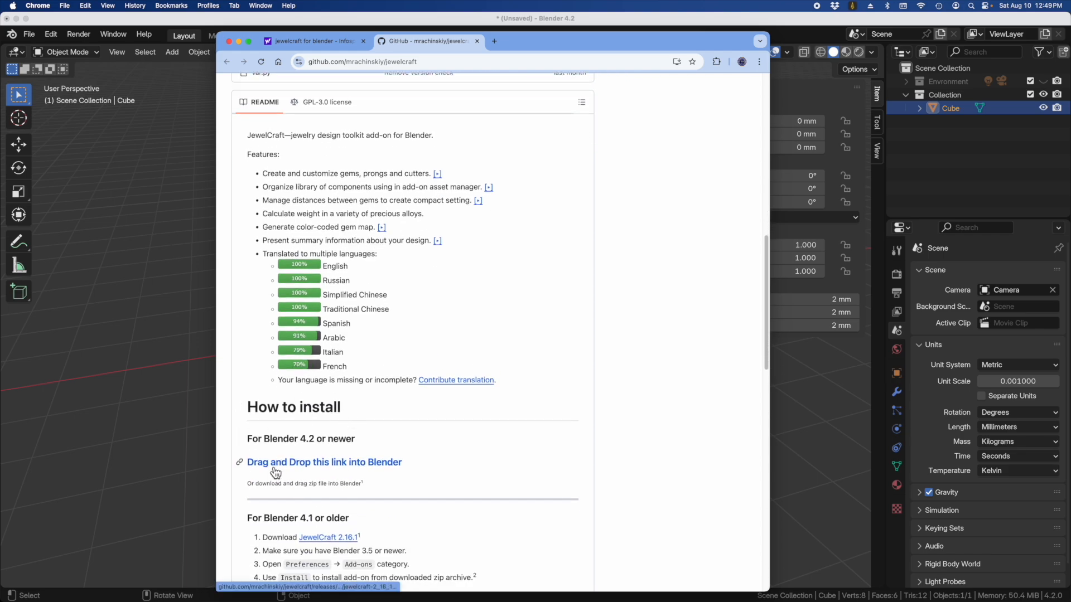
{"action": "mouse_move", "coordinate": [387, 470]}
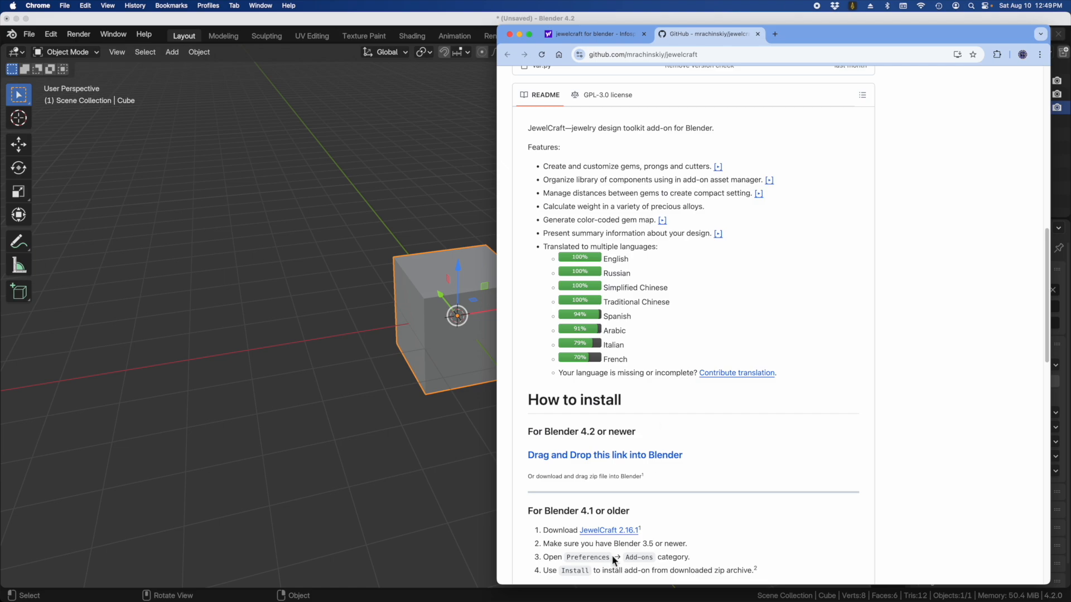
{"action": "mouse_move", "coordinate": [479, 99]}
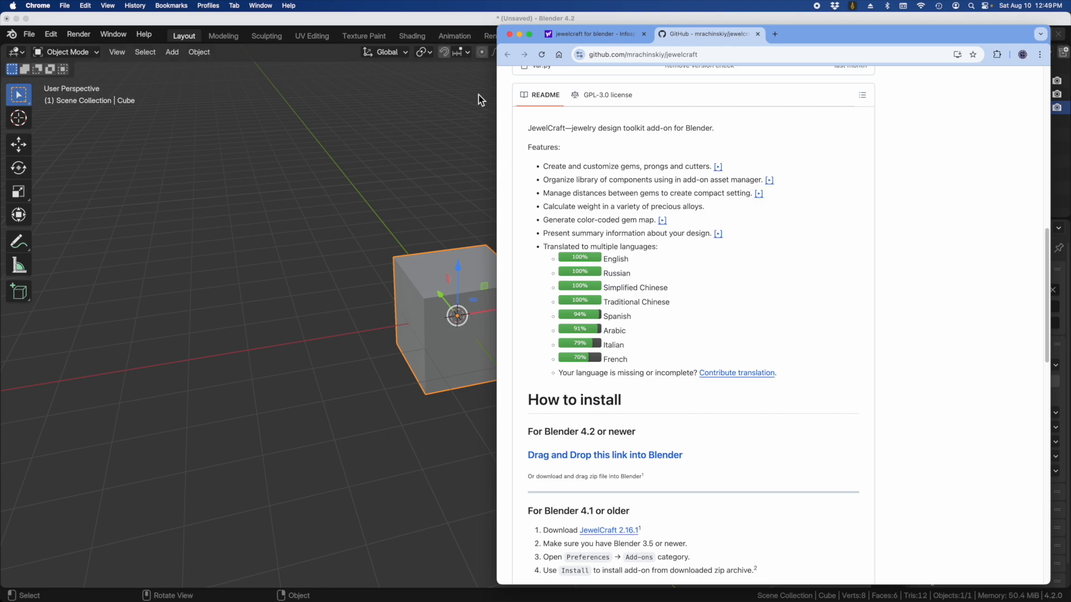
{"action": "mouse_move", "coordinate": [582, 469]}
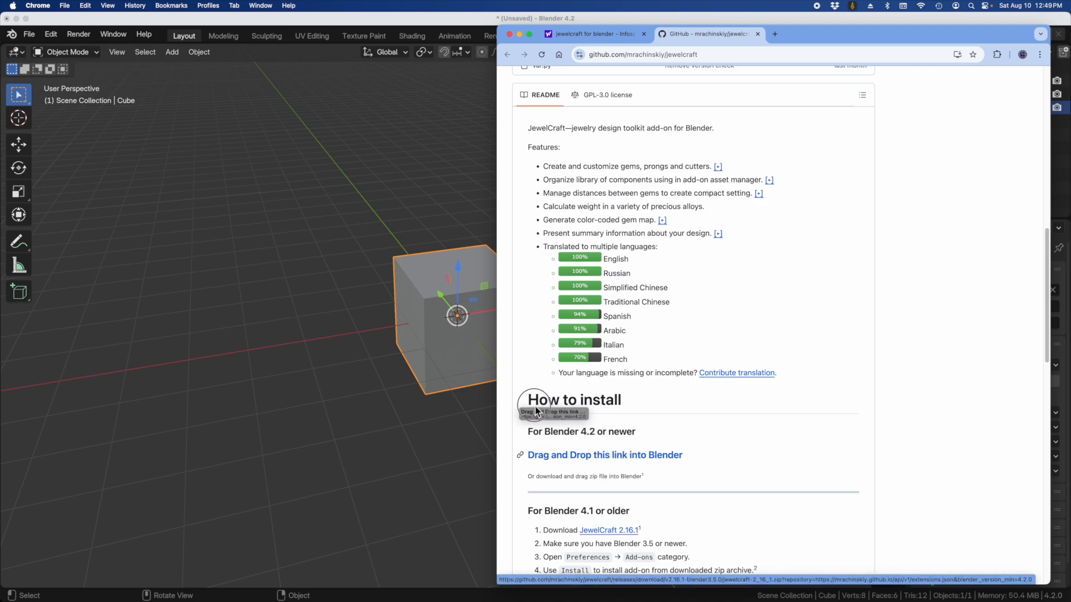
{"action": "left_click_drag", "start_coordinate": [537, 409], "coordinate": [283, 314]}
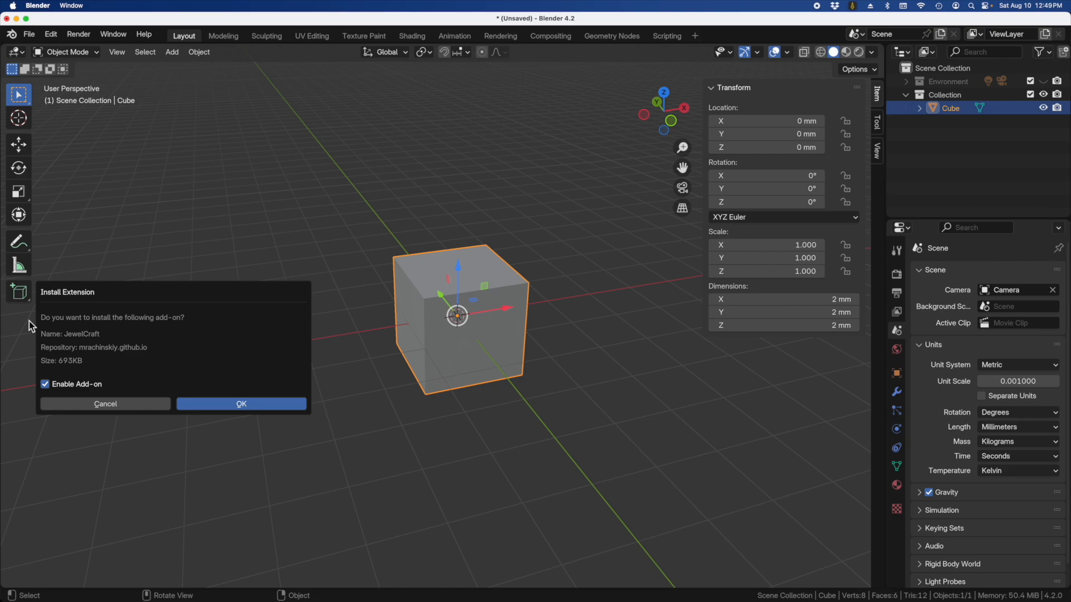
{"action": "mouse_move", "coordinate": [147, 327]}
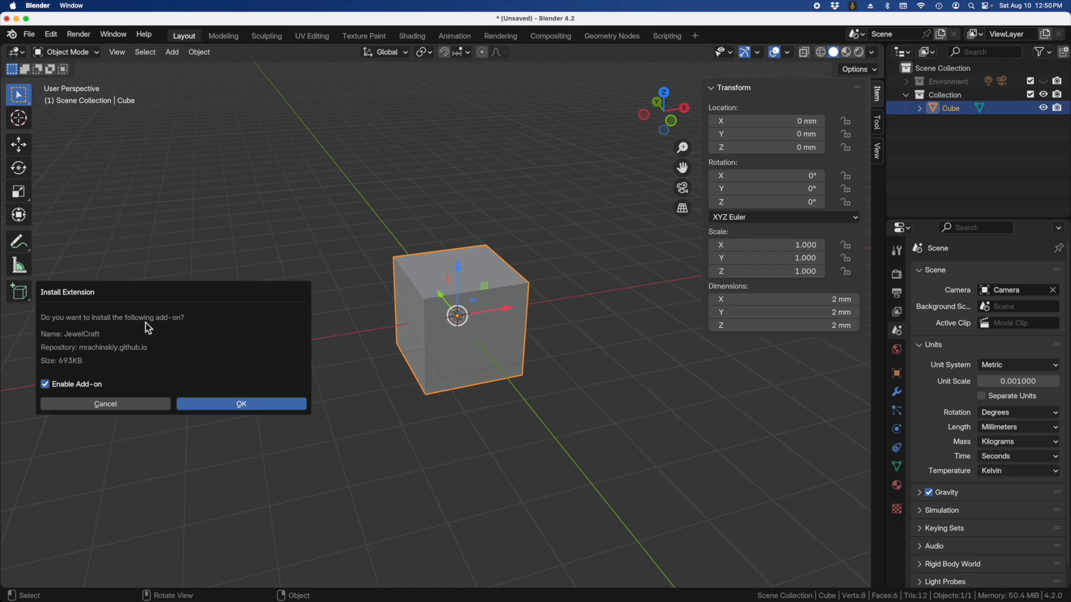
{"action": "mouse_move", "coordinate": [70, 361]}
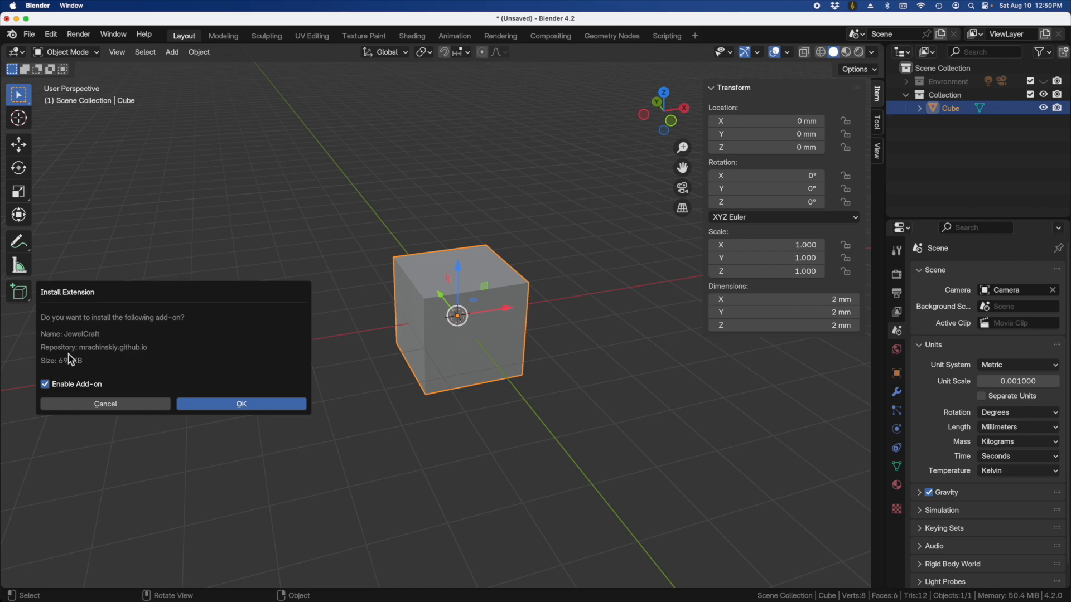
{"action": "mouse_move", "coordinate": [159, 362]}
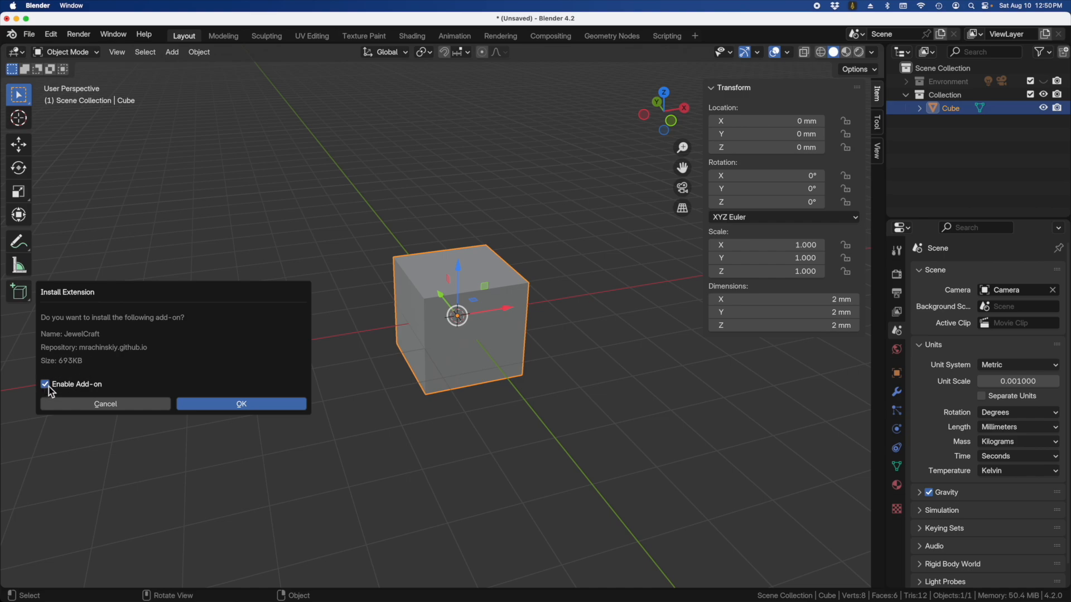
{"action": "mouse_move", "coordinate": [241, 404]}
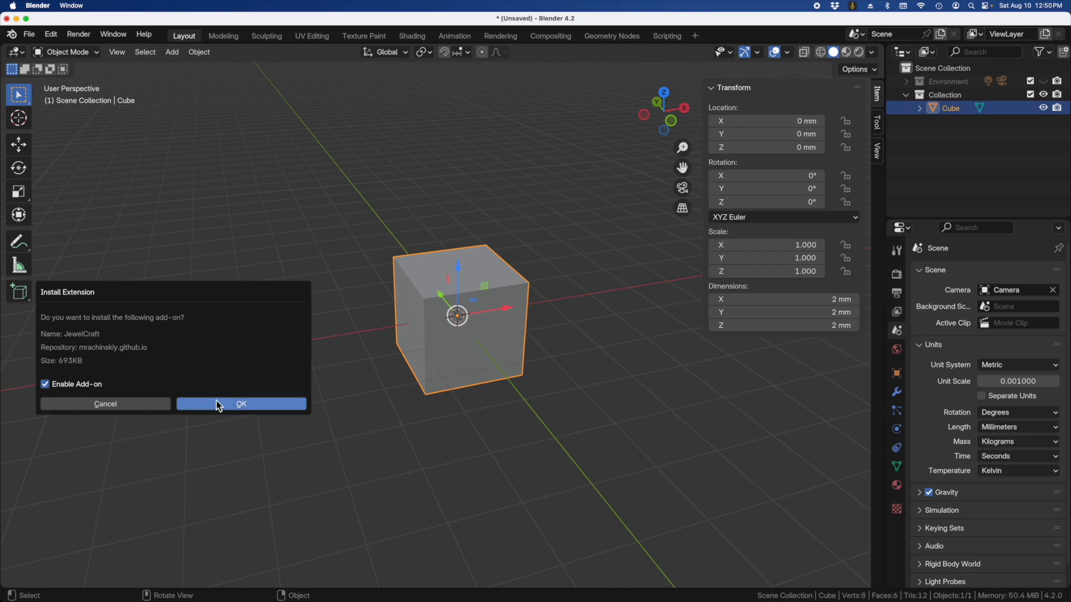
Confirm the Install Extension dialog with Enable Add-on checked so JewelCraft installs
{"action": "left_click", "coordinate": [241, 404]}
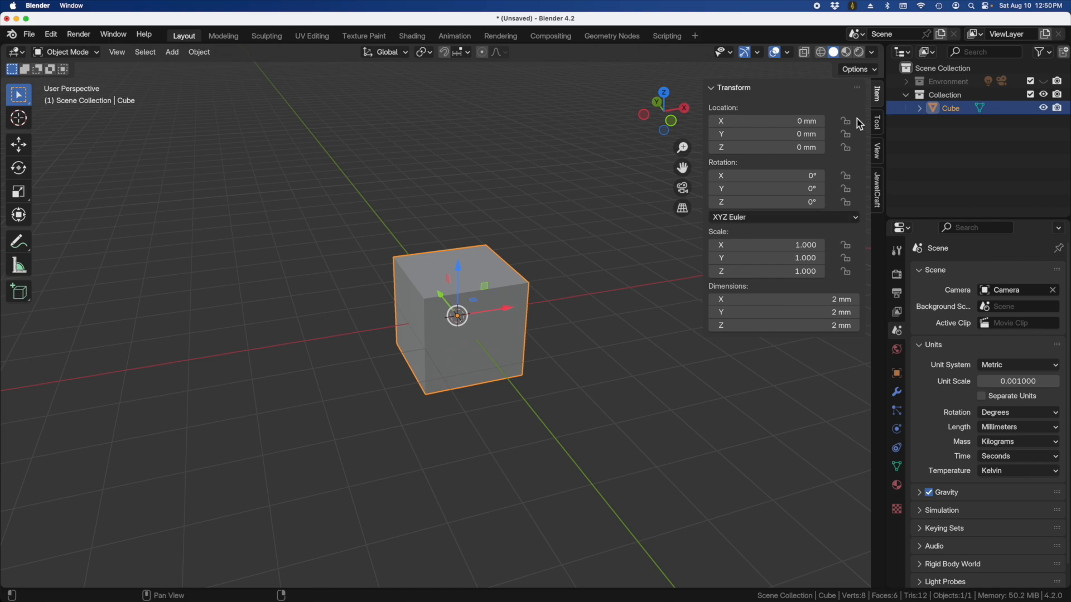
{"action": "left_click", "coordinate": [877, 184]}
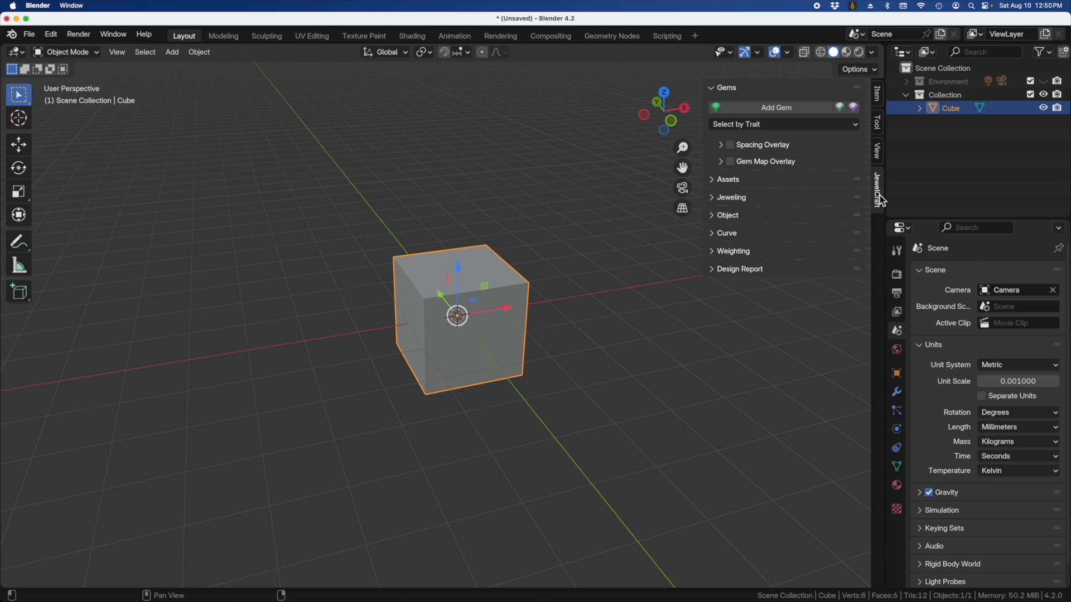
{"action": "mouse_move", "coordinate": [719, 148]}
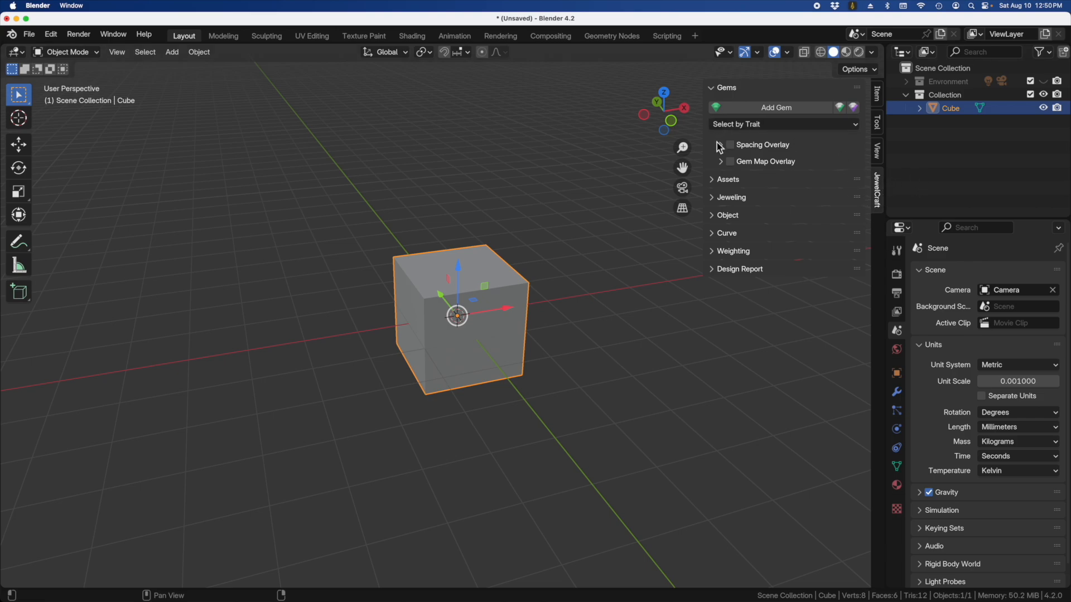
{"action": "left_click", "coordinate": [713, 178]}
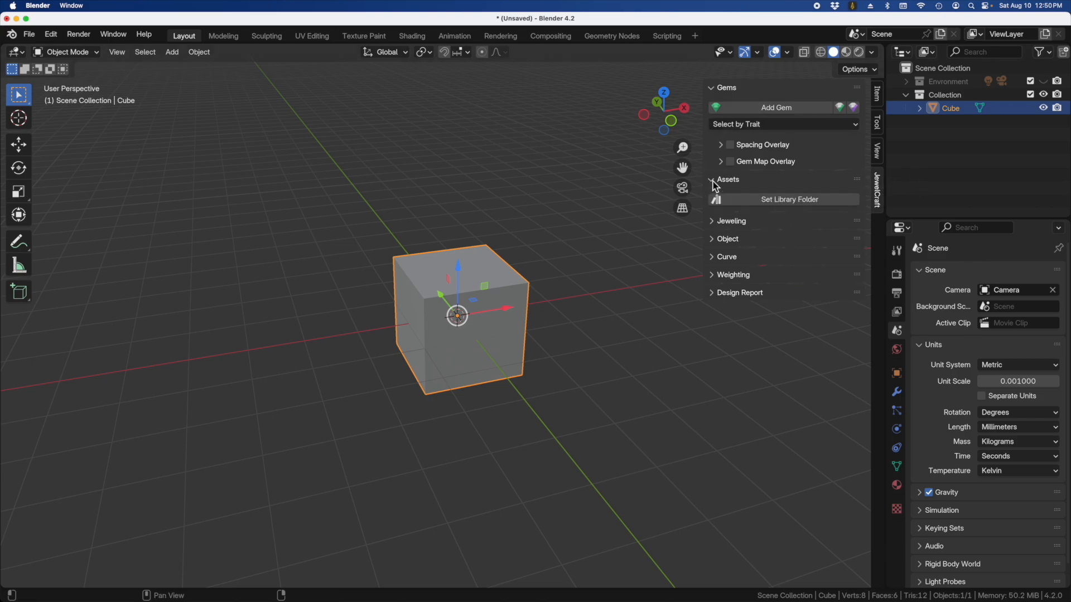
{"action": "left_click", "coordinate": [731, 221]}
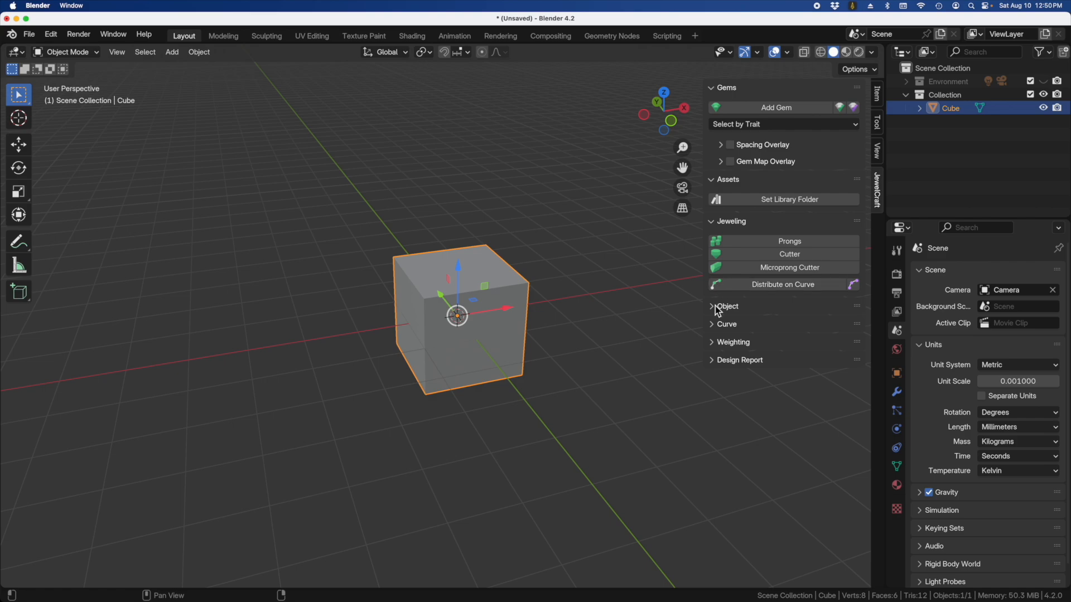
{"action": "left_click", "coordinate": [727, 305]}
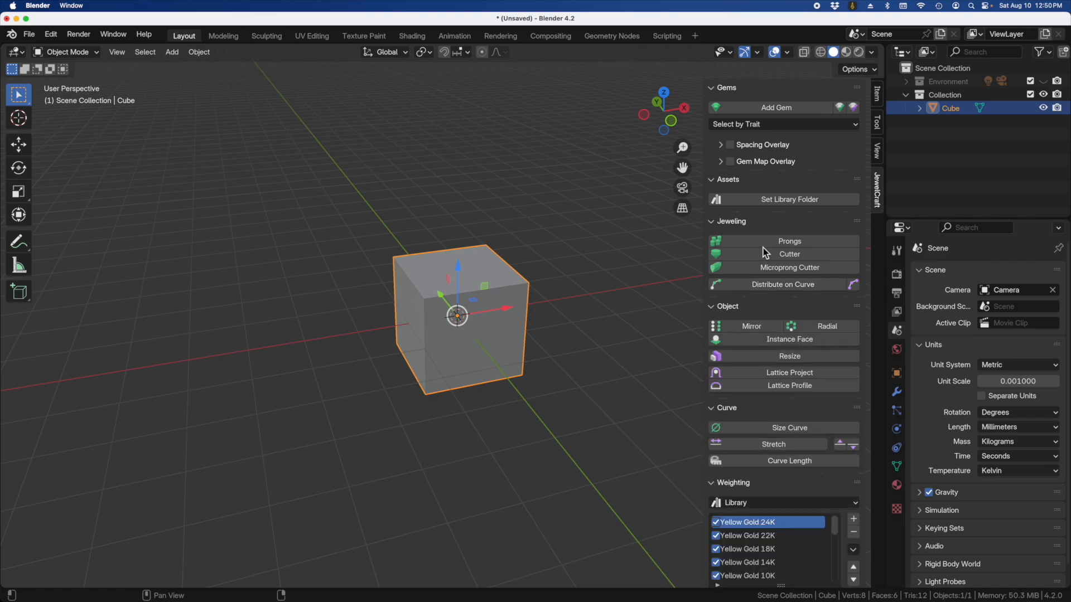
{"action": "left_click", "coordinate": [712, 87]}
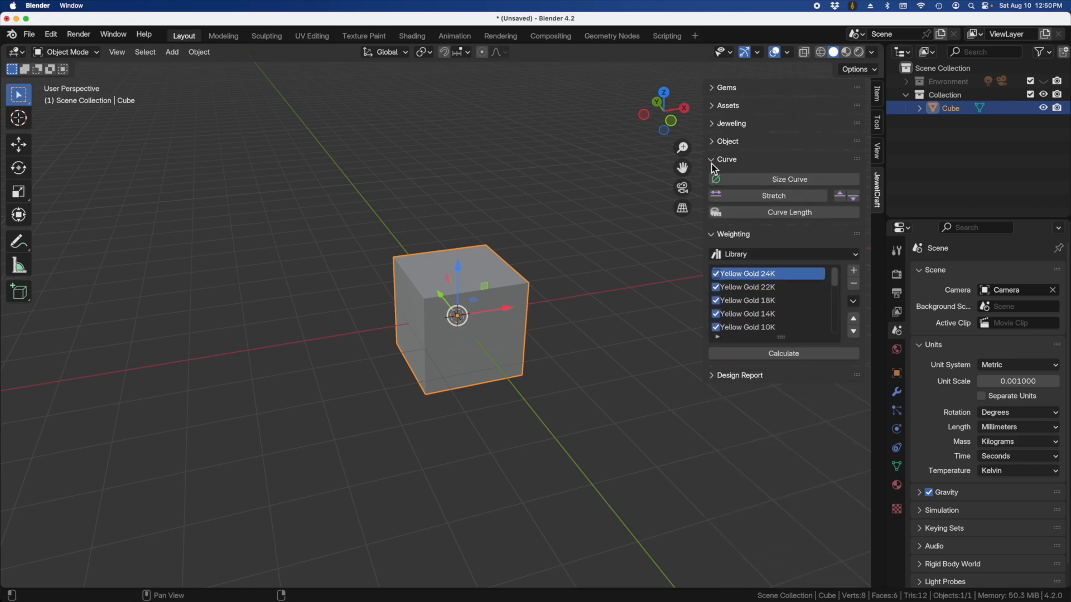
{"action": "left_click", "coordinate": [712, 160]}
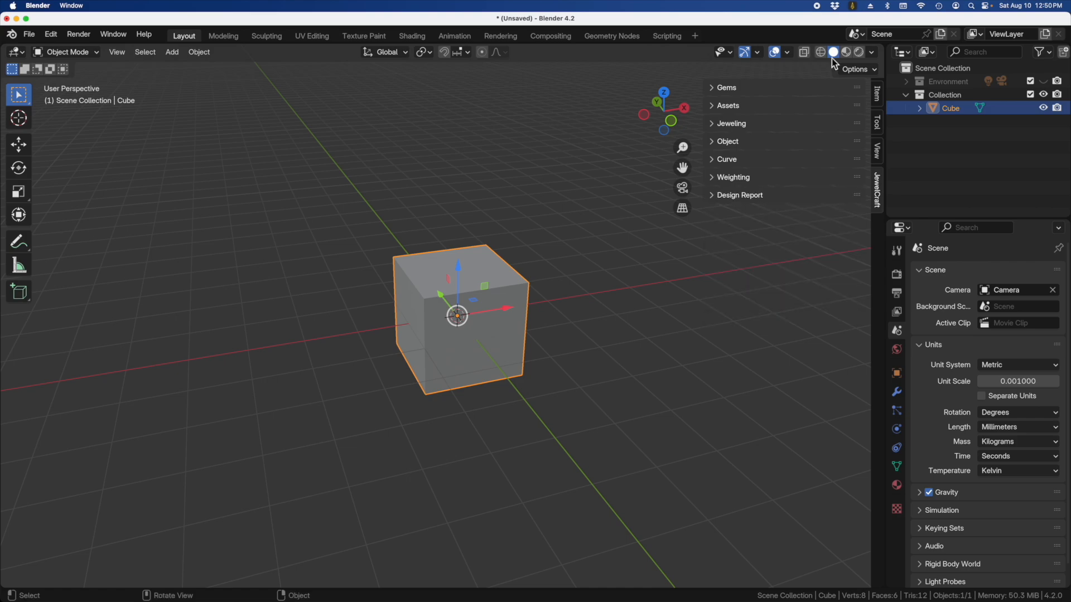
{"action": "left_click", "coordinate": [877, 92]}
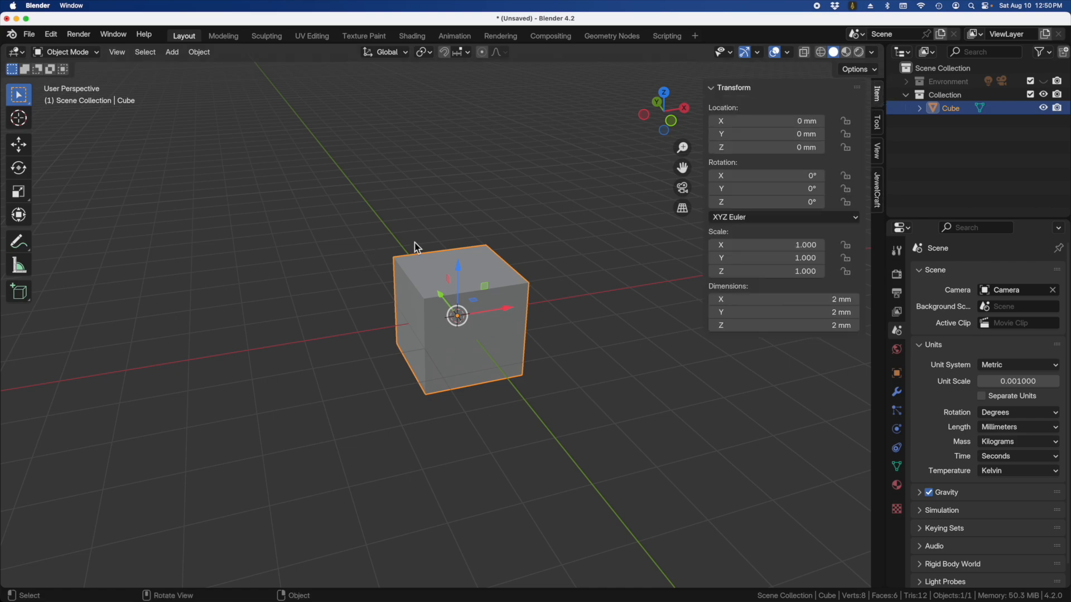
{"action": "mouse_move", "coordinate": [346, 207]}
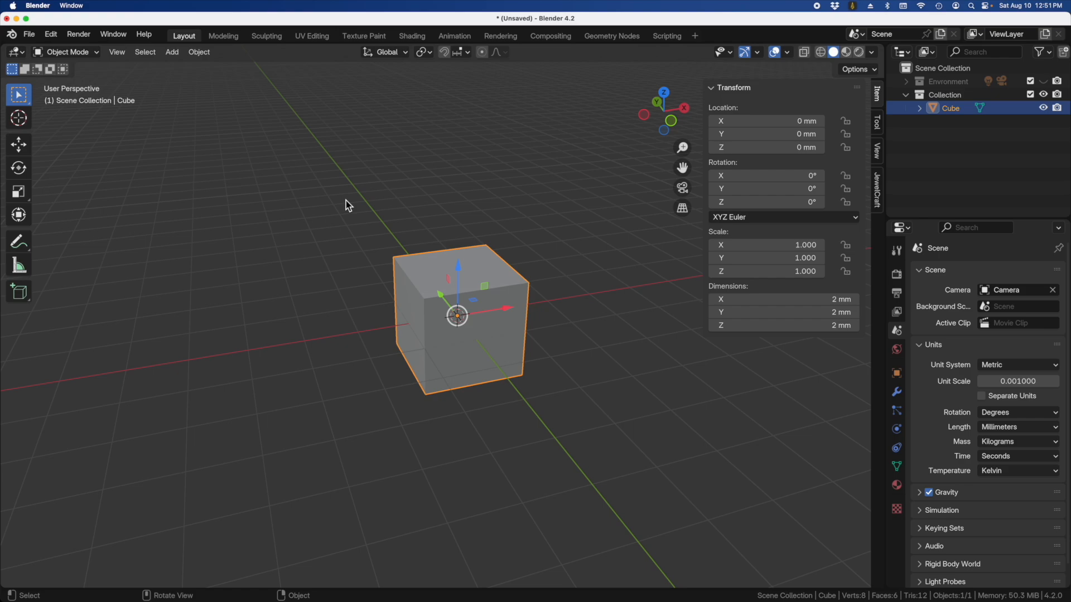
Bring up Edit > Preferences showing the Add-ons list with JewelCraft enabled
{"action": "left_click", "coordinate": [50, 35]}
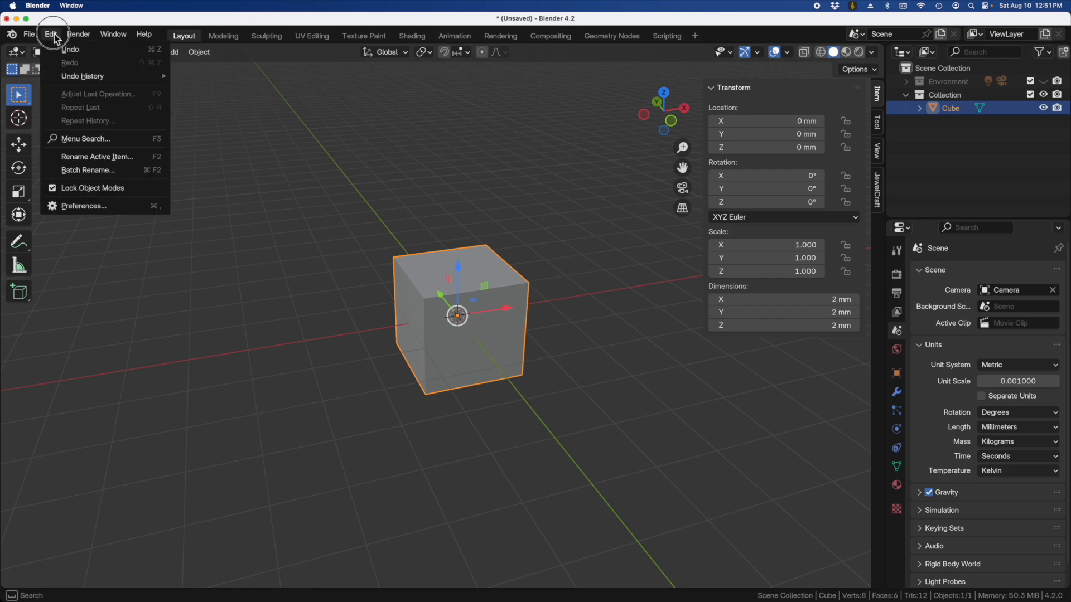
{"action": "left_click", "coordinate": [84, 205]}
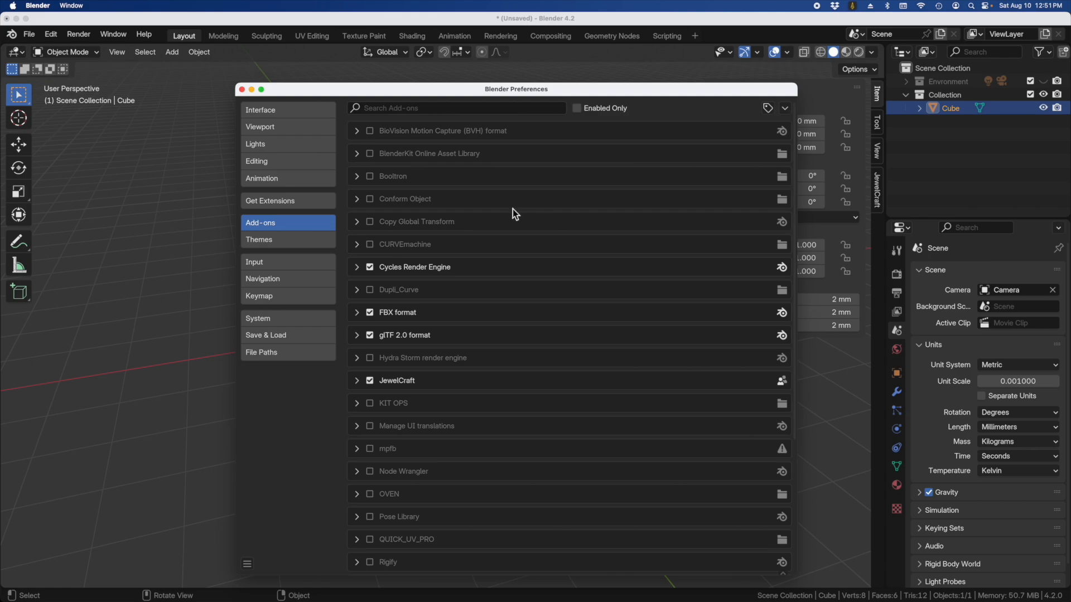
{"action": "mouse_move", "coordinate": [366, 197]}
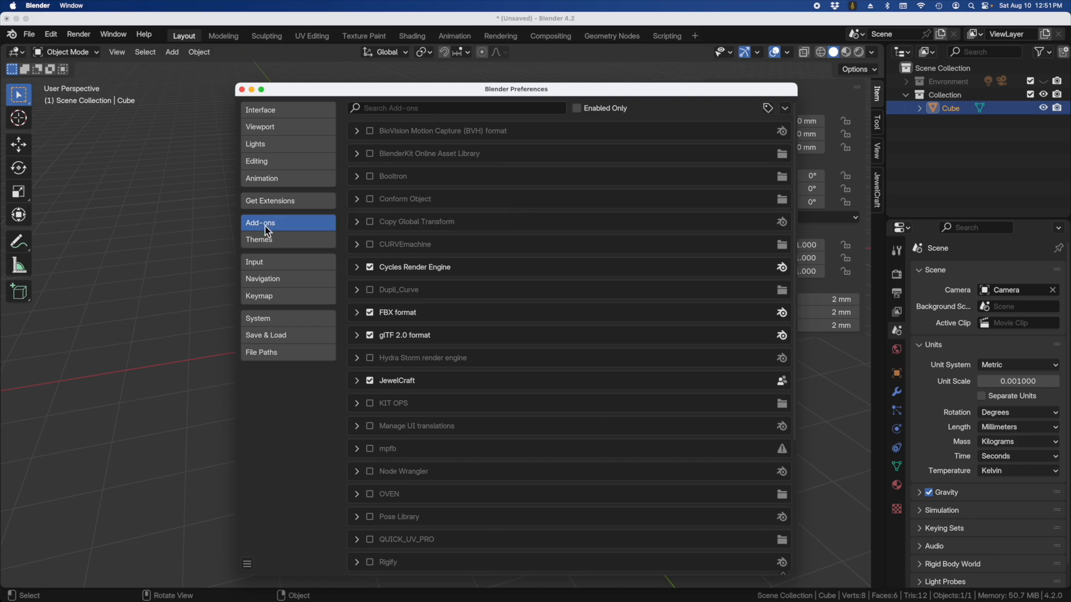
{"action": "mouse_move", "coordinate": [286, 206]}
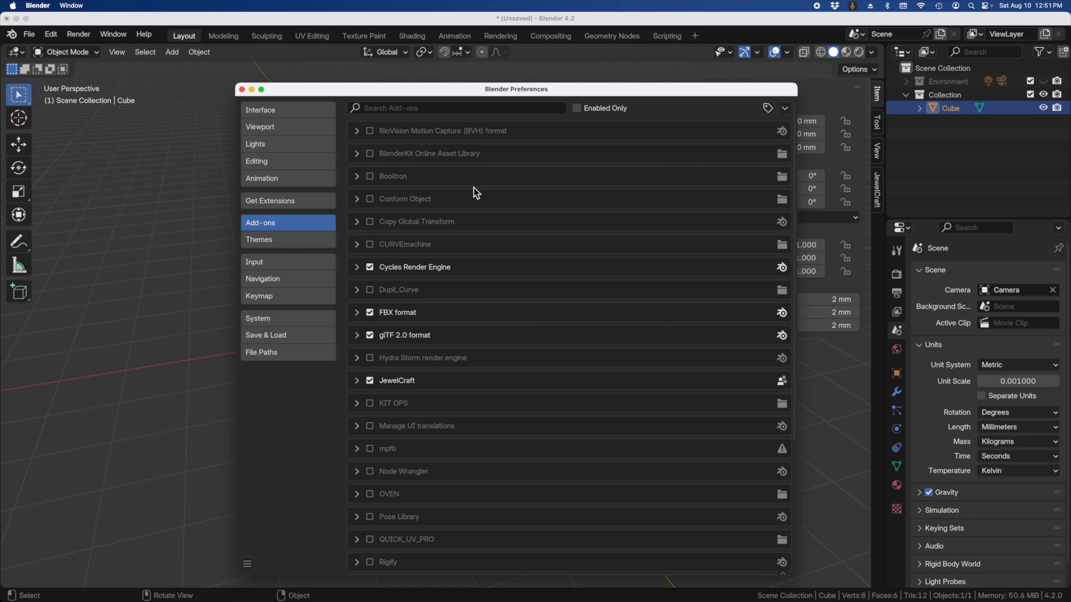
{"action": "mouse_move", "coordinate": [461, 273]}
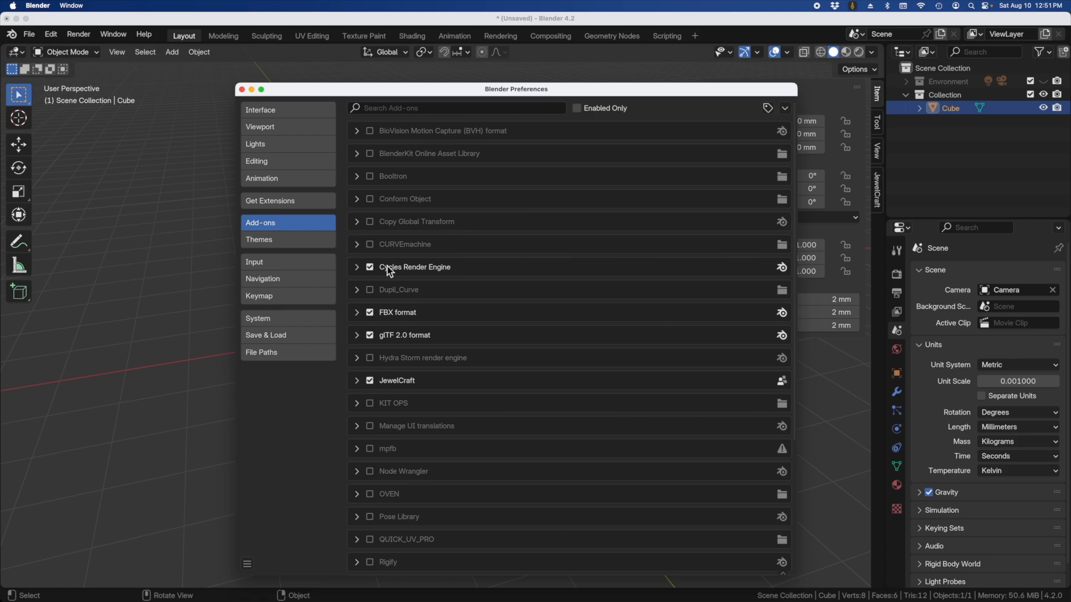
{"action": "mouse_move", "coordinate": [436, 277]}
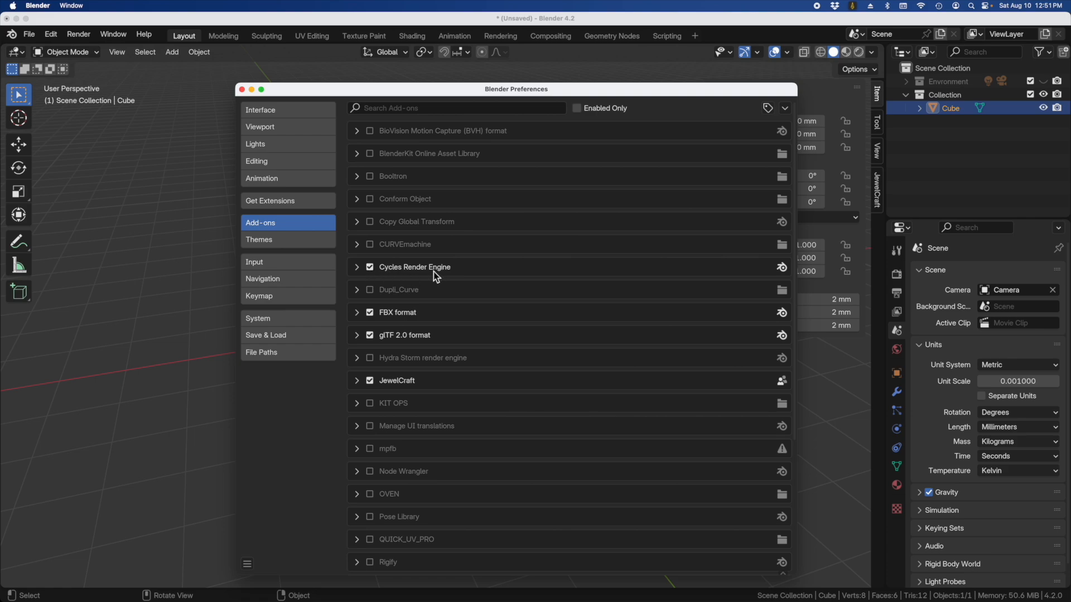
{"action": "mouse_move", "coordinate": [370, 257]}
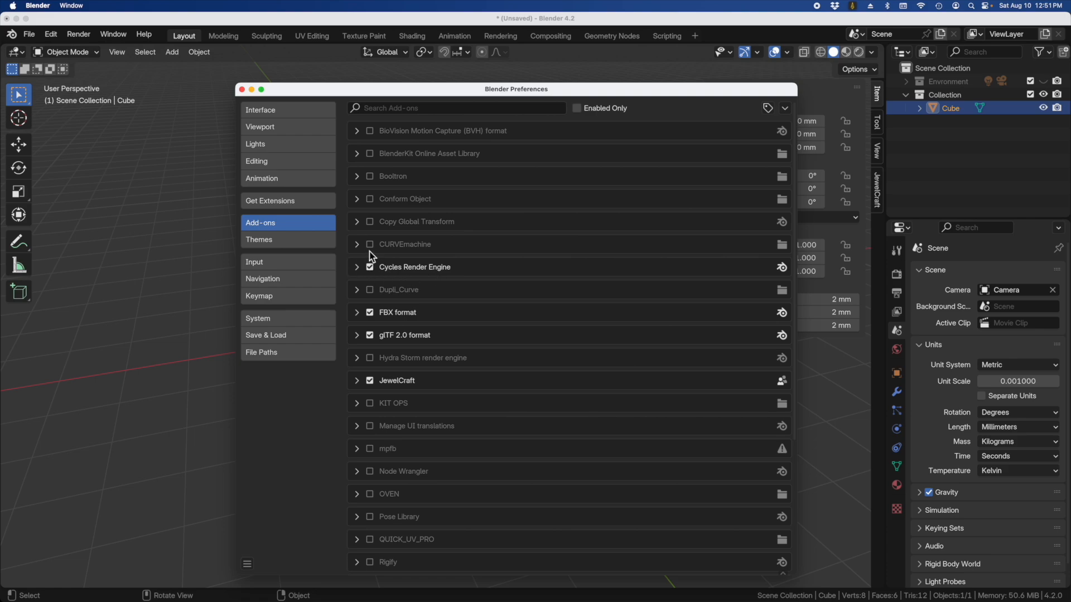
{"action": "mouse_move", "coordinate": [373, 230]}
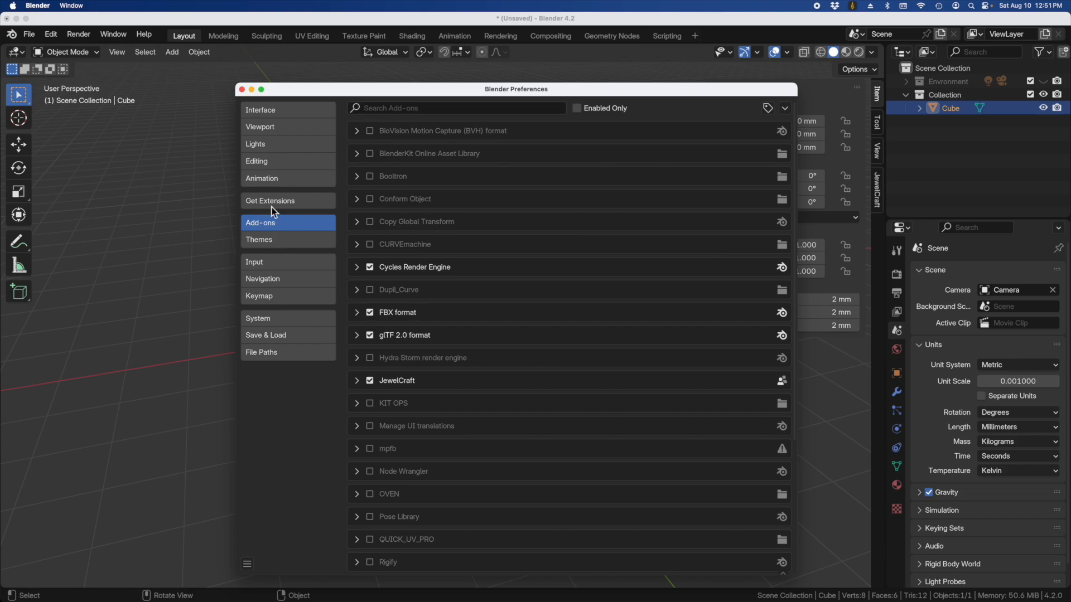
Switch to Get Extensions and browse the Available list toward Modifier List [Fork]
{"action": "left_click", "coordinate": [270, 199]}
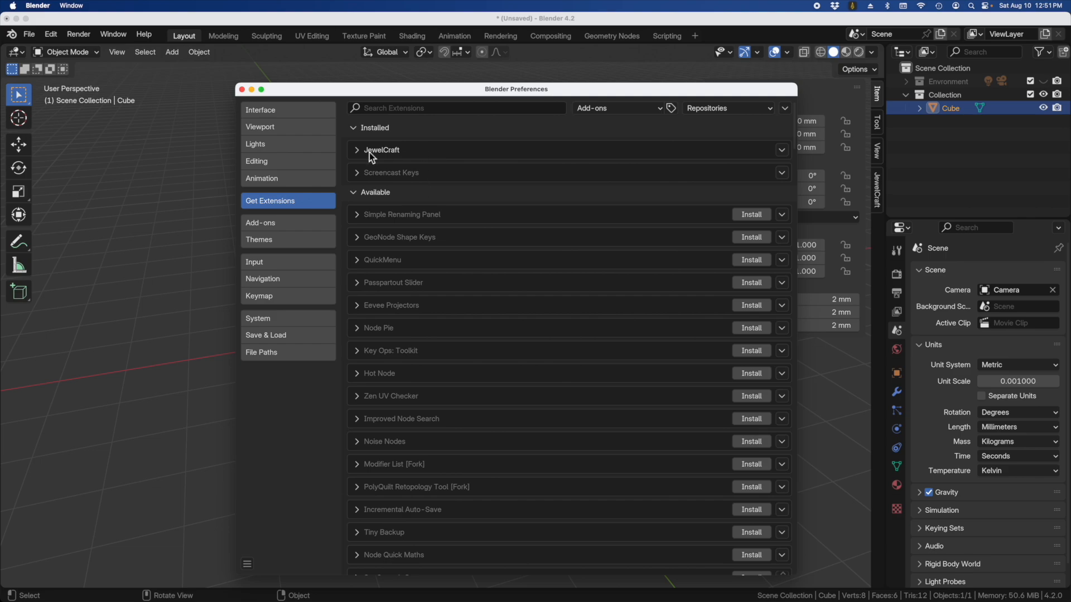
{"action": "mouse_move", "coordinate": [375, 157]}
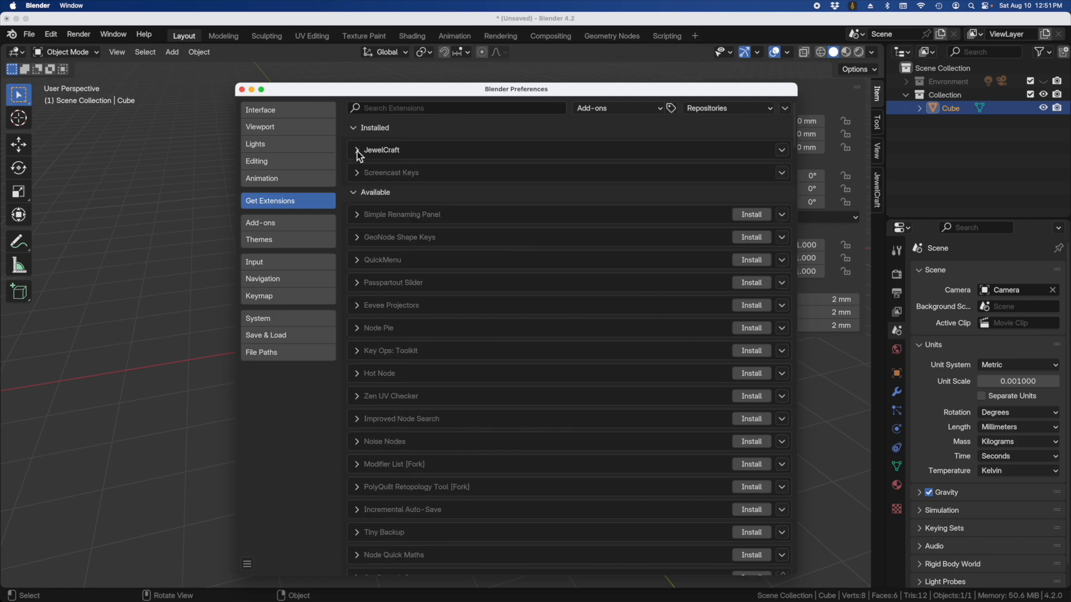
{"action": "mouse_move", "coordinate": [419, 185]}
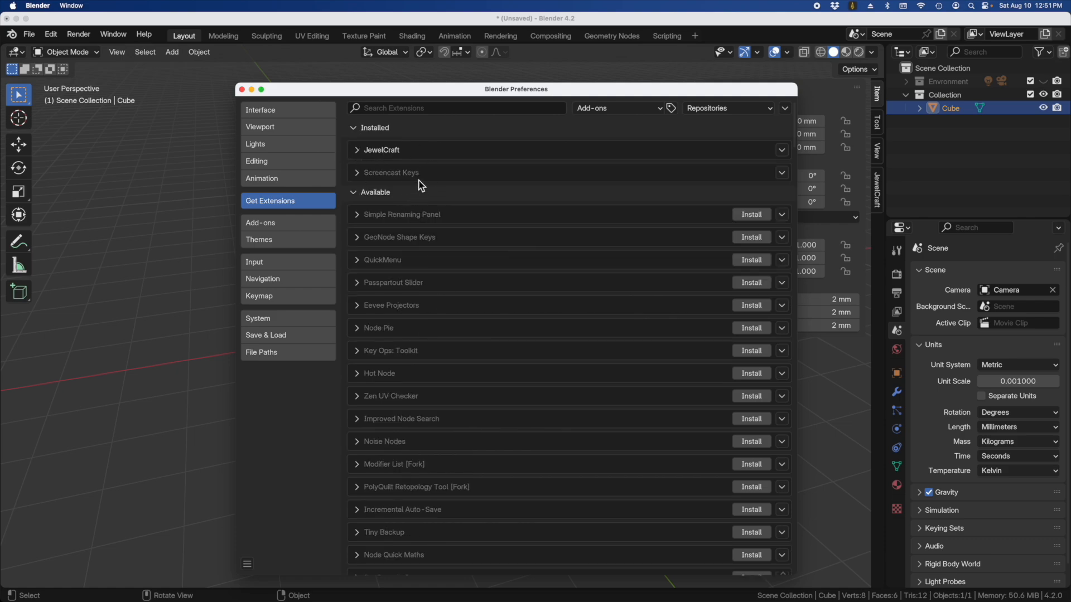
{"action": "mouse_move", "coordinate": [501, 230]}
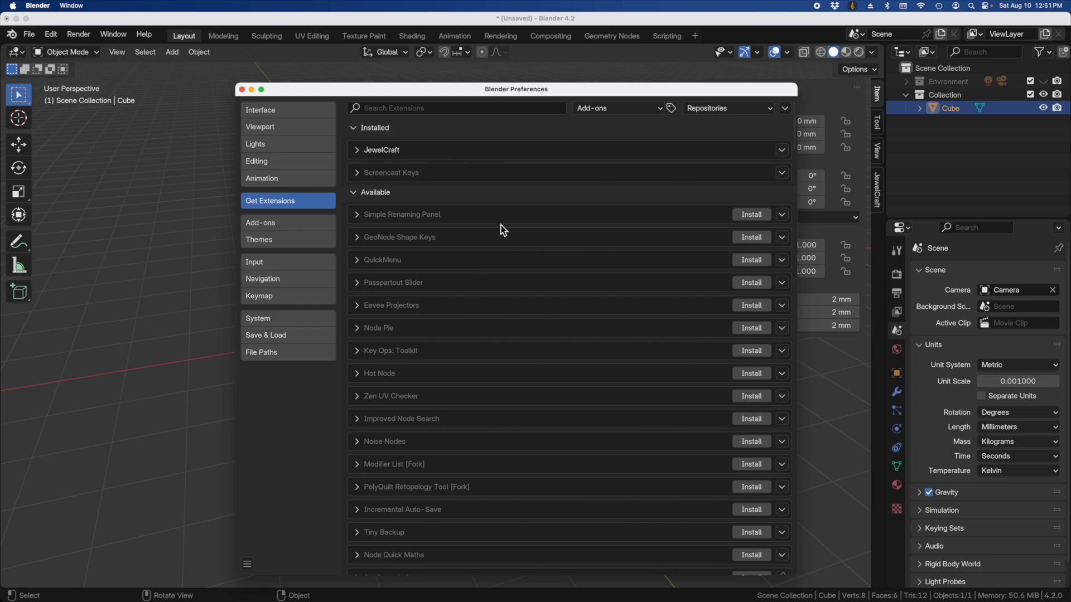
{"action": "mouse_move", "coordinate": [369, 137]}
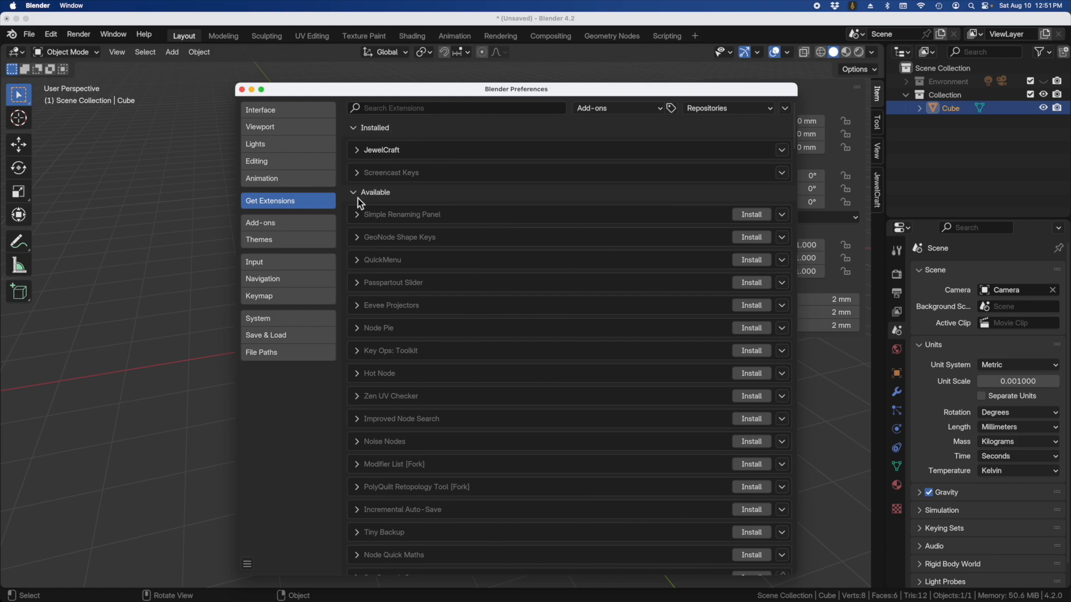
{"action": "mouse_move", "coordinate": [399, 192]}
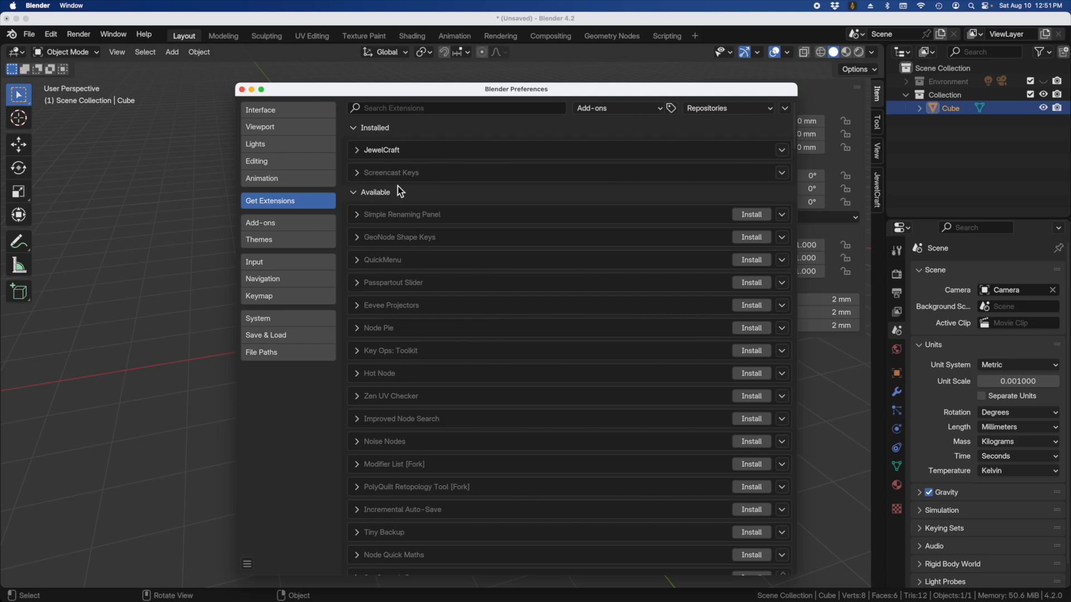
{"action": "mouse_move", "coordinate": [467, 124]}
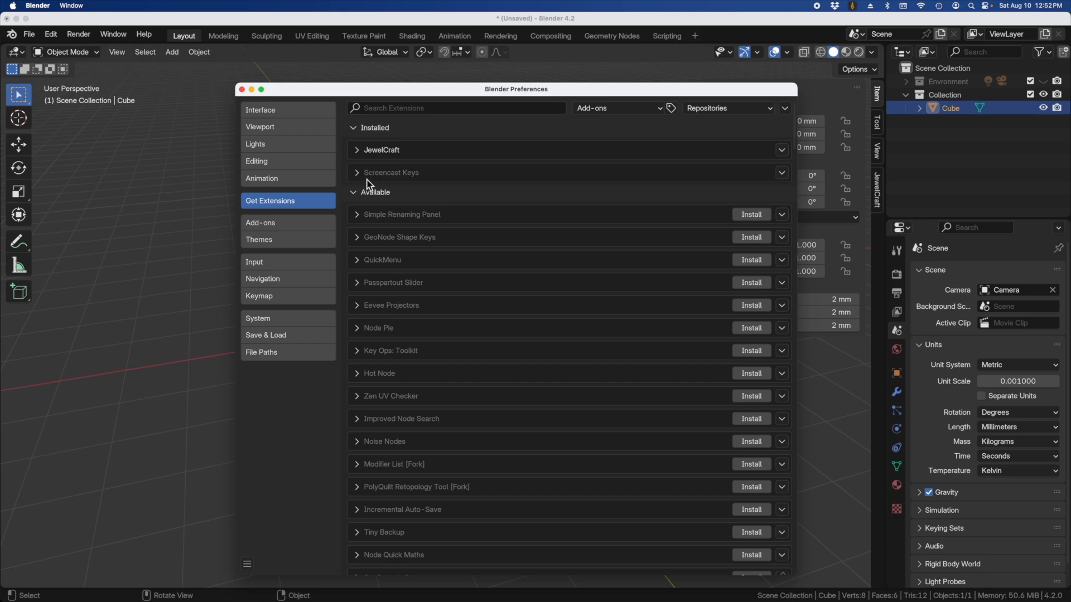
{"action": "mouse_move", "coordinate": [260, 223]}
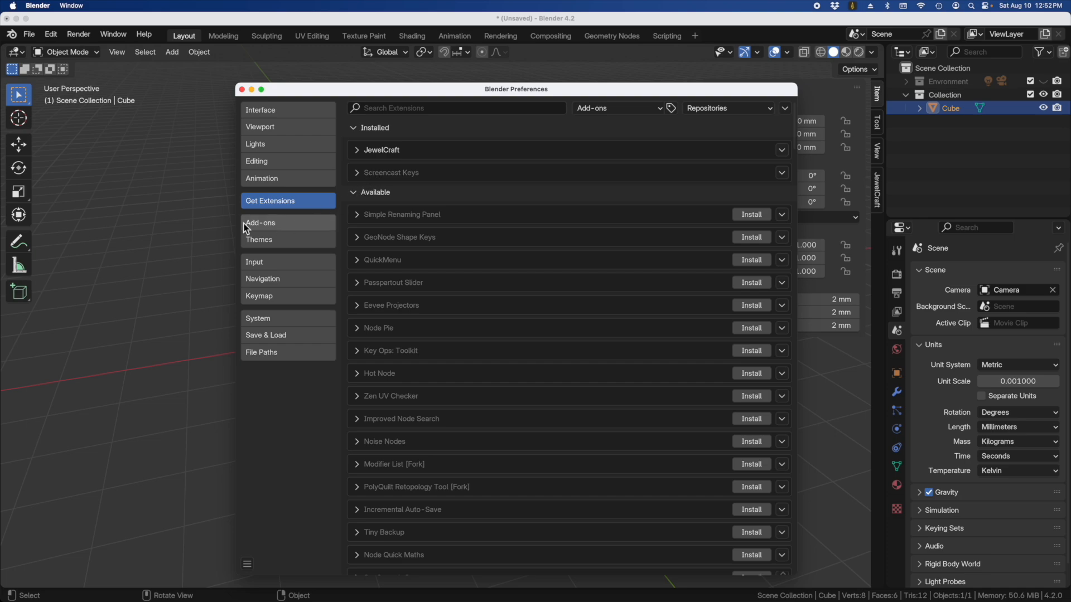
{"action": "mouse_move", "coordinate": [551, 260]}
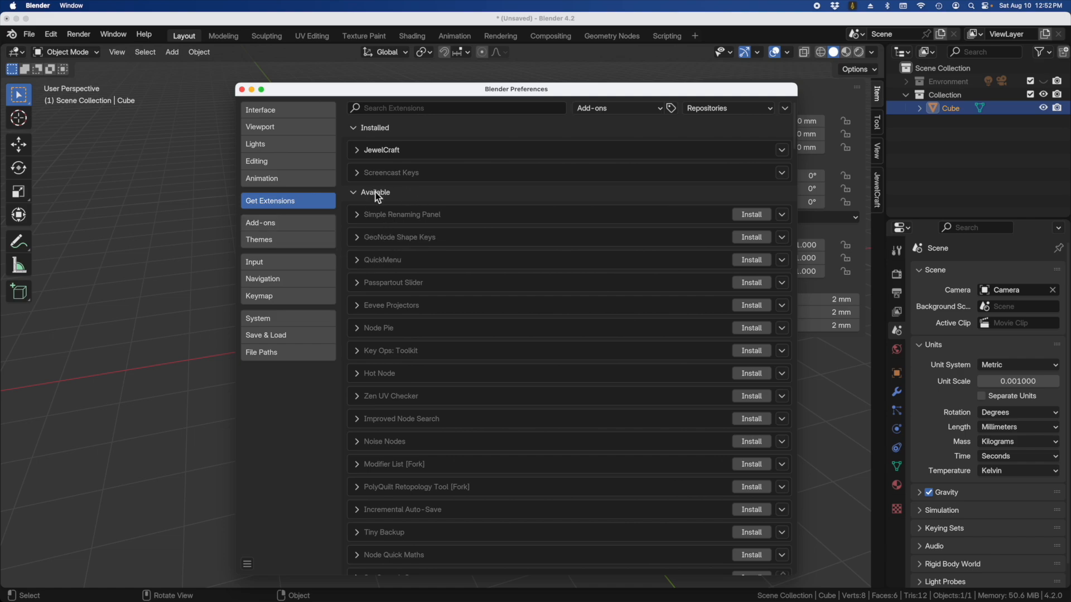
{"action": "mouse_move", "coordinate": [403, 228]}
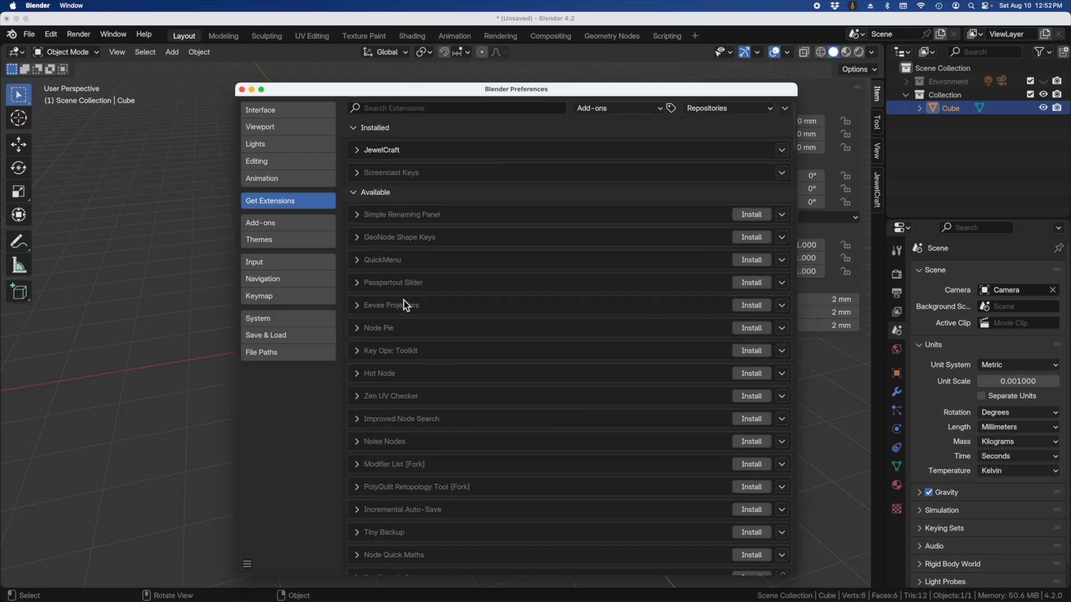
{"action": "mouse_move", "coordinate": [473, 253]}
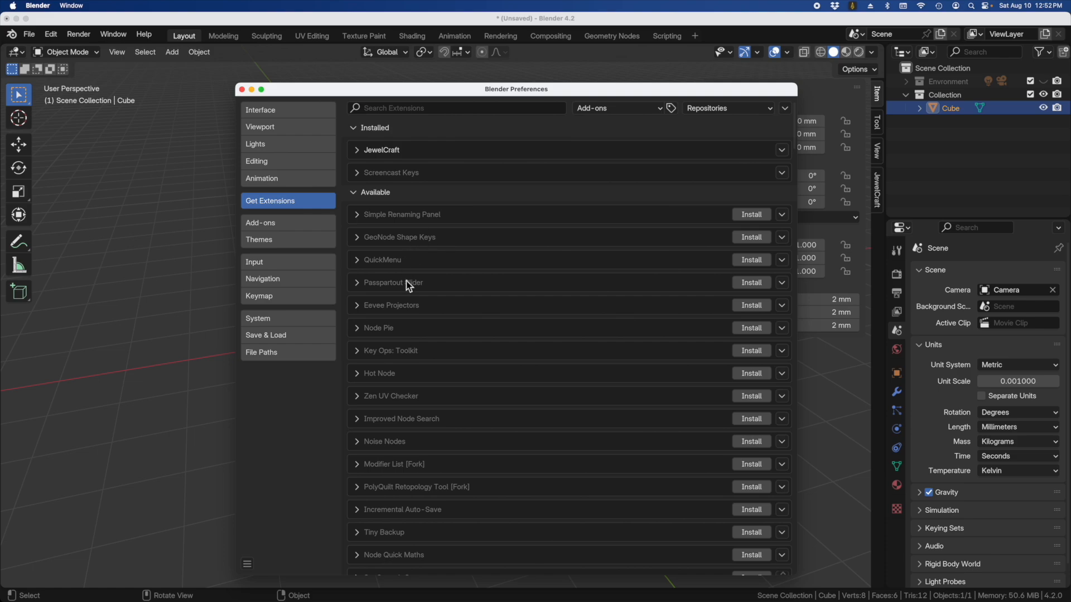
{"action": "mouse_move", "coordinate": [395, 245]}
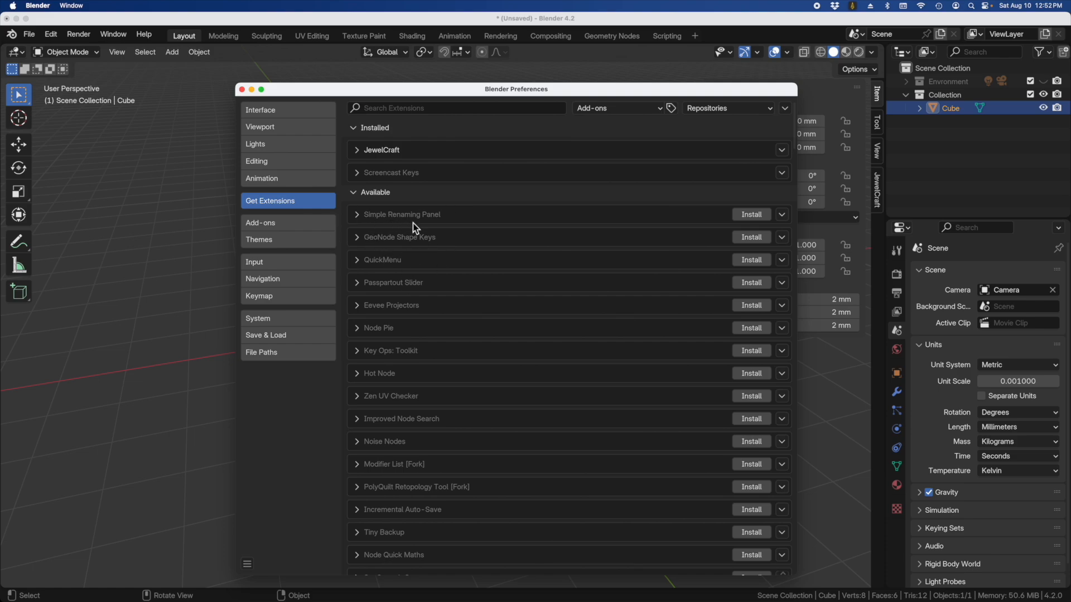
{"action": "scroll", "scroll_direction": "down", "scroll_amount": 3}
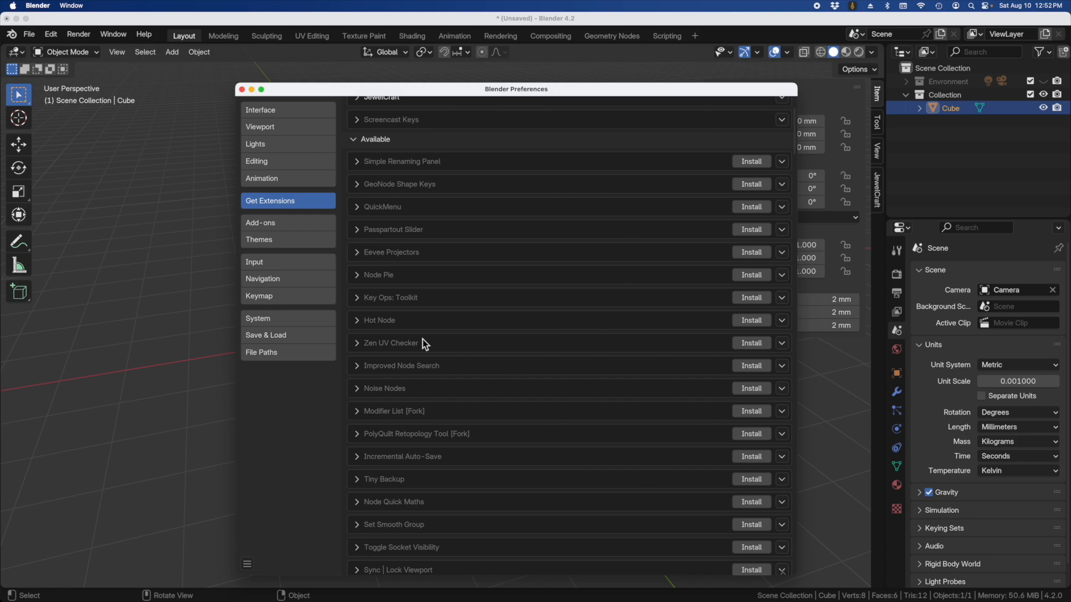
{"action": "scroll", "scroll_direction": "down", "scroll_amount": 3}
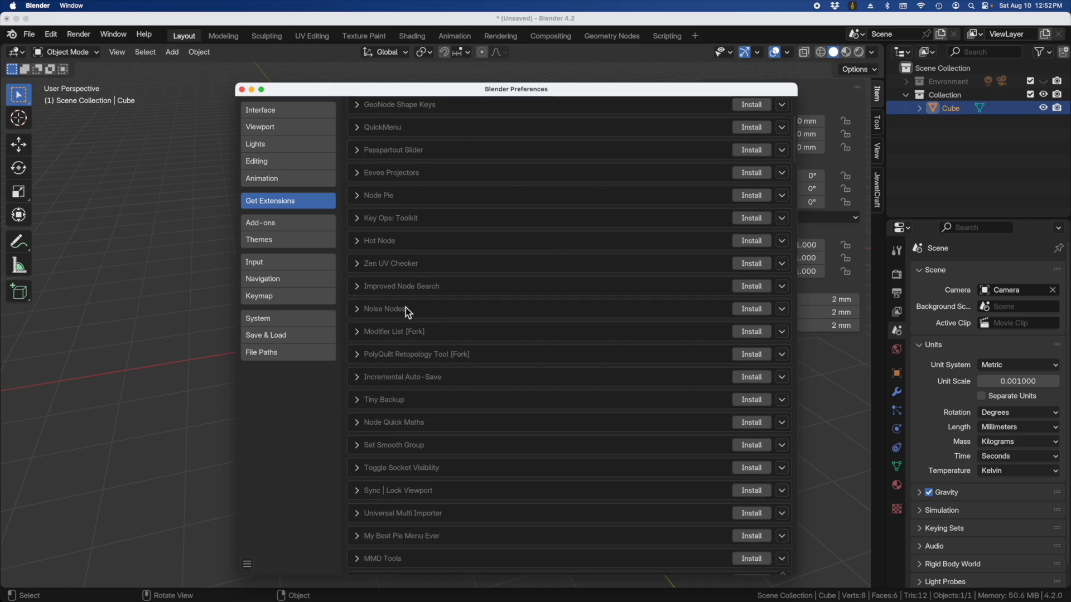
{"action": "mouse_move", "coordinate": [408, 342]}
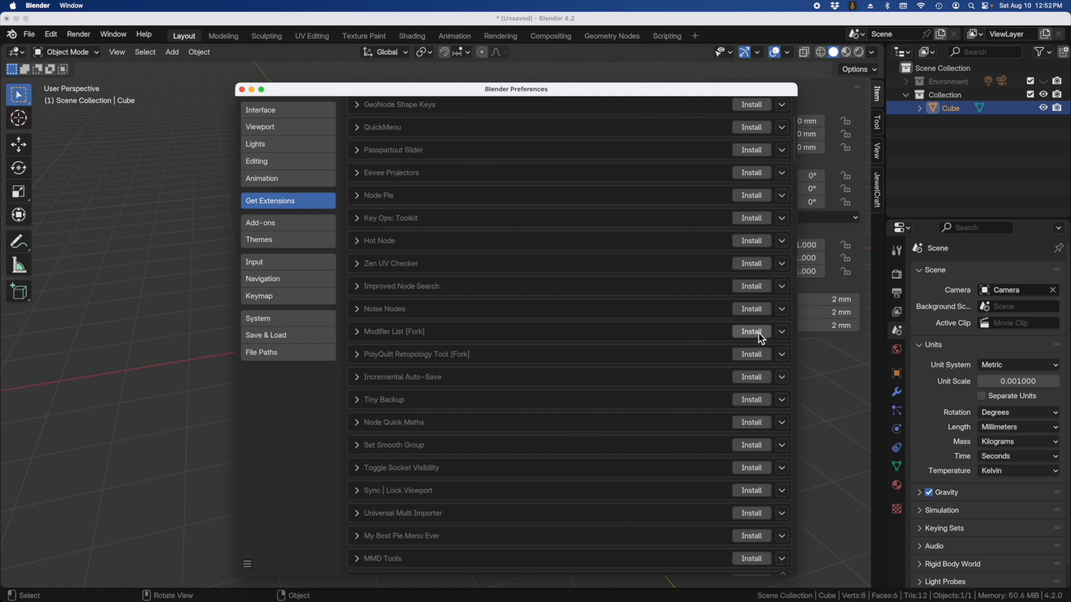
Install Modifier List [Fork], check it in the Add-ons list, and return to the catalogue
{"action": "left_click", "coordinate": [750, 331]}
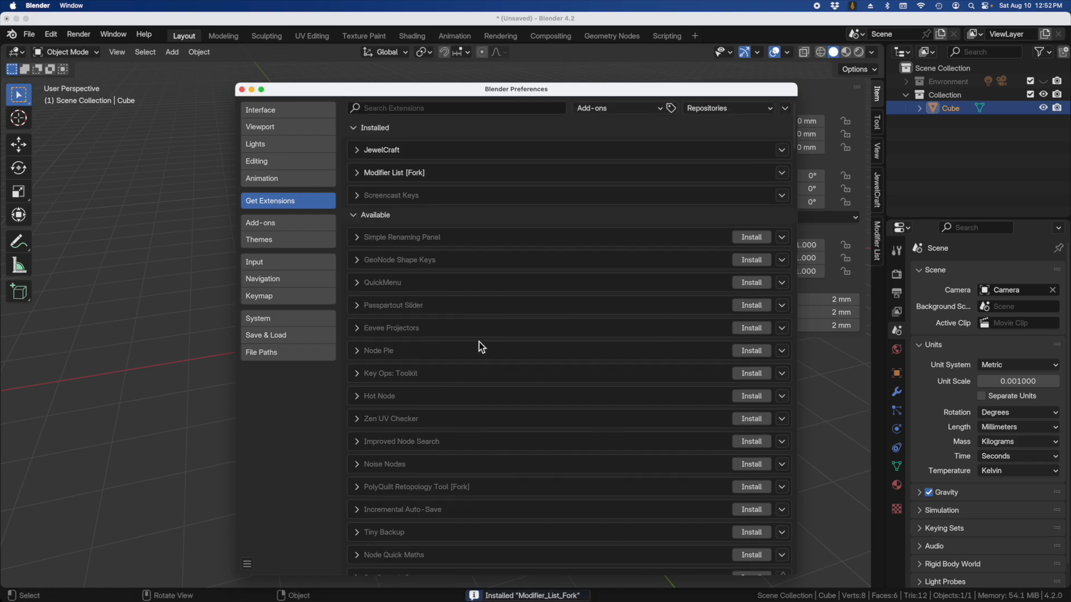
{"action": "left_click", "coordinate": [260, 223]}
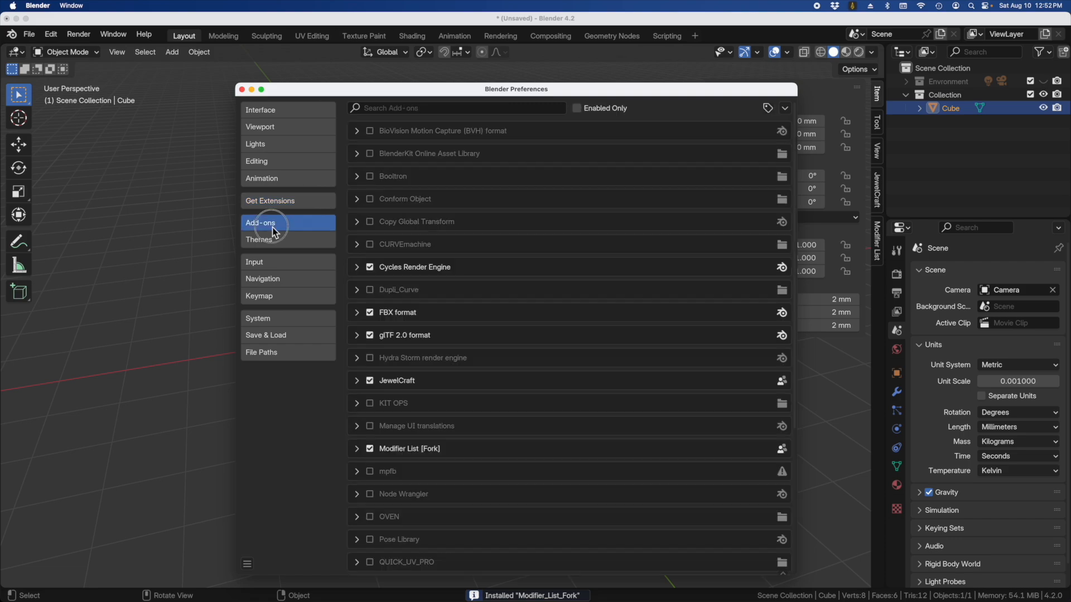
{"action": "mouse_move", "coordinate": [494, 279]}
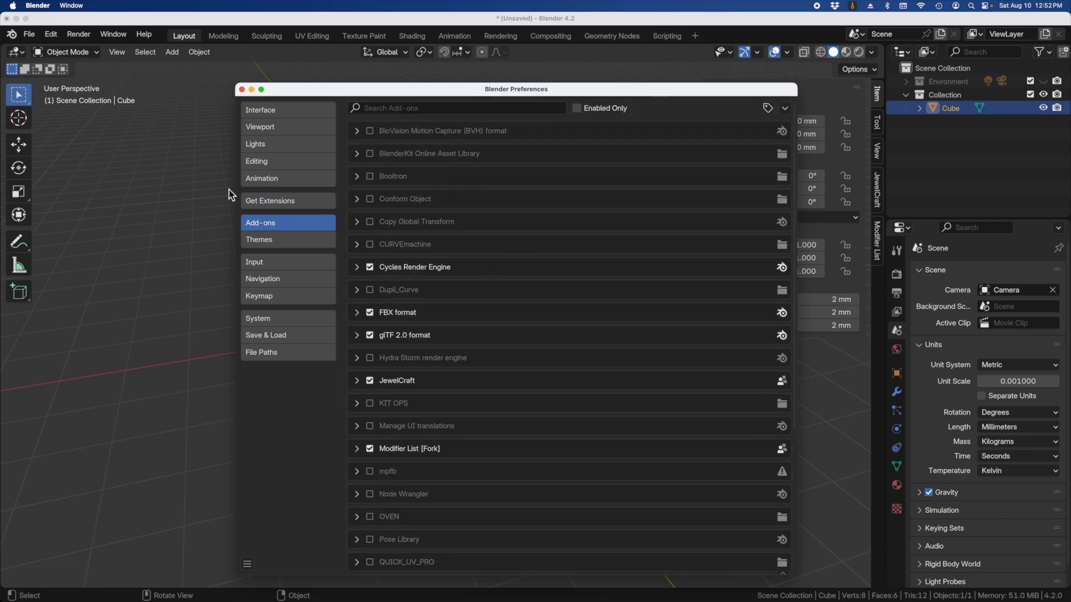
{"action": "left_click", "coordinate": [270, 200]}
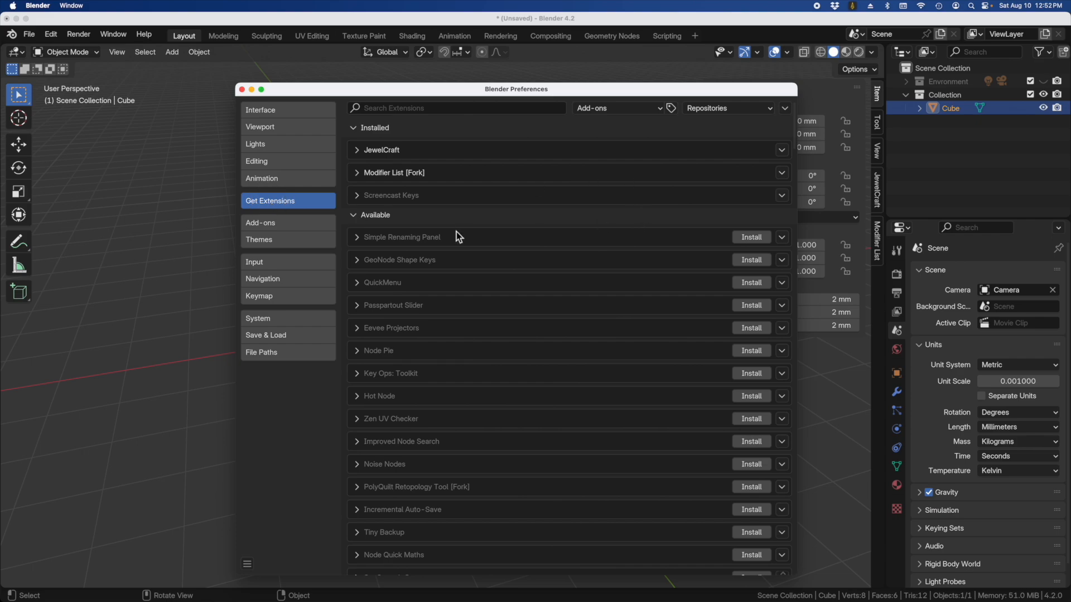
{"action": "scroll", "scroll_direction": "down", "scroll_amount": 3}
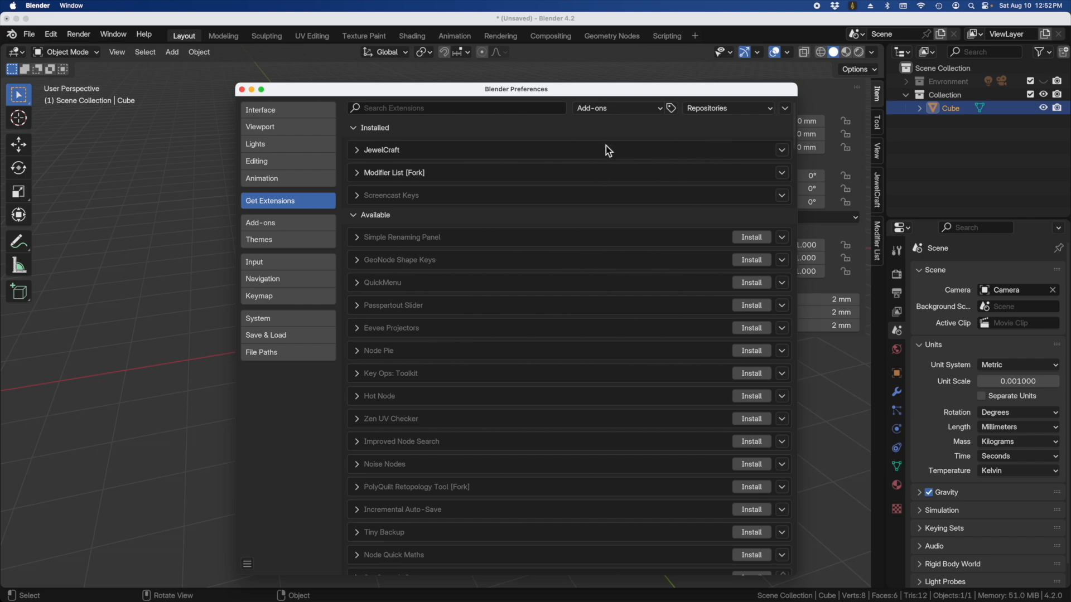
{"action": "mouse_move", "coordinate": [607, 151]}
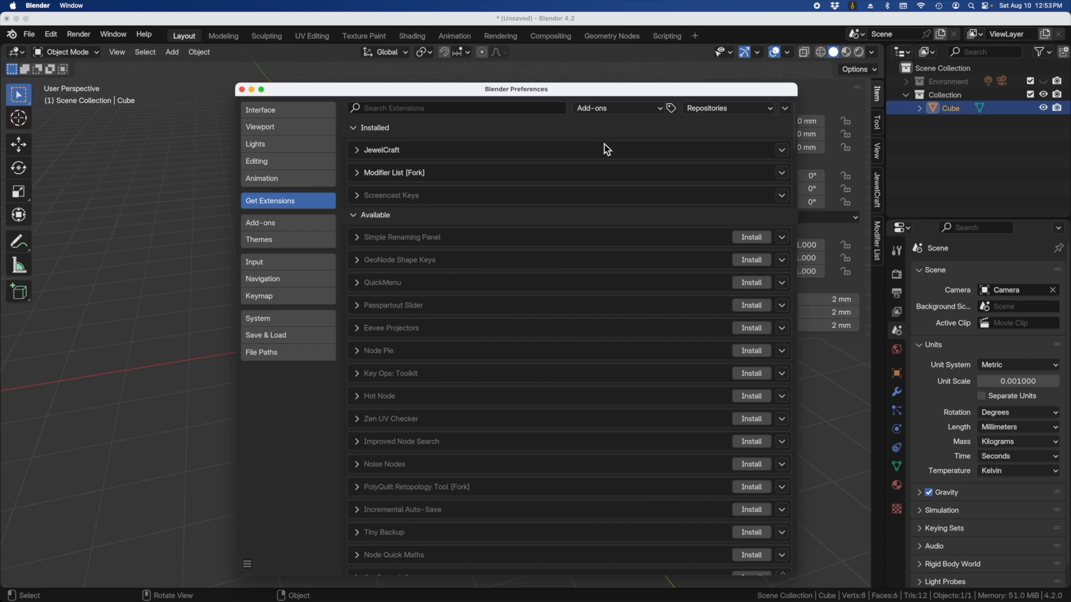
{"action": "mouse_move", "coordinate": [516, 203]}
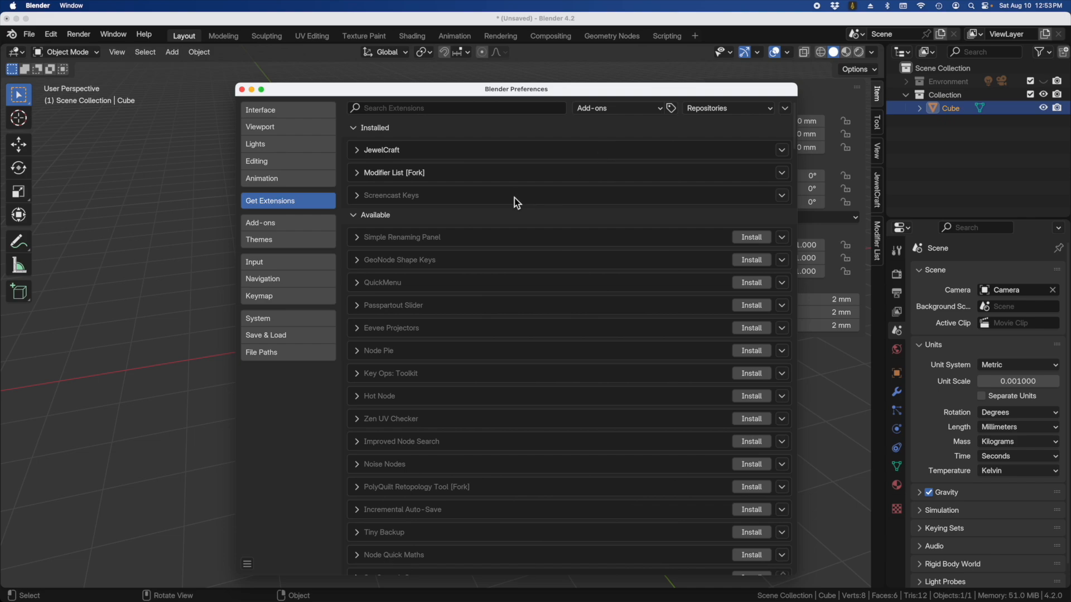
{"action": "scroll", "scroll_direction": "down", "scroll_amount": 3}
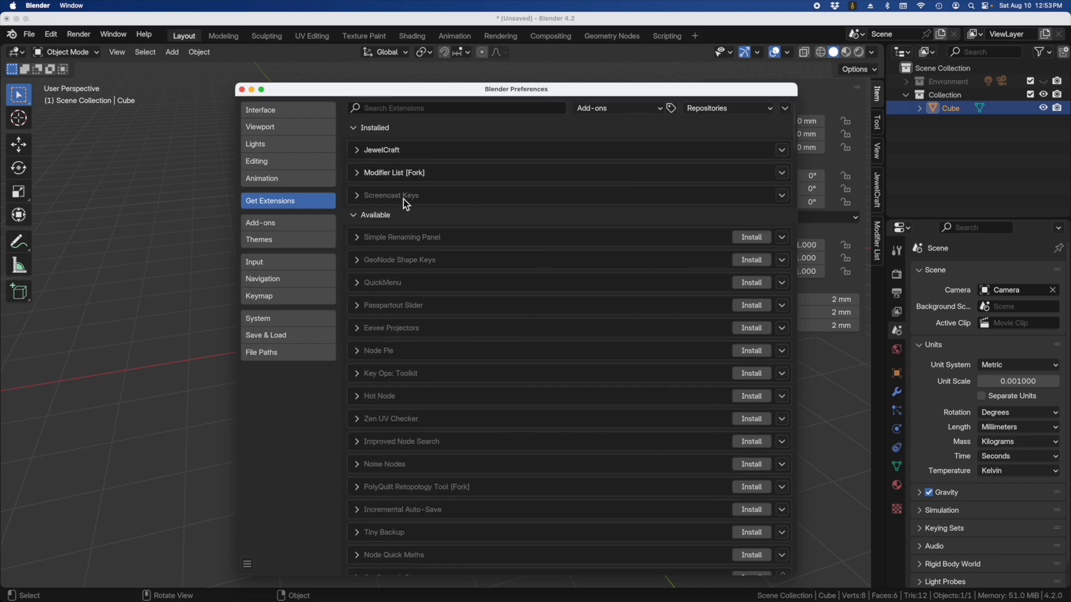
{"action": "scroll", "scroll_direction": "down", "scroll_amount": 3}
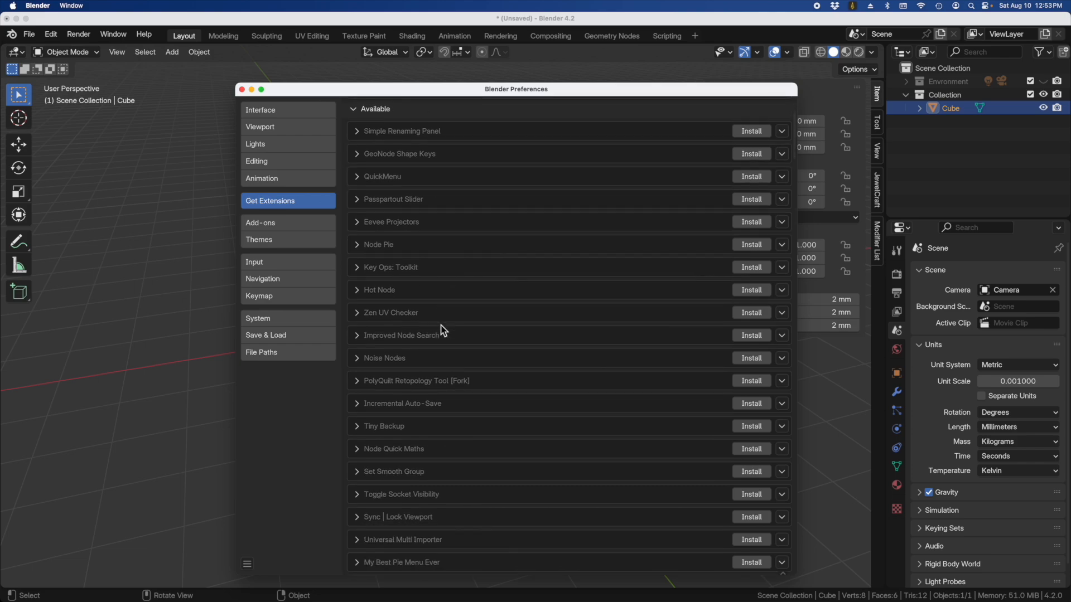
{"action": "scroll", "scroll_direction": "down", "scroll_amount": 3}
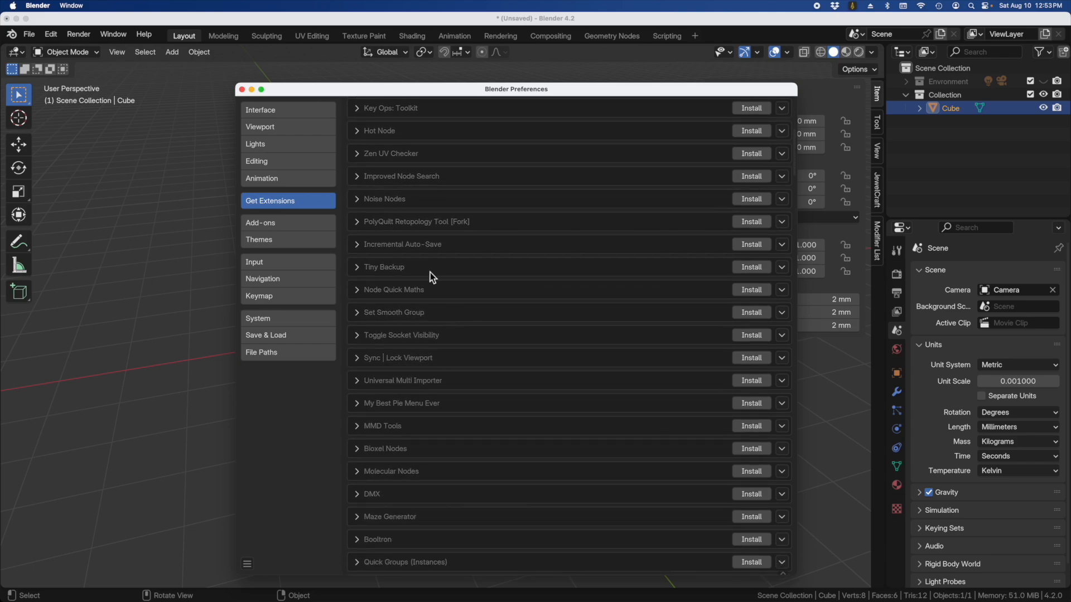
{"action": "mouse_move", "coordinate": [434, 248]}
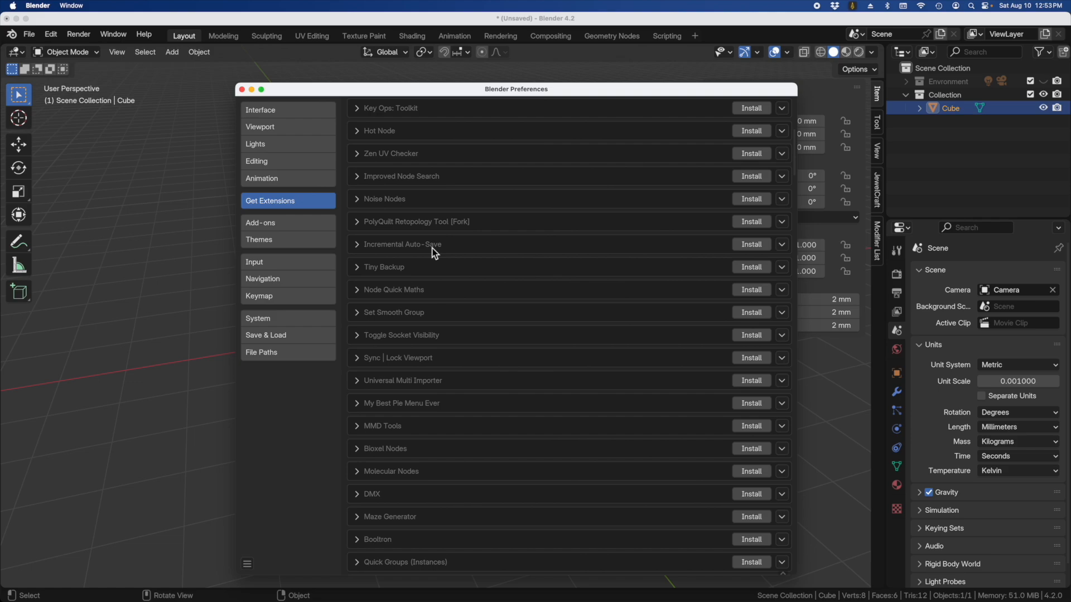
{"action": "mouse_move", "coordinate": [629, 245]}
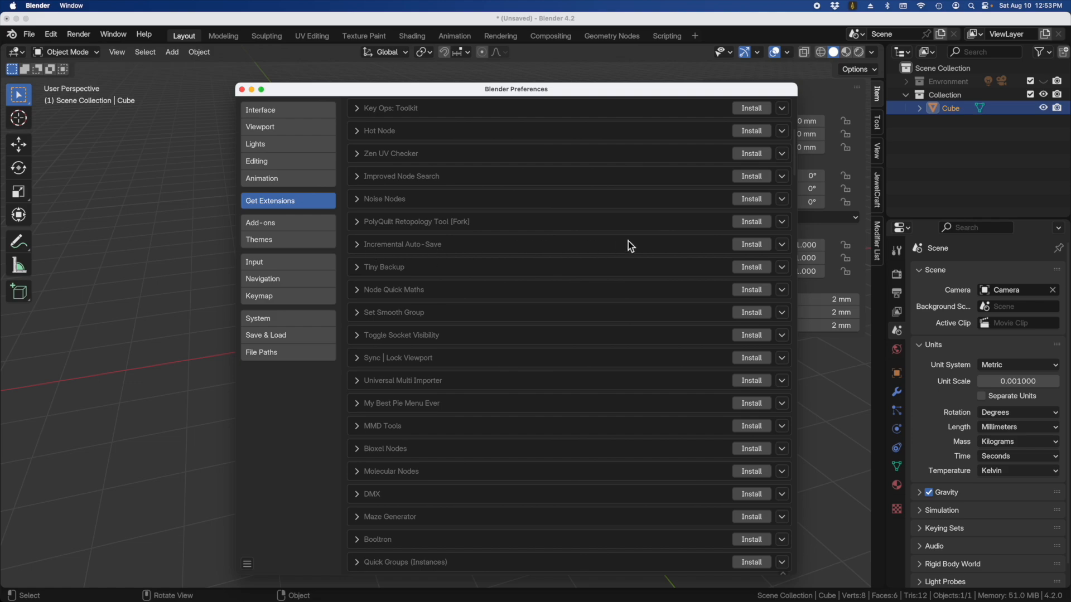
{"action": "scroll", "scroll_direction": "down", "scroll_amount": 3}
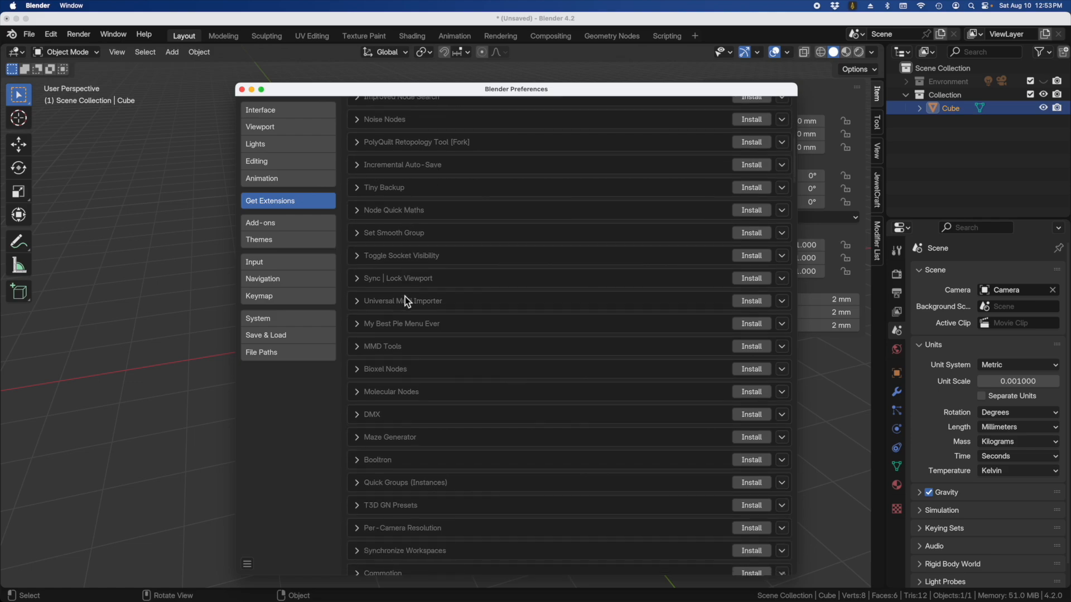
{"action": "scroll", "scroll_direction": "down", "scroll_amount": 3}
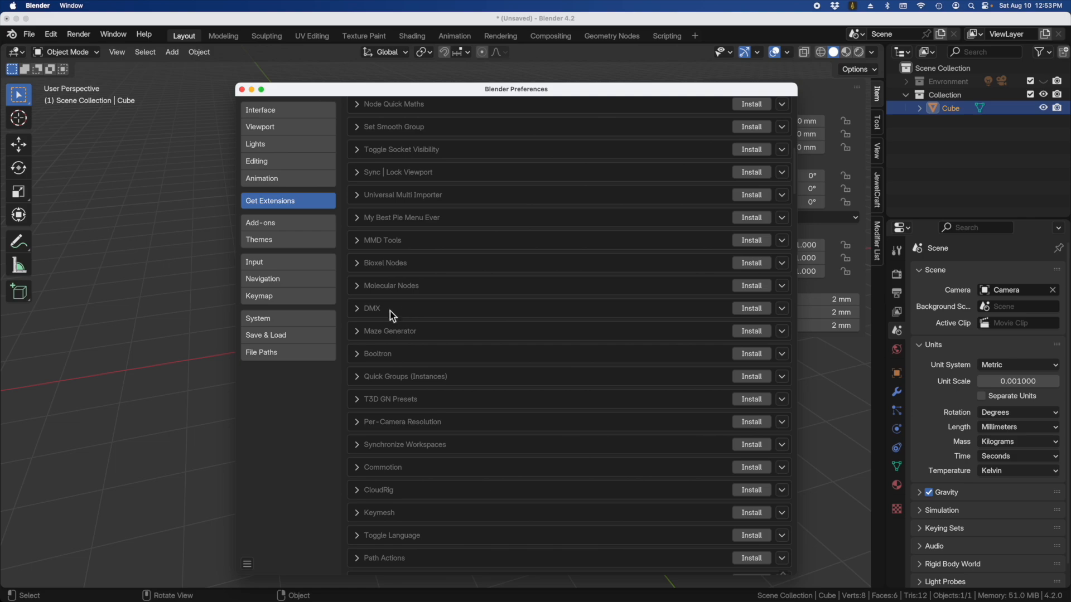
{"action": "scroll", "scroll_direction": "down", "scroll_amount": 3}
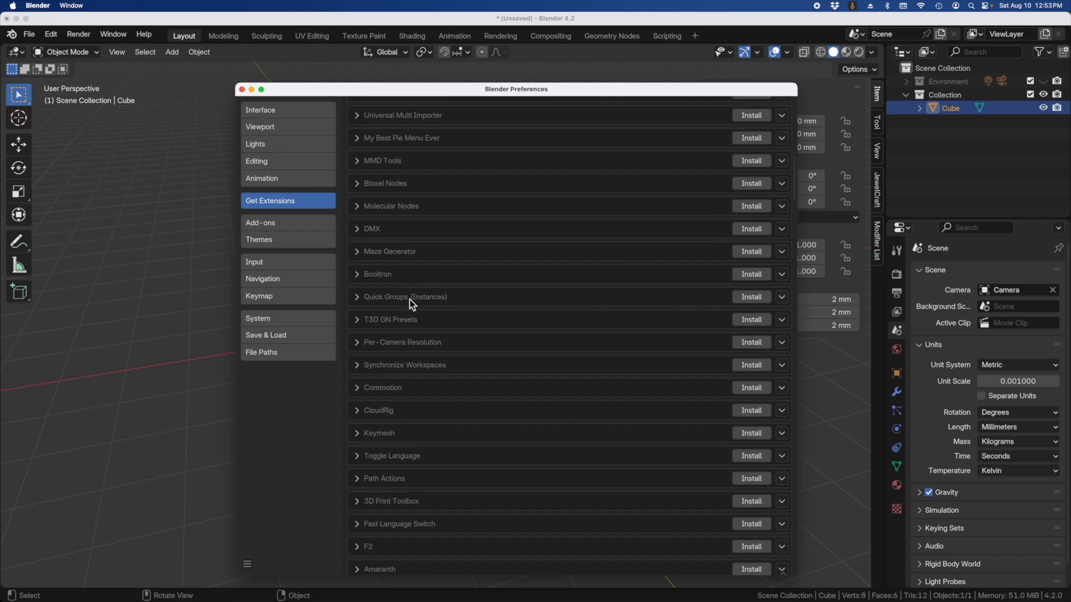
{"action": "mouse_move", "coordinate": [361, 282]}
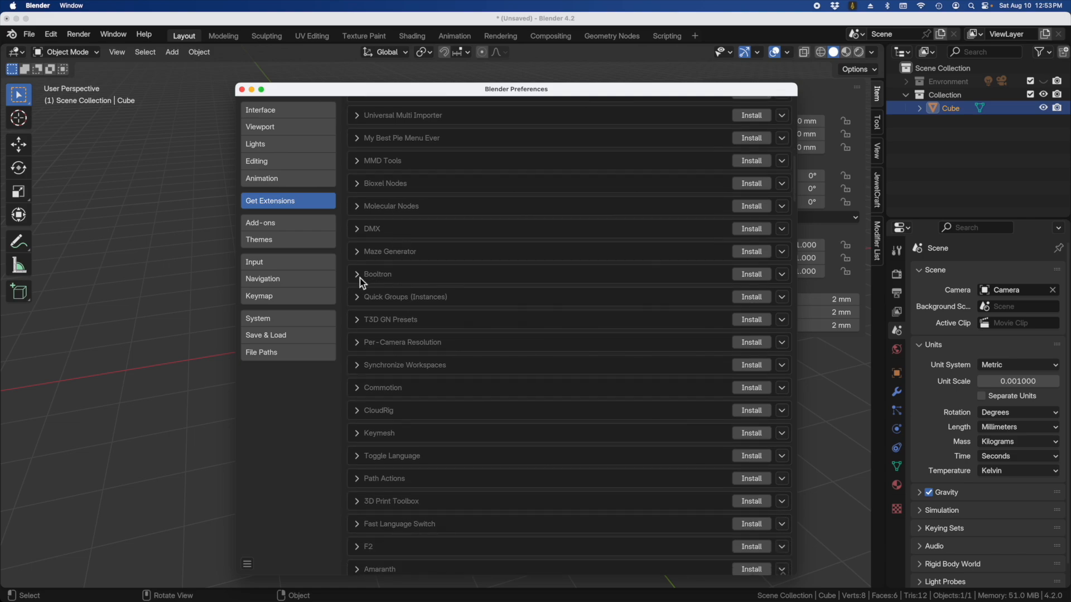
{"action": "scroll", "scroll_direction": "down", "scroll_amount": 3}
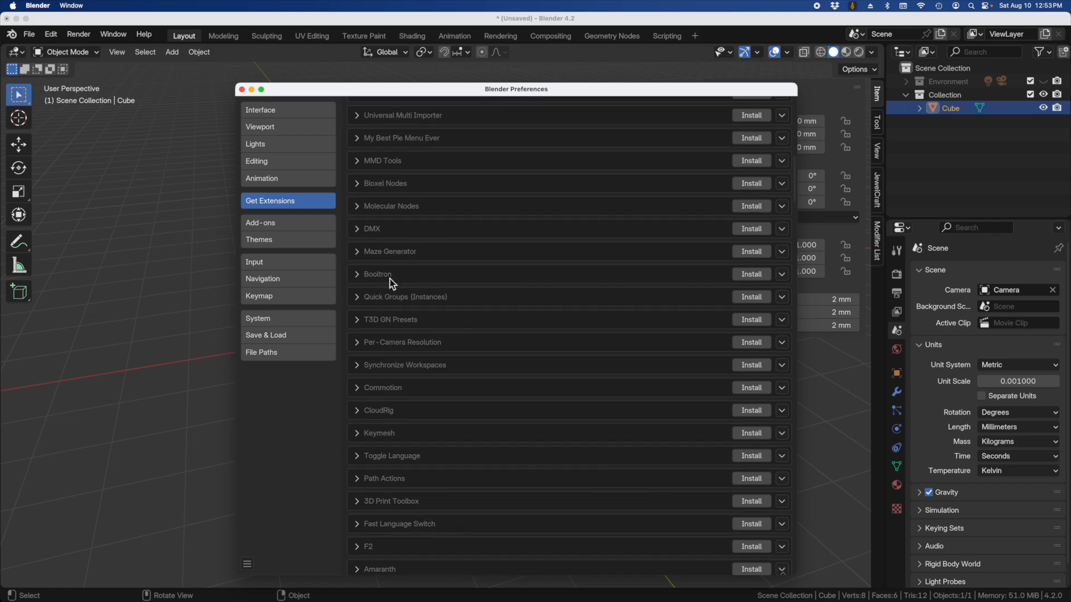
{"action": "mouse_move", "coordinate": [375, 285]}
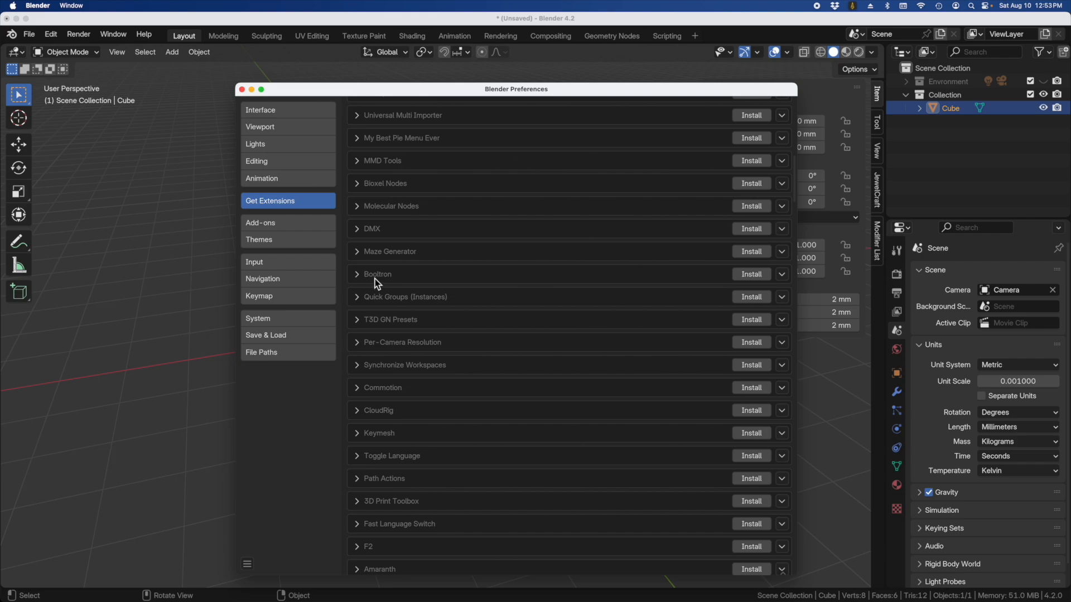
{"action": "mouse_move", "coordinate": [717, 285]}
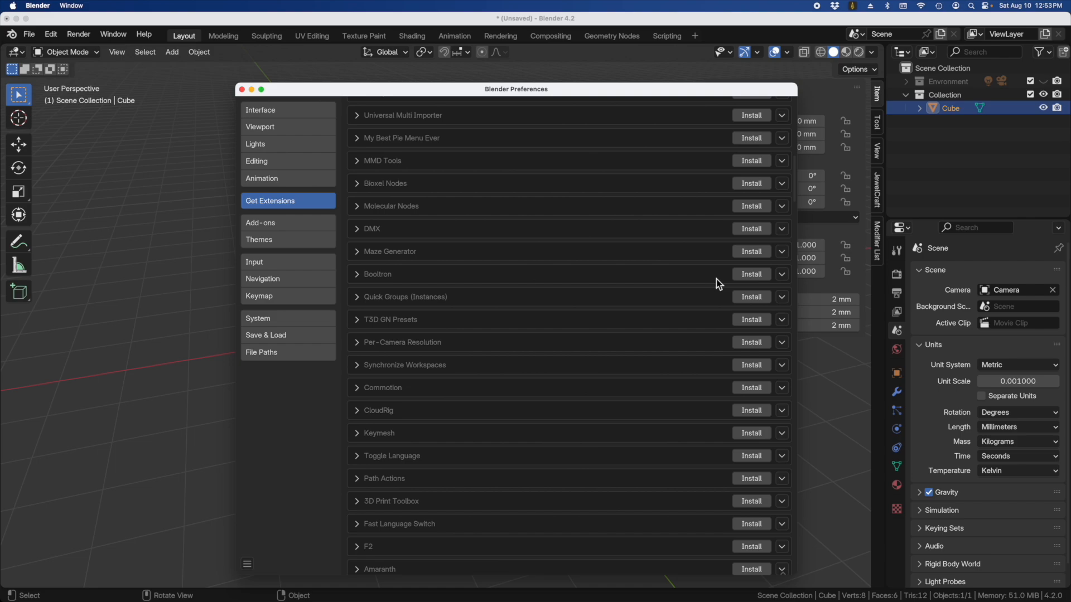
{"action": "mouse_move", "coordinate": [750, 275]}
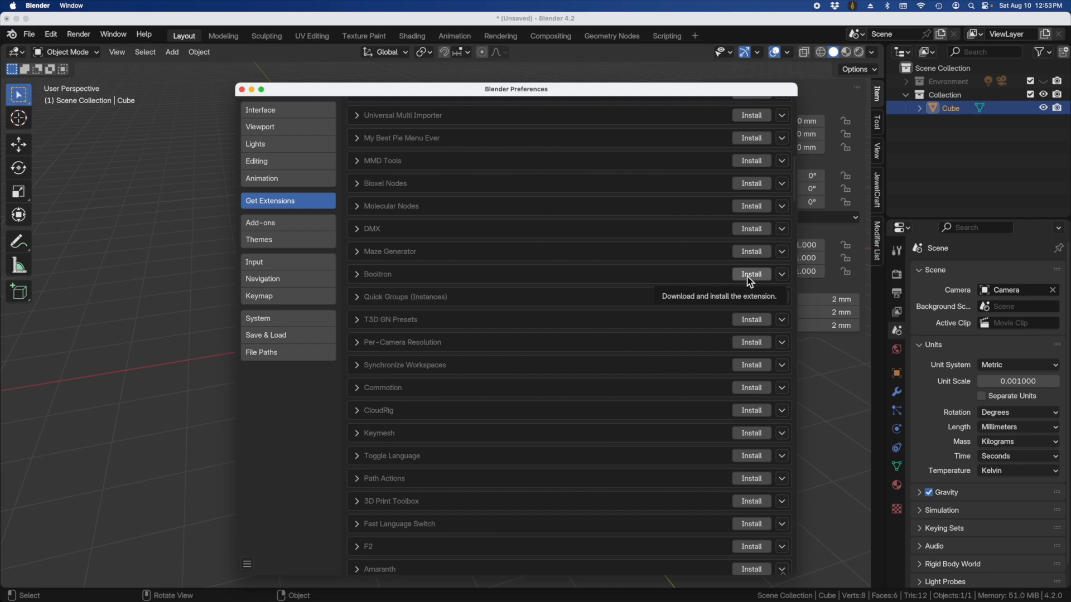
{"action": "mouse_move", "coordinate": [632, 287]}
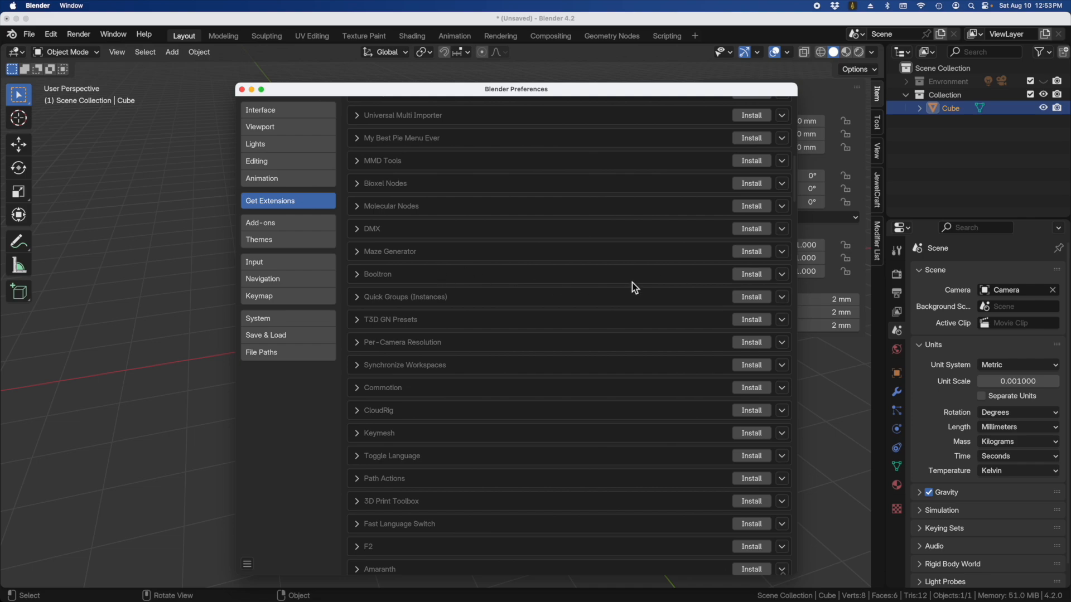
{"action": "mouse_move", "coordinate": [762, 284]}
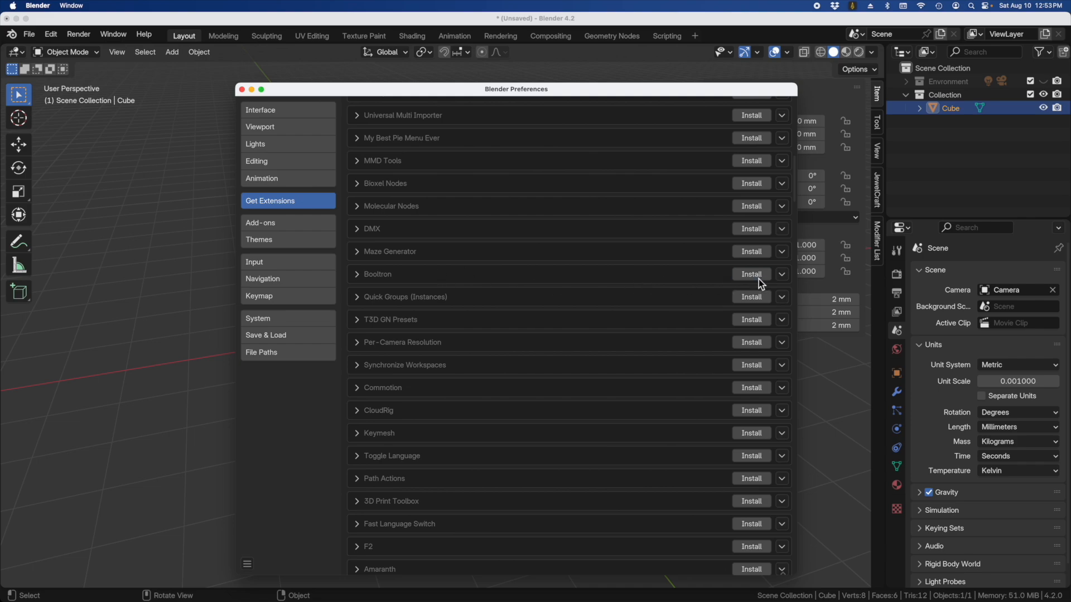
Install the Booltron and 3D Print Toolbox extensions from the Available list
{"action": "left_click", "coordinate": [750, 275]}
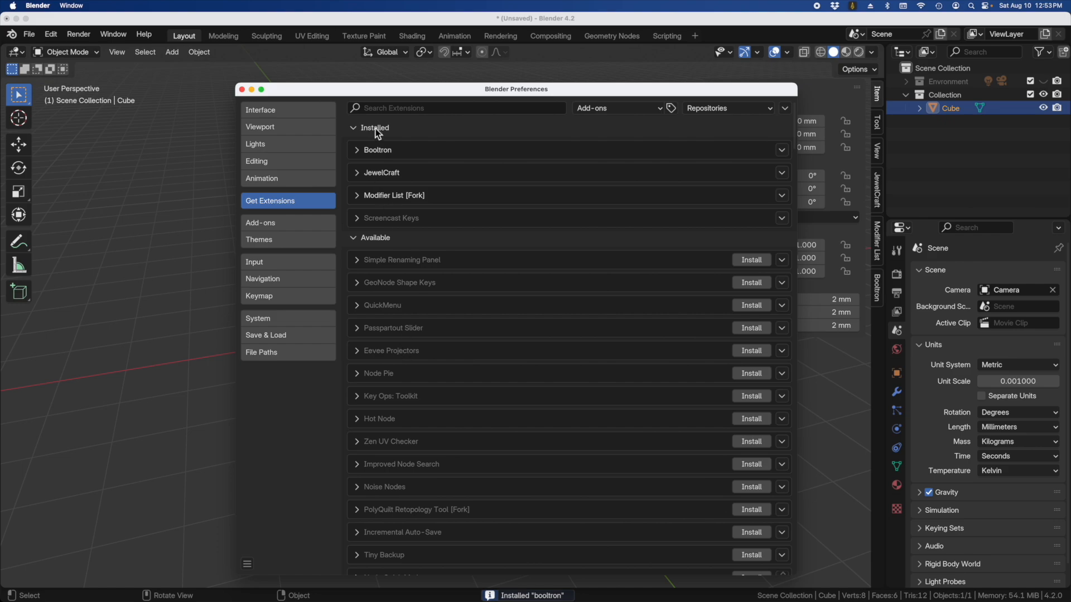
{"action": "scroll", "scroll_direction": "down", "scroll_amount": 3}
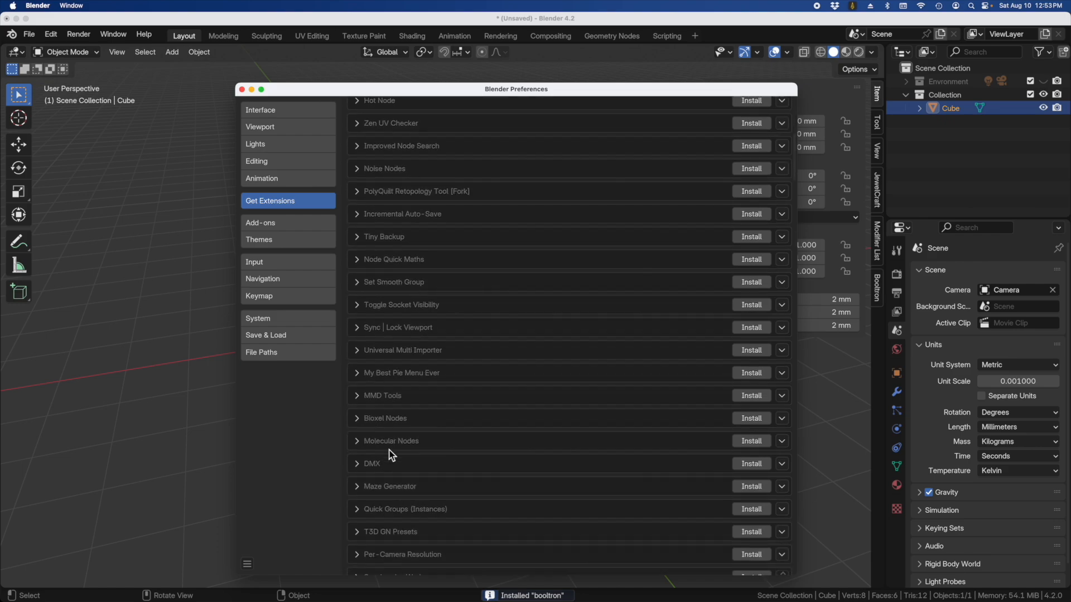
{"action": "scroll", "scroll_direction": "down", "scroll_amount": 3}
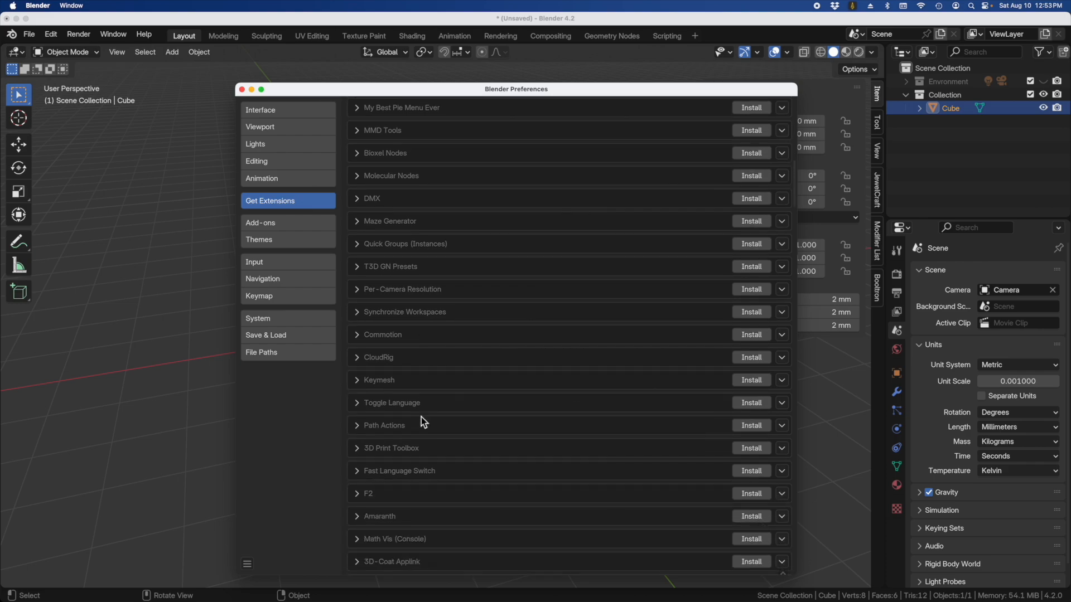
{"action": "scroll", "scroll_direction": "down", "scroll_amount": 3}
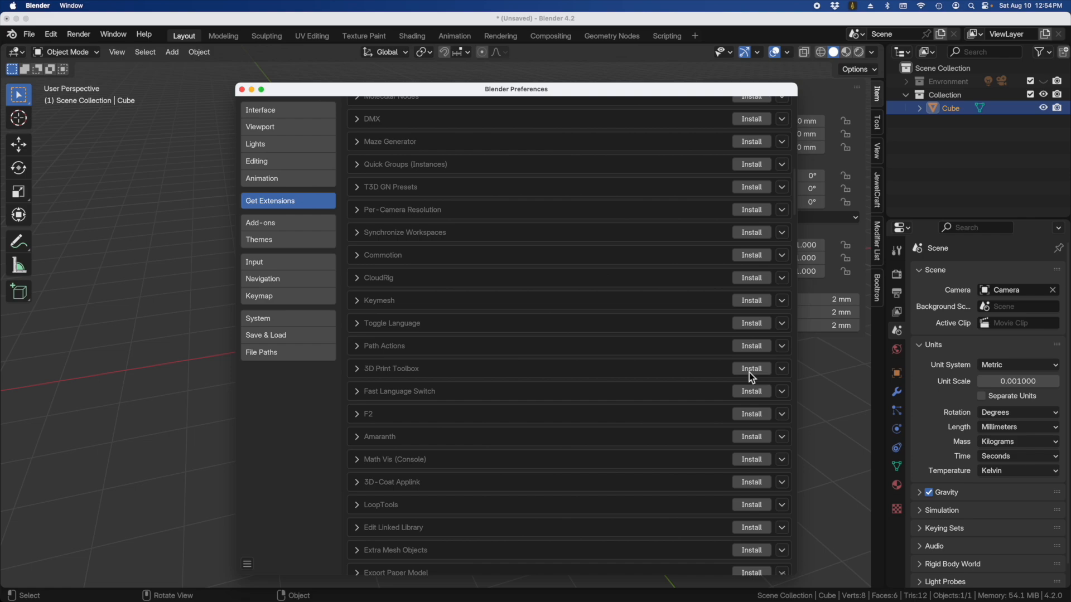
{"action": "left_click", "coordinate": [751, 368]}
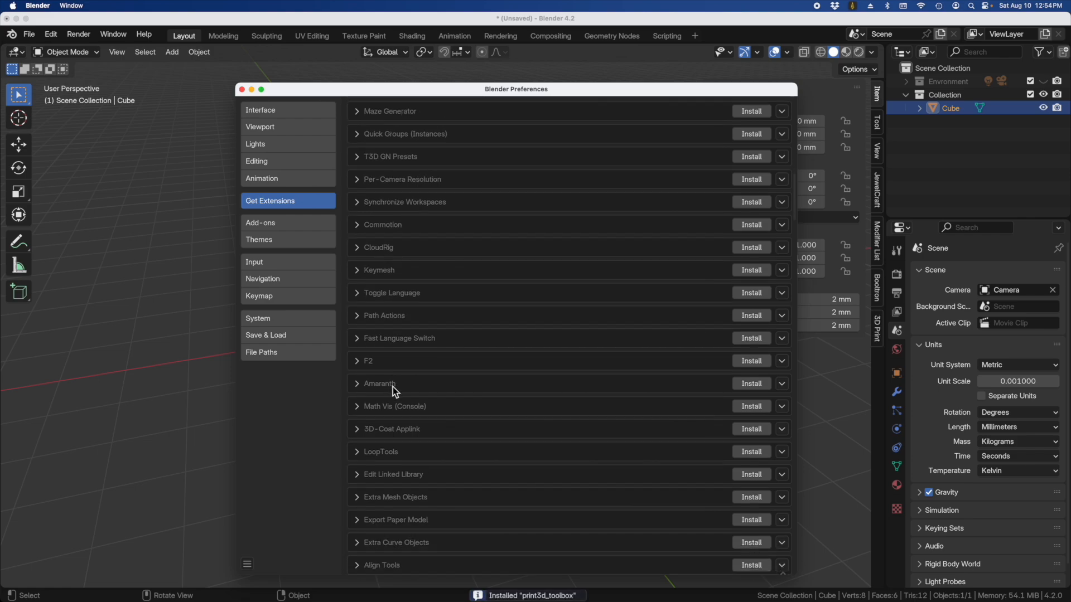
{"action": "mouse_move", "coordinate": [348, 370]}
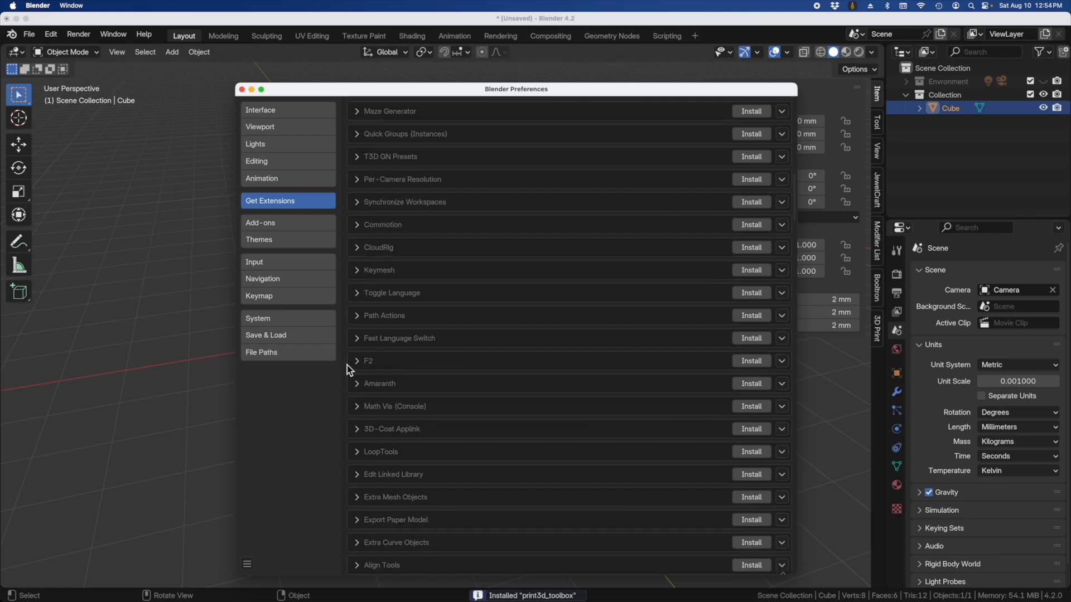
{"action": "mouse_move", "coordinate": [361, 367]}
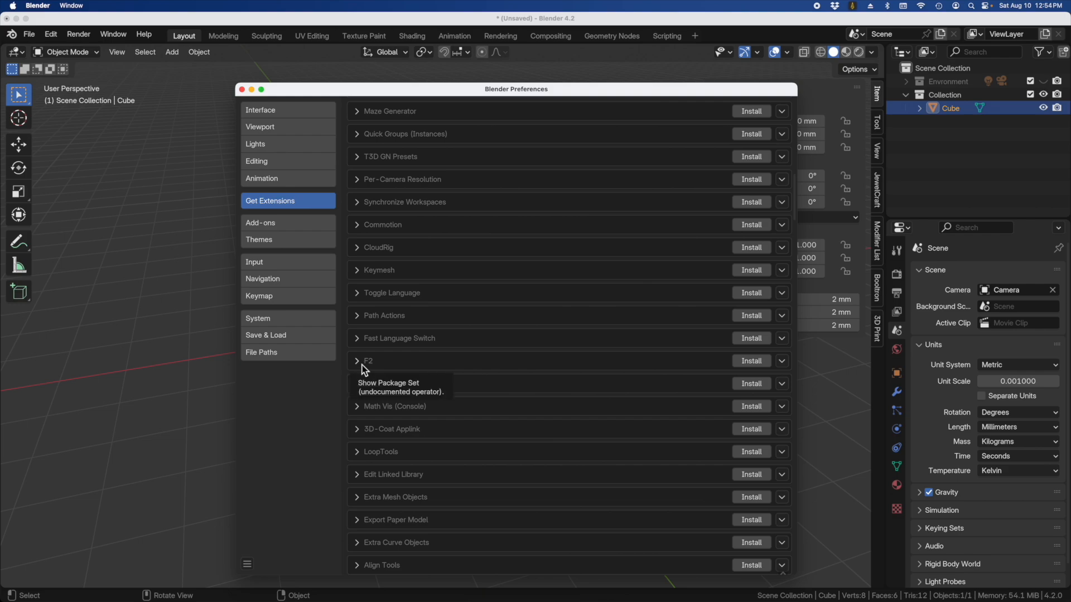
{"action": "mouse_move", "coordinate": [444, 382]}
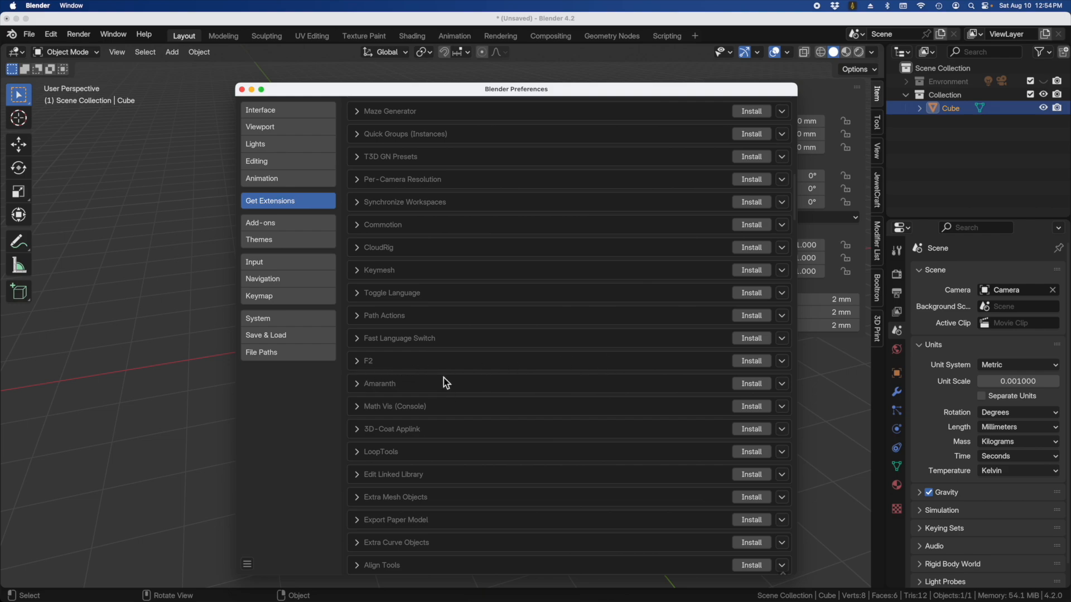
{"action": "mouse_move", "coordinate": [407, 369]}
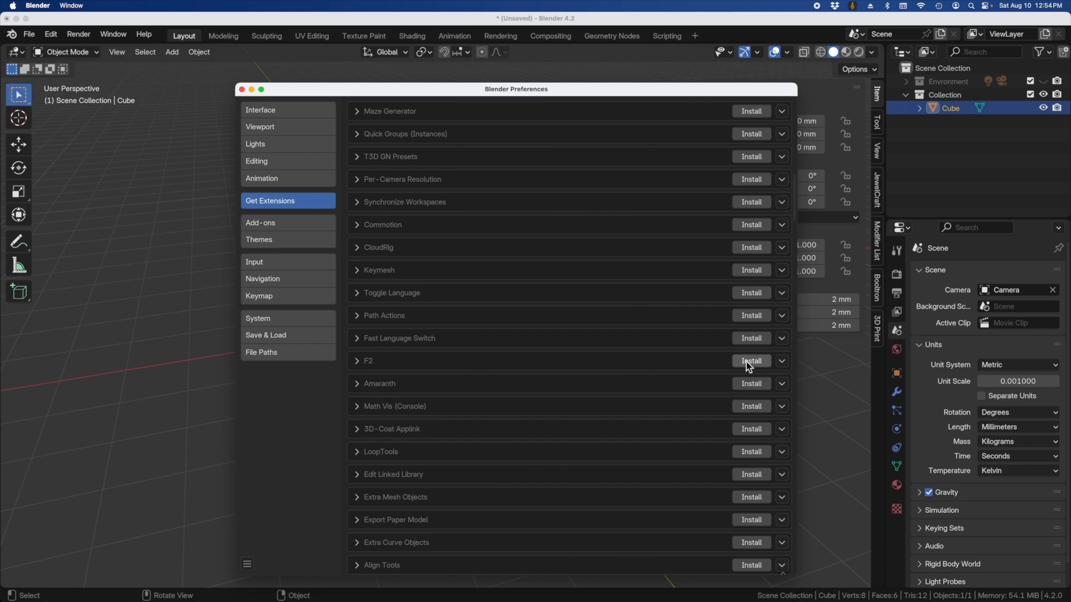
Install the F2, LoopTools and Extra Curve Objects extensions
{"action": "left_click", "coordinate": [751, 360]}
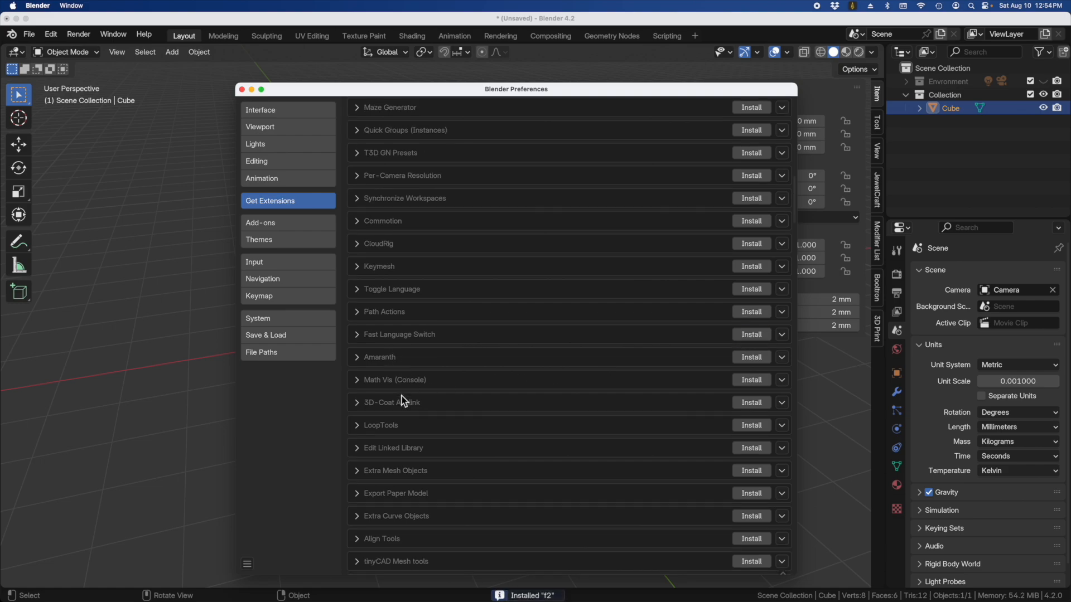
{"action": "scroll", "scroll_direction": "down", "scroll_amount": 3}
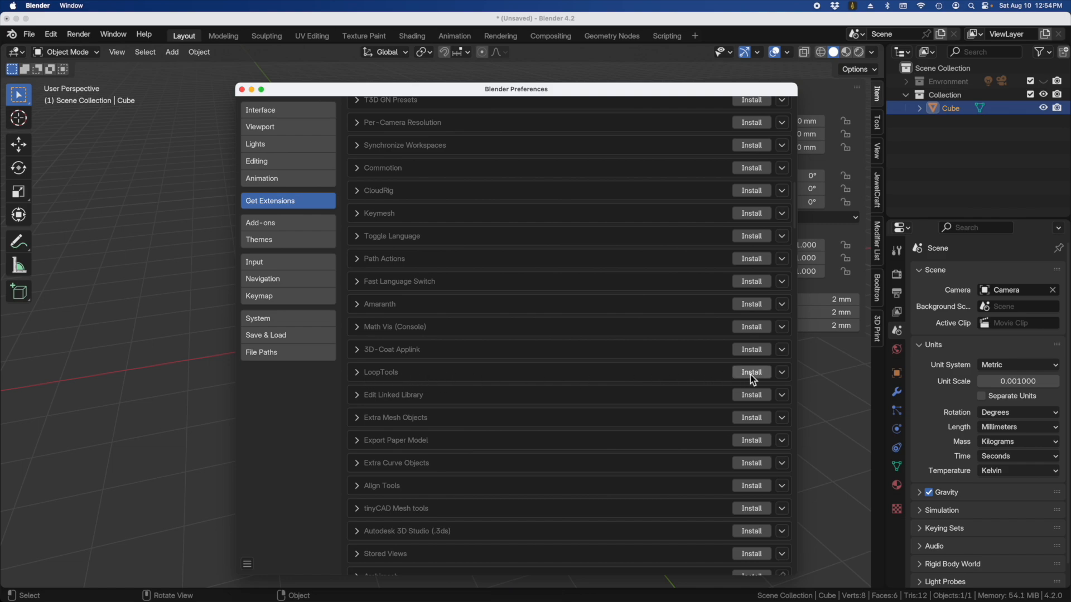
{"action": "left_click", "coordinate": [751, 373]}
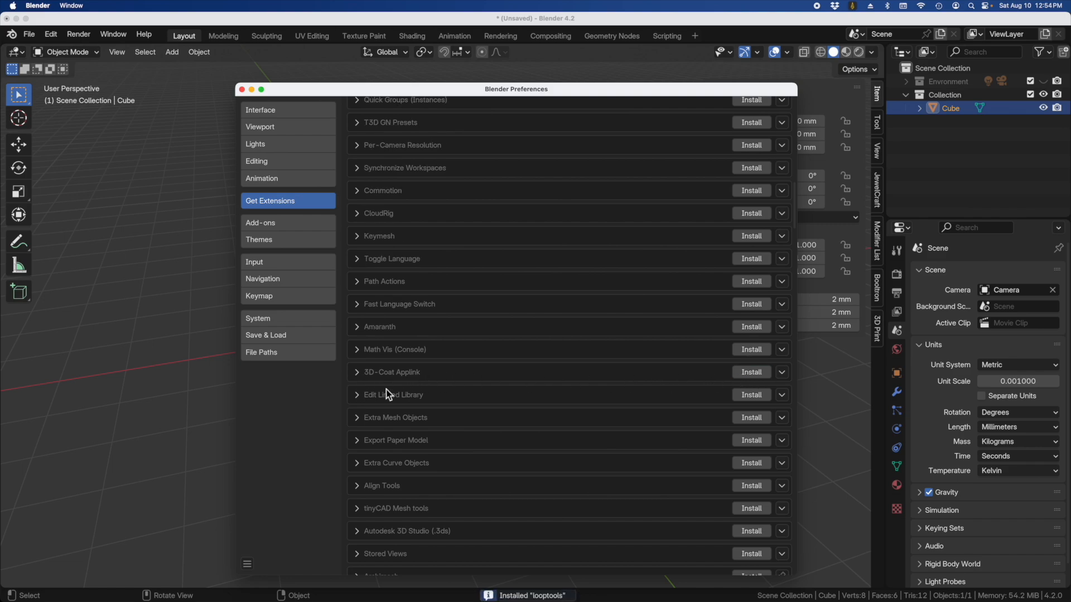
{"action": "scroll", "scroll_direction": "down", "scroll_amount": 3}
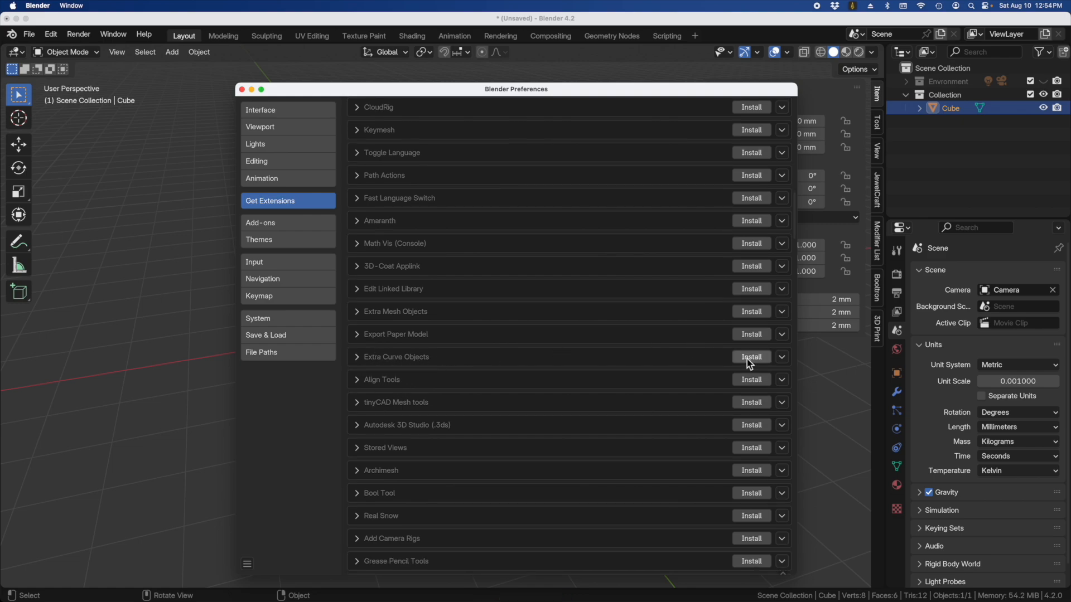
{"action": "left_click", "coordinate": [751, 357]}
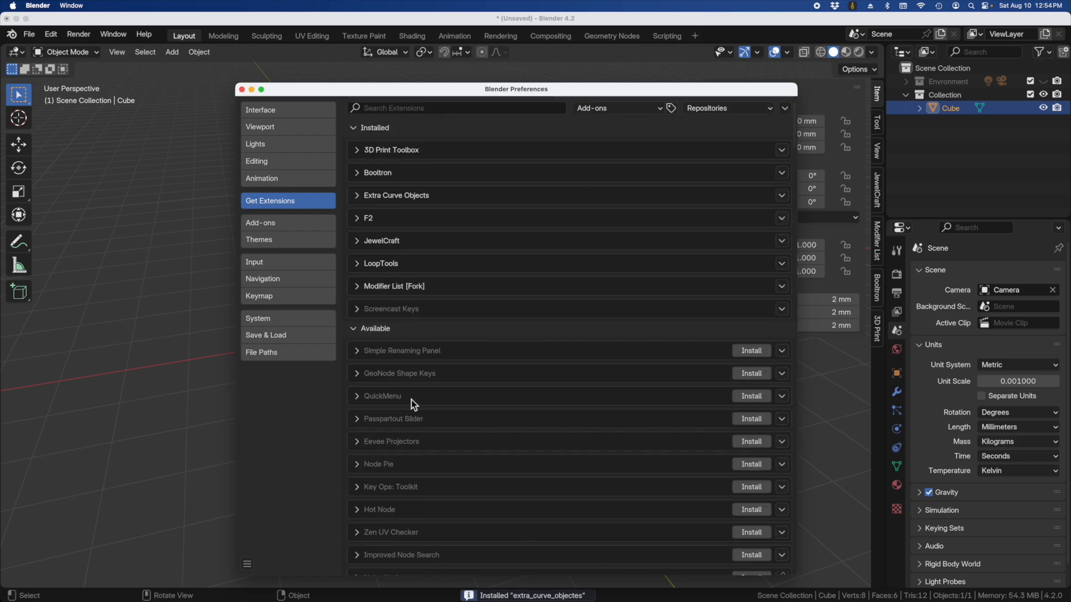
{"action": "scroll", "scroll_direction": "down", "scroll_amount": 3}
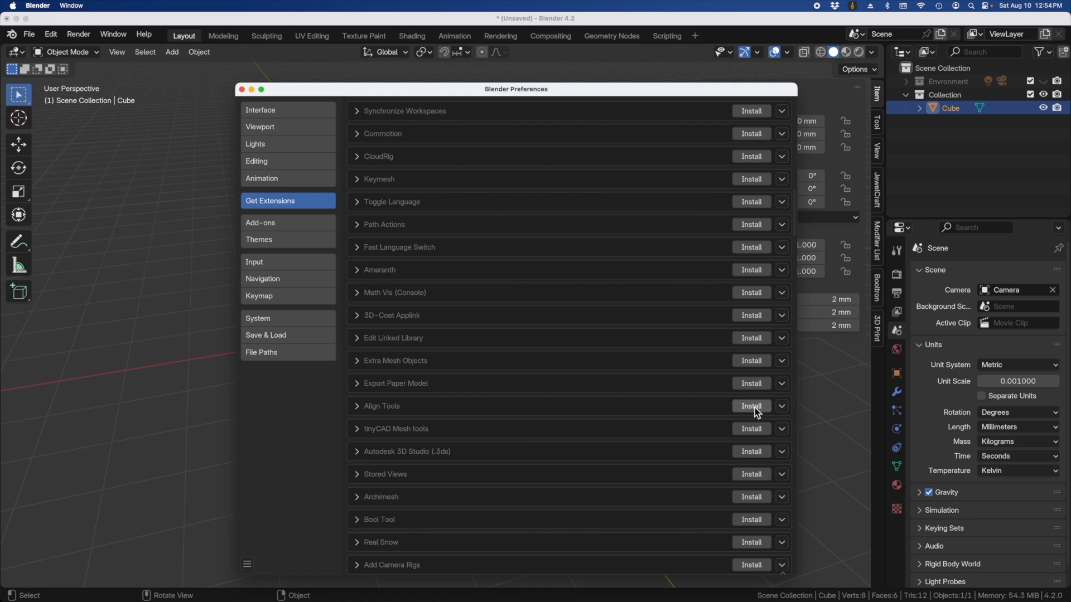
{"action": "mouse_move", "coordinate": [507, 437]}
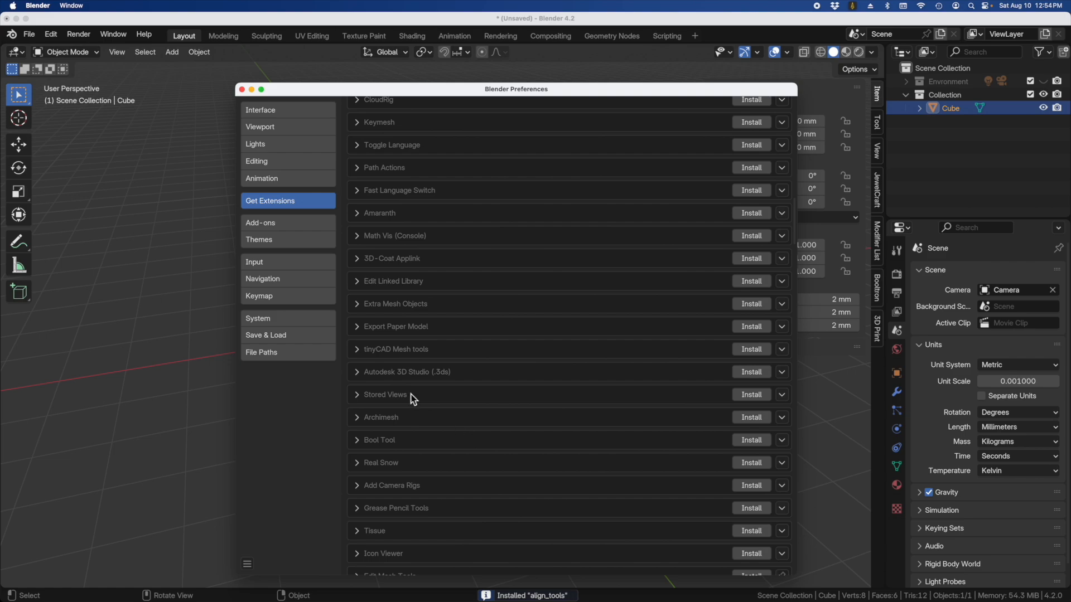
Install the Bool Tool, Edit Mesh Tools and Extra Mesh Objects extensions
{"action": "scroll", "scroll_direction": "down", "scroll_amount": 3}
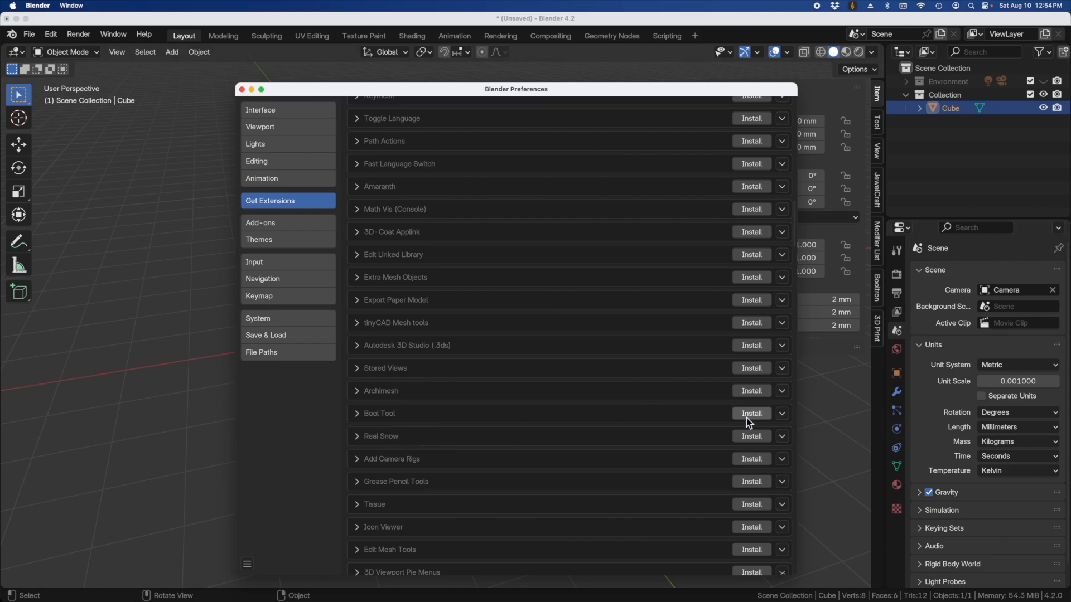
{"action": "left_click", "coordinate": [750, 412]}
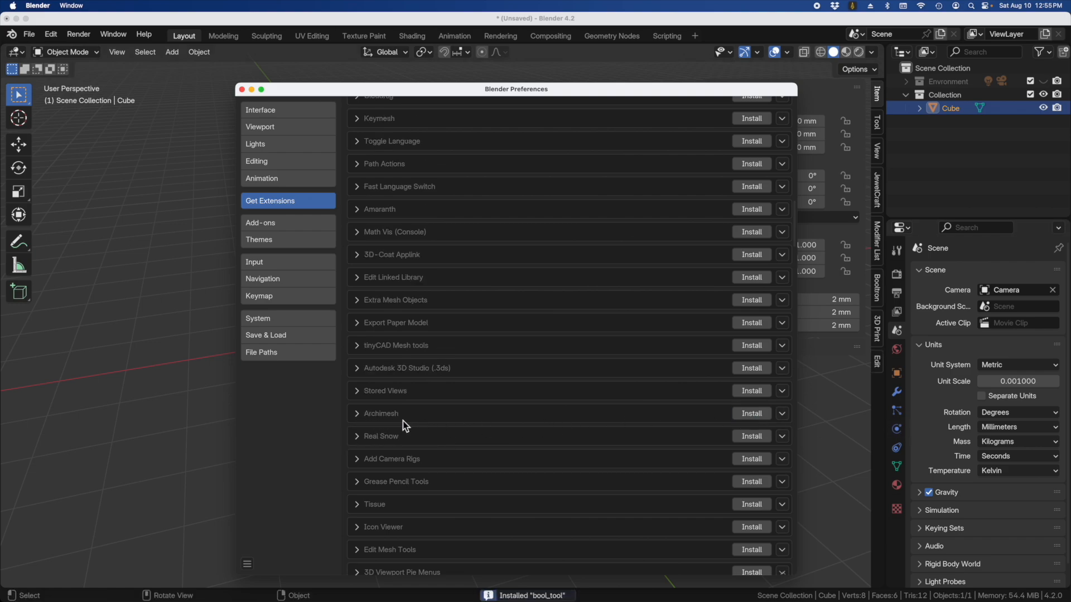
{"action": "scroll", "scroll_direction": "down", "scroll_amount": 3}
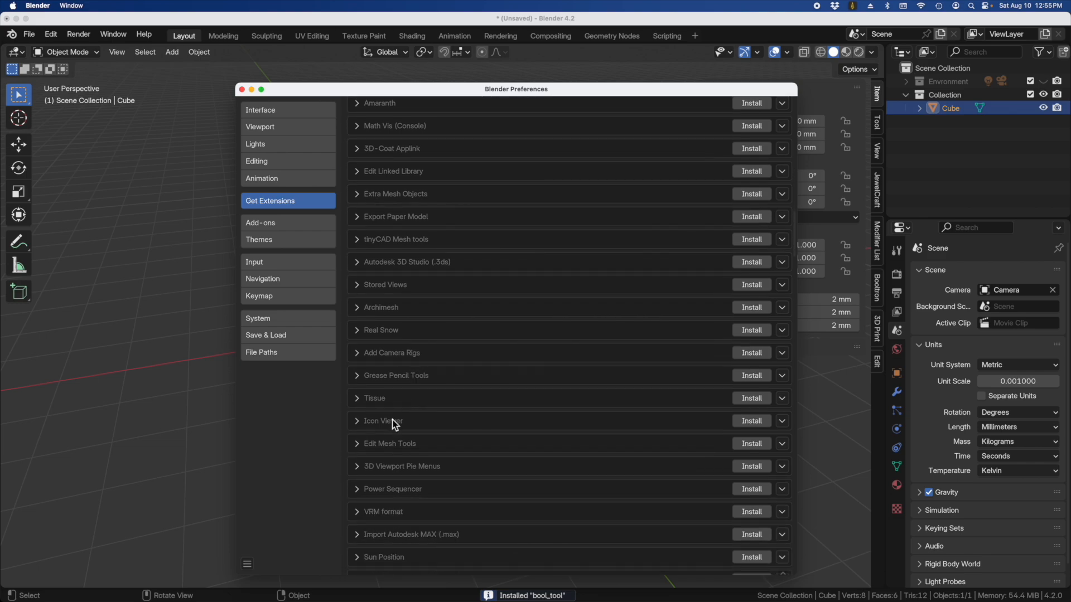
{"action": "scroll", "scroll_direction": "down", "scroll_amount": 3}
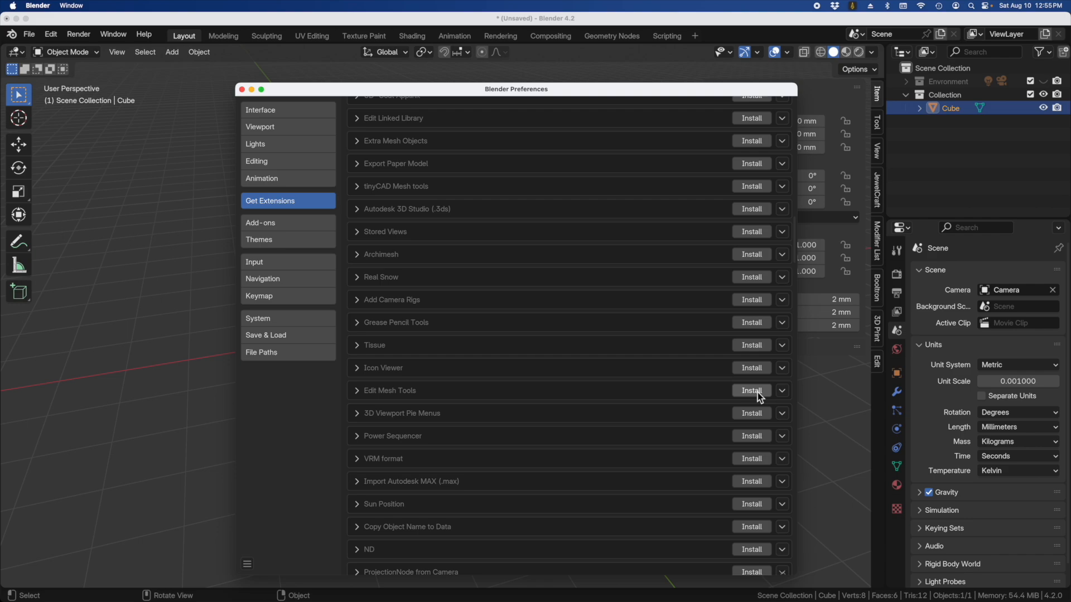
{"action": "left_click", "coordinate": [751, 390]}
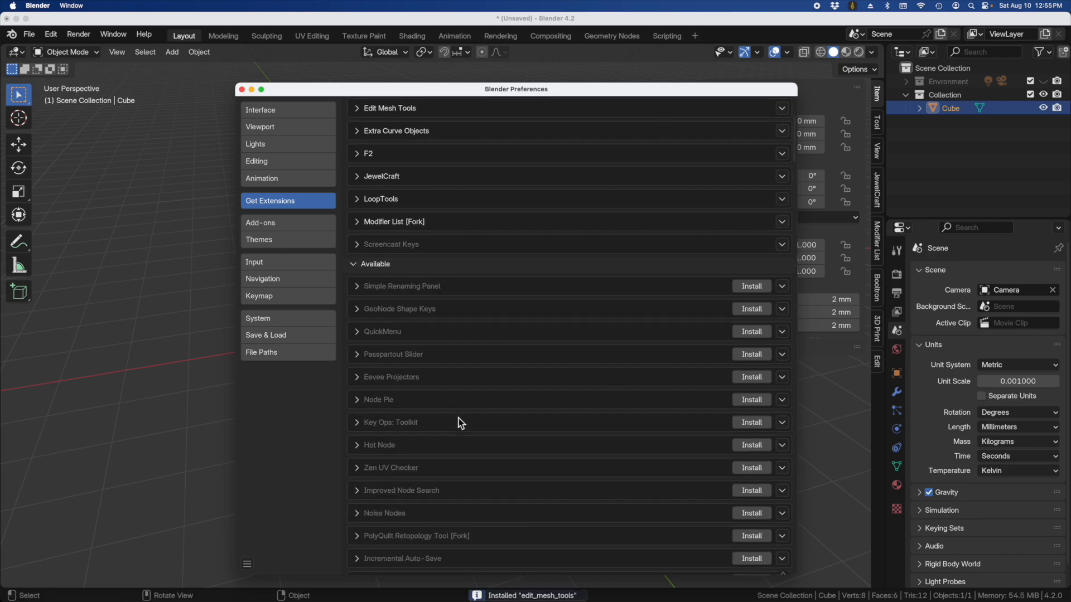
{"action": "scroll", "scroll_direction": "down", "scroll_amount": 3}
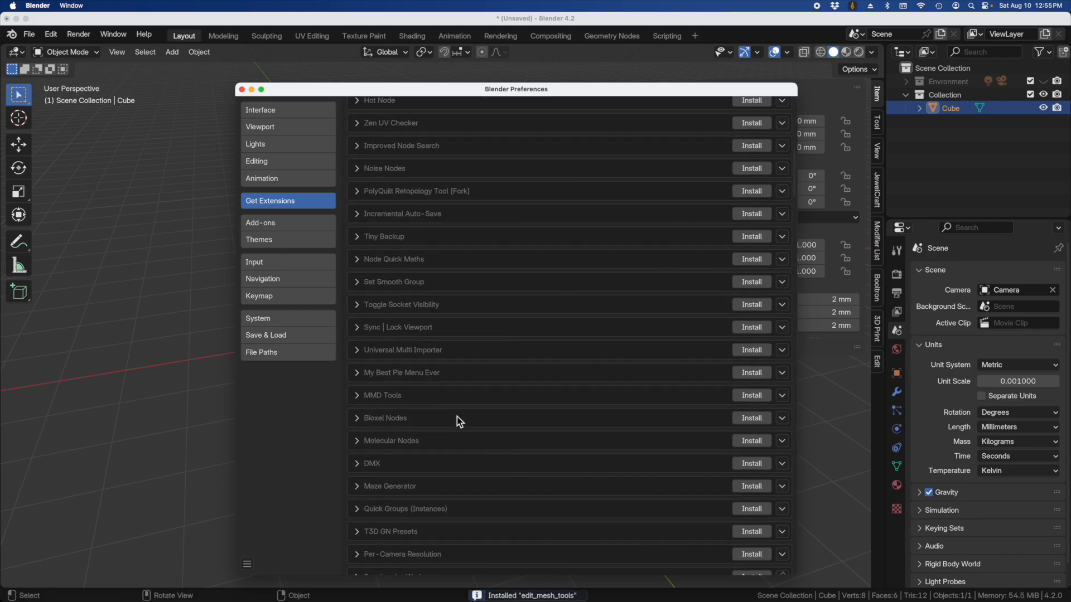
{"action": "scroll", "scroll_direction": "down", "scroll_amount": 3}
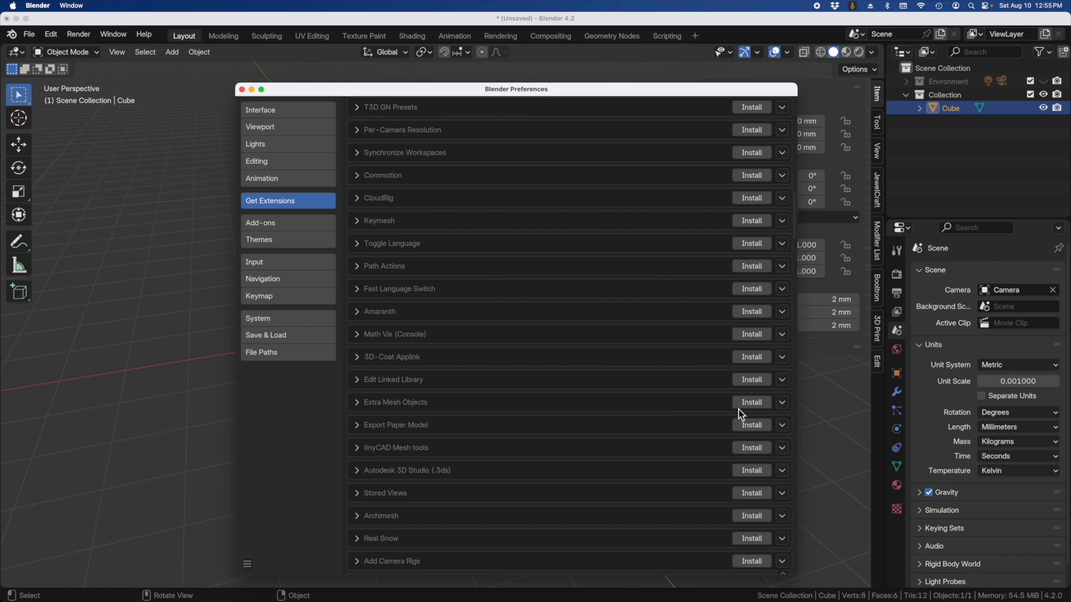
{"action": "left_click", "coordinate": [751, 402]}
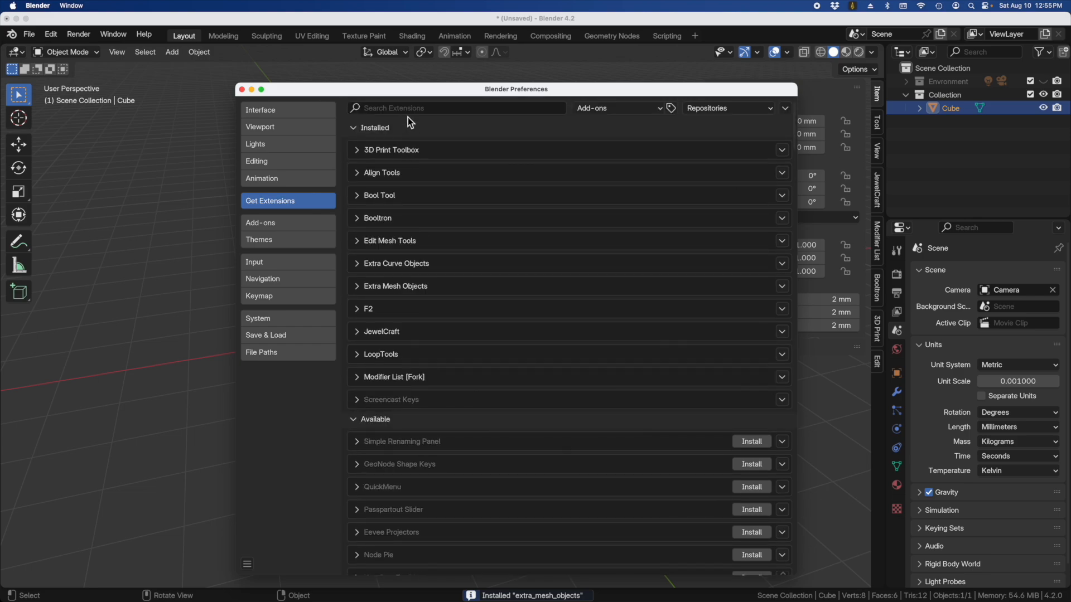
Locate ND further down the Available extensions and install it
{"action": "left_click", "coordinate": [454, 108]}
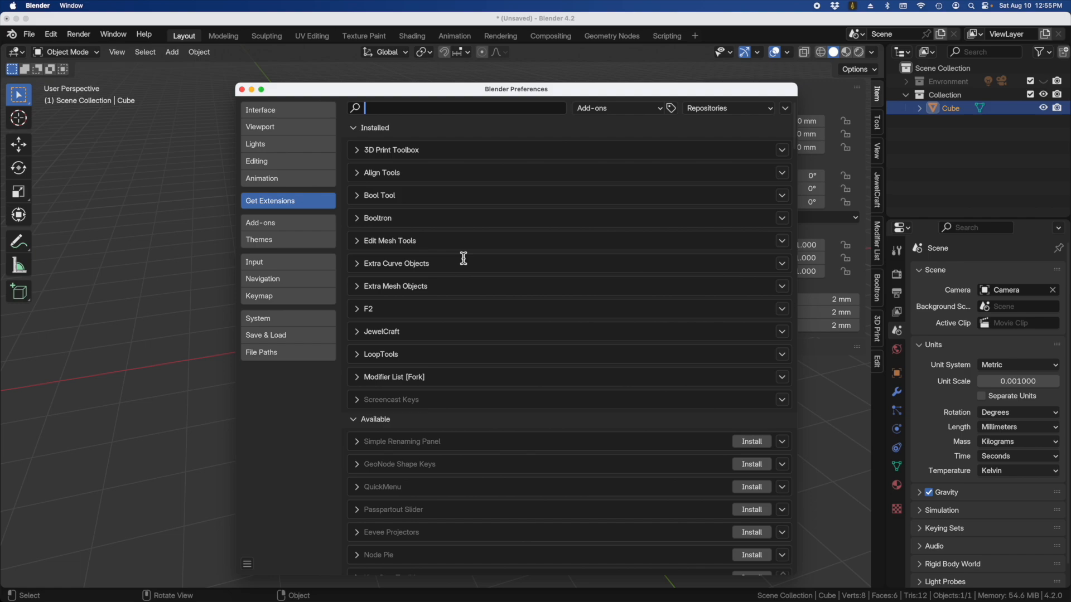
{"action": "scroll", "scroll_direction": "down", "scroll_amount": 3}
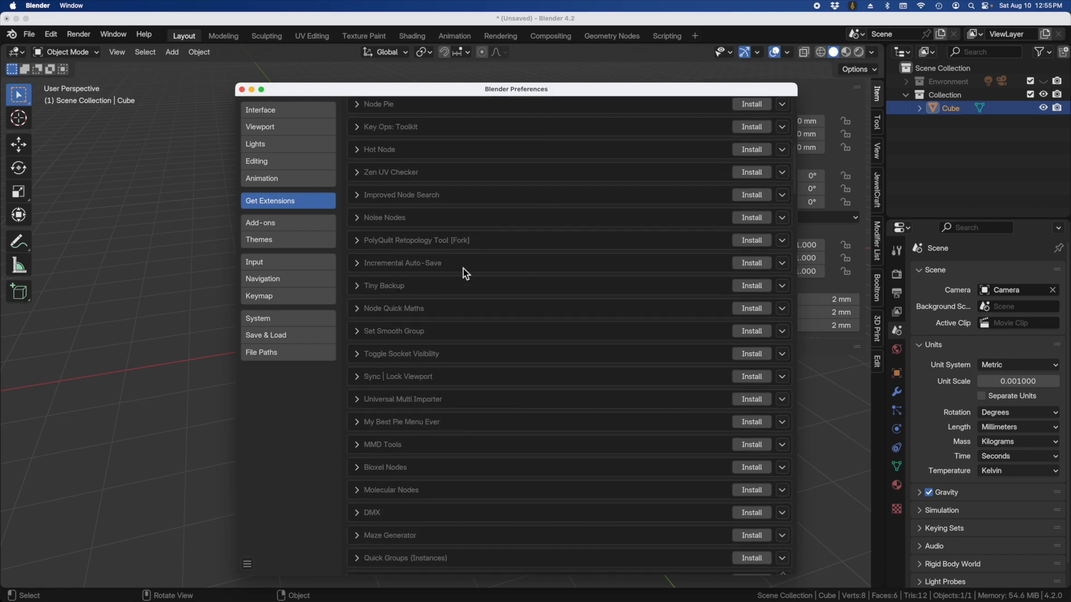
{"action": "scroll", "scroll_direction": "down", "scroll_amount": 3}
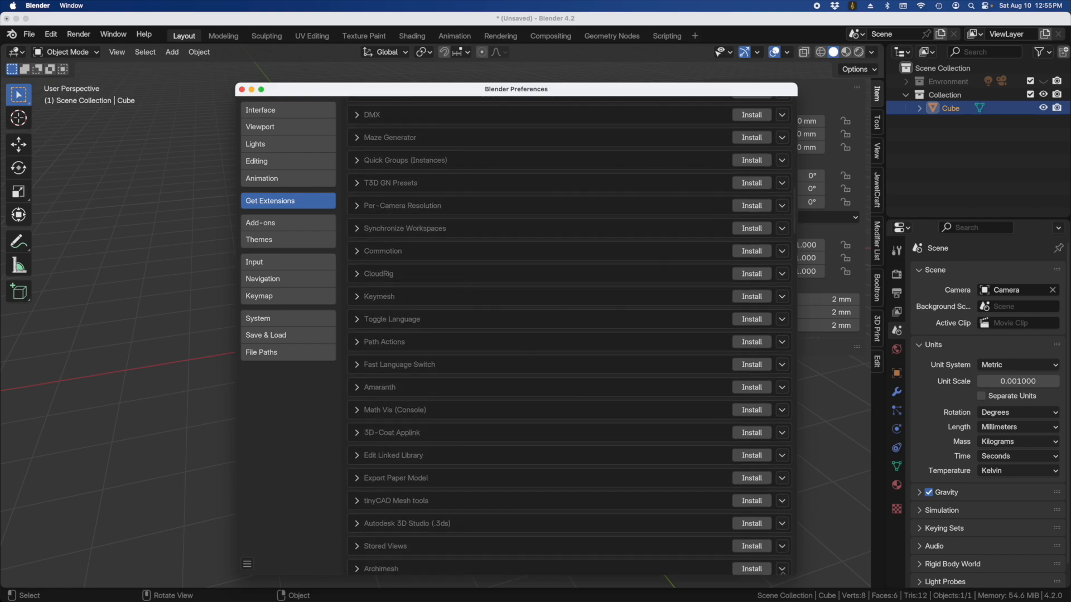
{"action": "scroll", "scroll_direction": "down", "scroll_amount": 3}
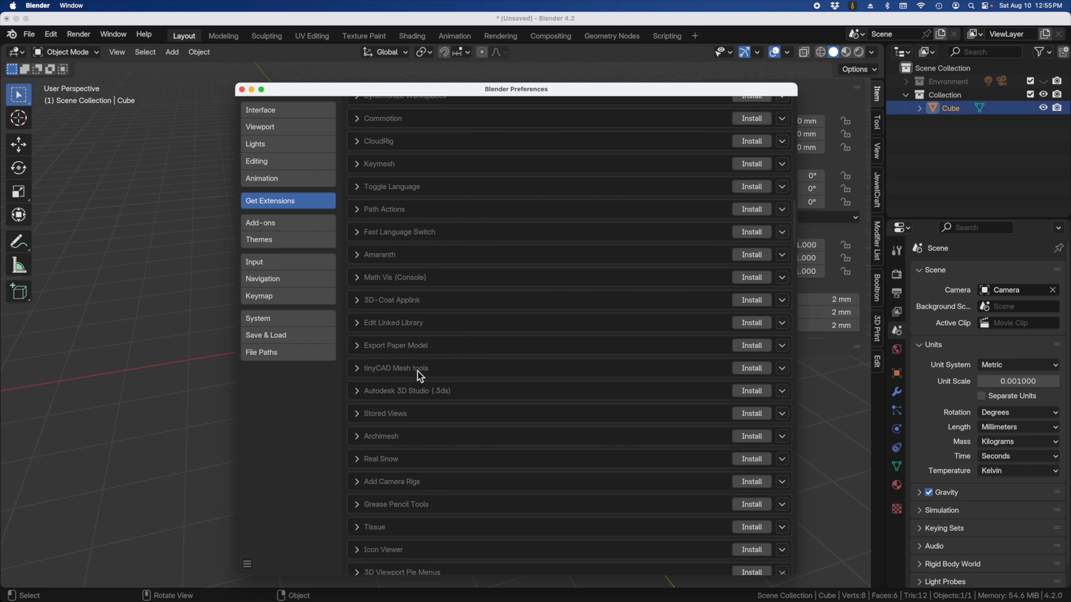
{"action": "scroll", "scroll_direction": "down", "scroll_amount": 3}
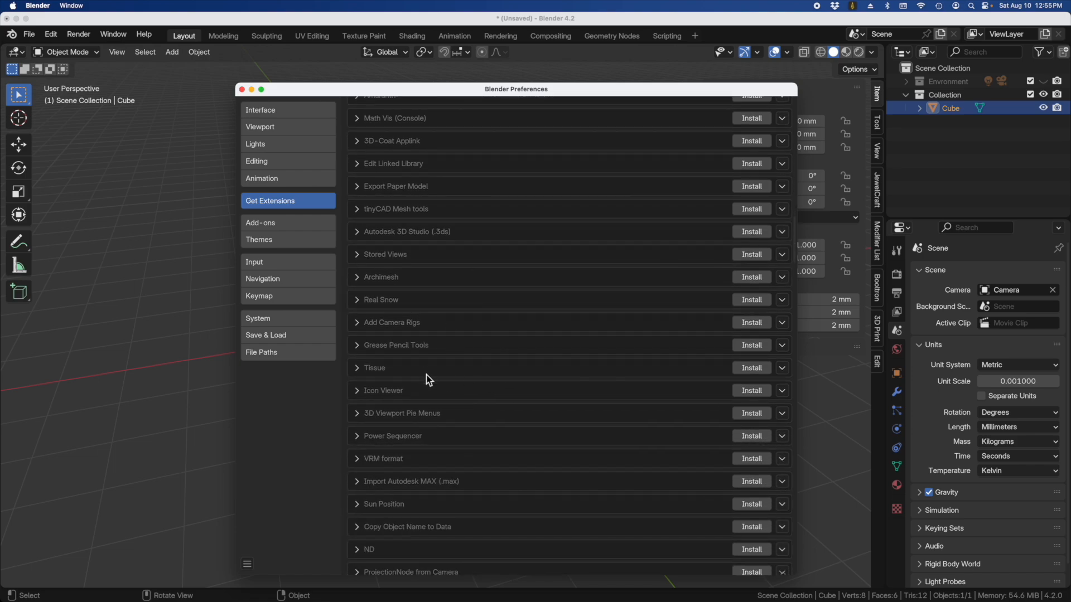
{"action": "scroll", "scroll_direction": "down", "scroll_amount": 3}
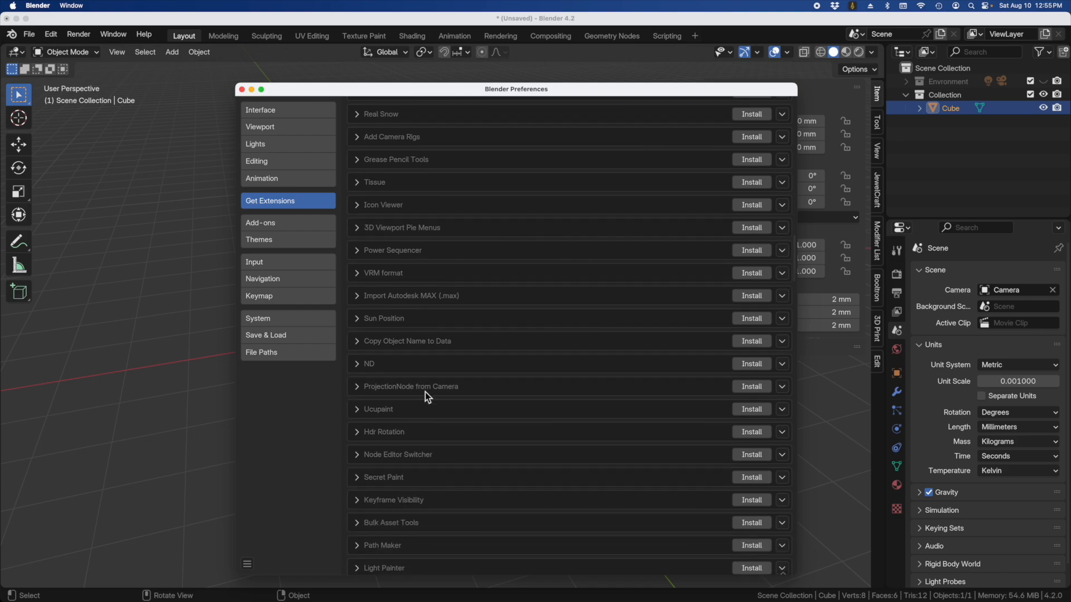
{"action": "mouse_move", "coordinate": [464, 375]}
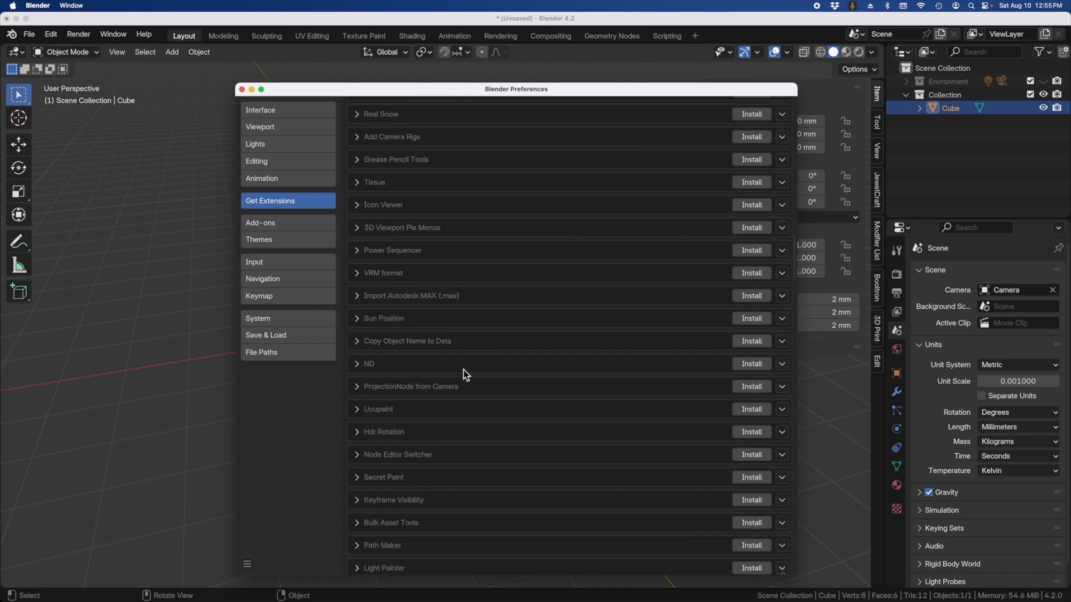
{"action": "mouse_move", "coordinate": [379, 376]}
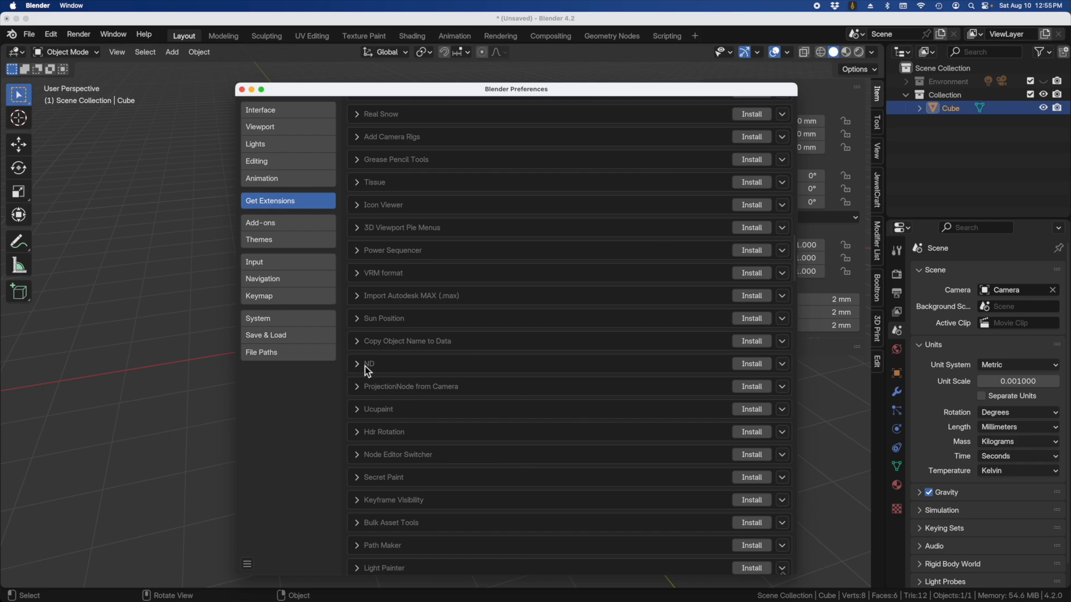
{"action": "mouse_move", "coordinate": [750, 364]}
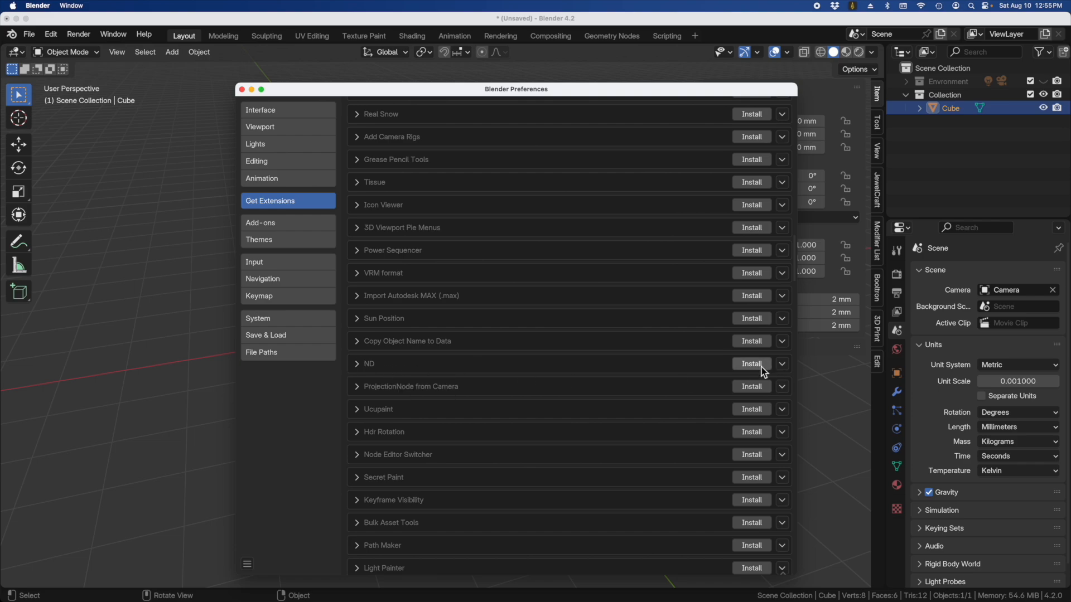
{"action": "left_click", "coordinate": [750, 364]}
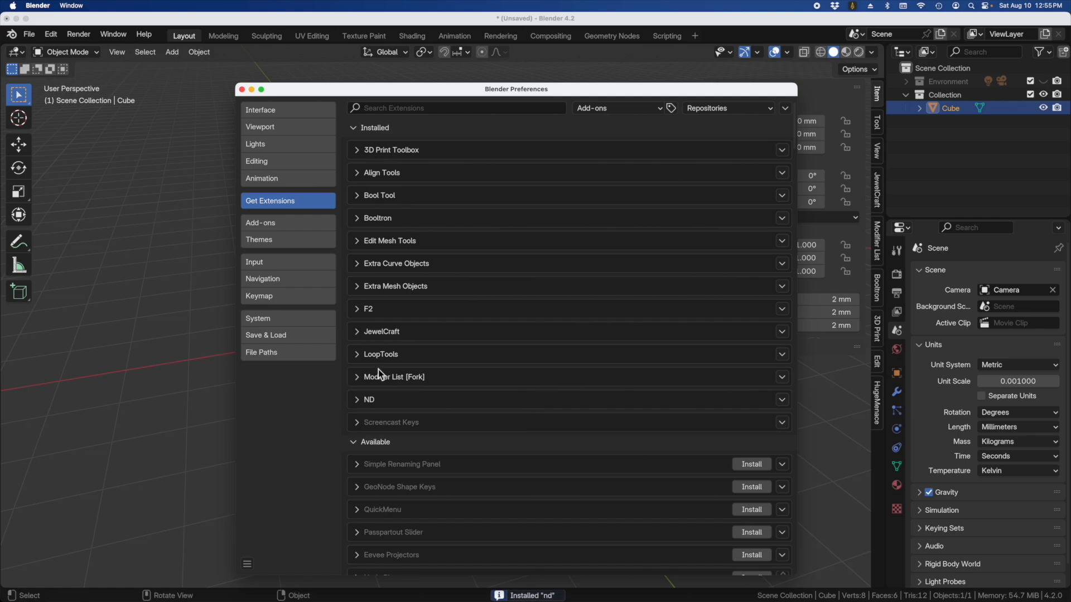
{"action": "scroll", "scroll_direction": "down", "scroll_amount": 3}
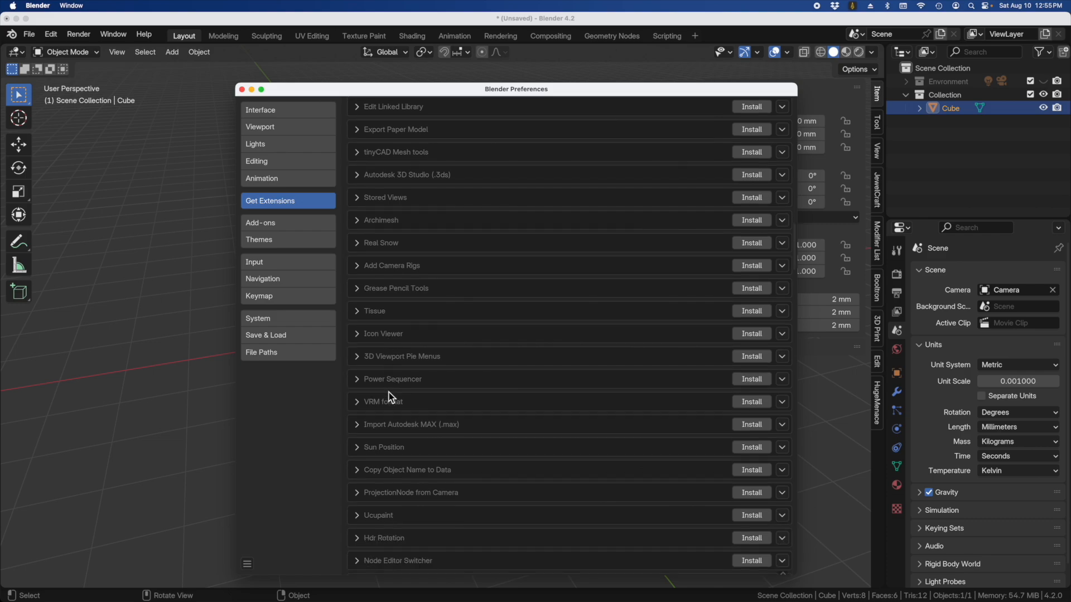
{"action": "mouse_move", "coordinate": [399, 357]}
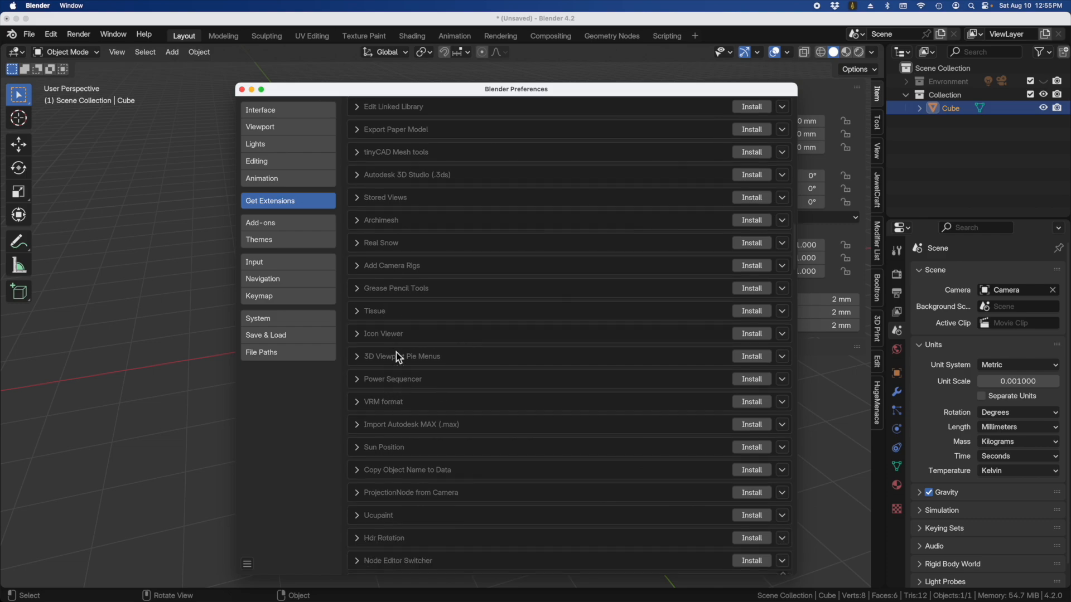
Scroll the catalogue down to BoltFactory and install it
{"action": "scroll", "scroll_direction": "down", "scroll_amount": 3}
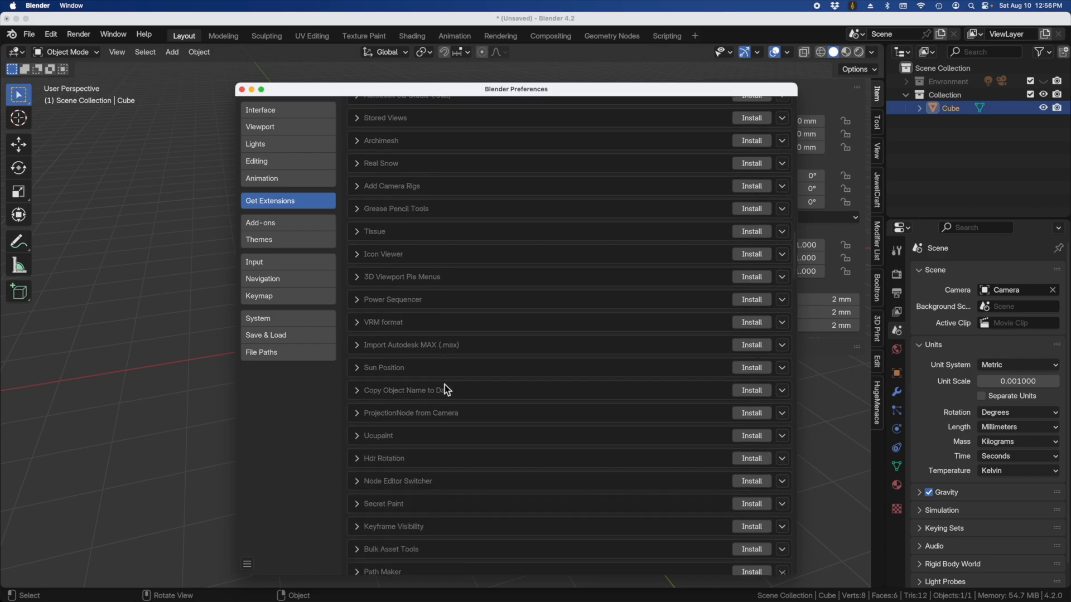
{"action": "scroll", "scroll_direction": "down", "scroll_amount": 3}
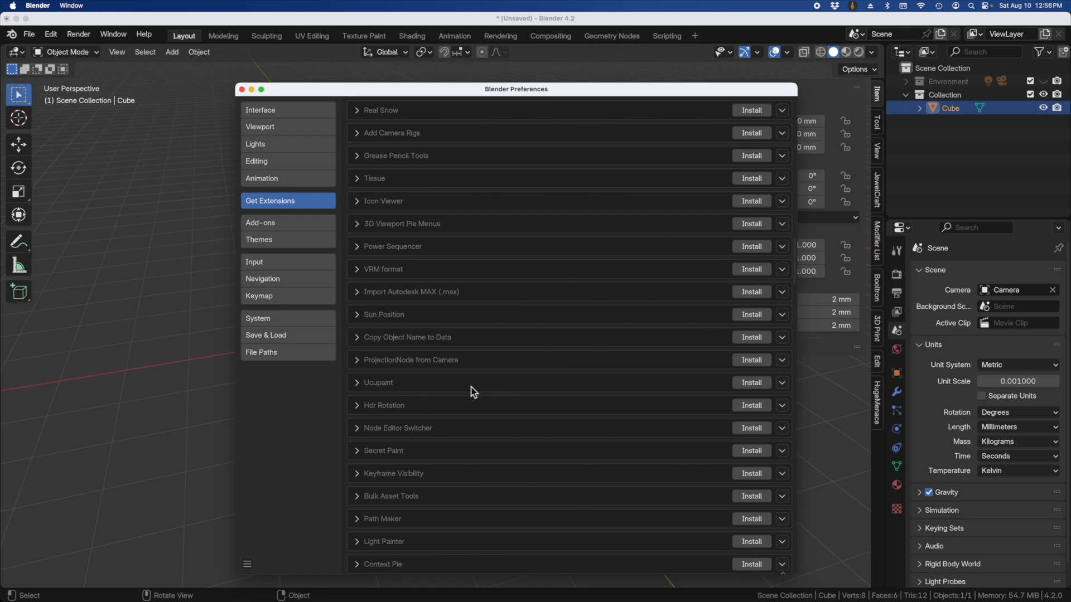
{"action": "scroll", "scroll_direction": "down", "scroll_amount": 3}
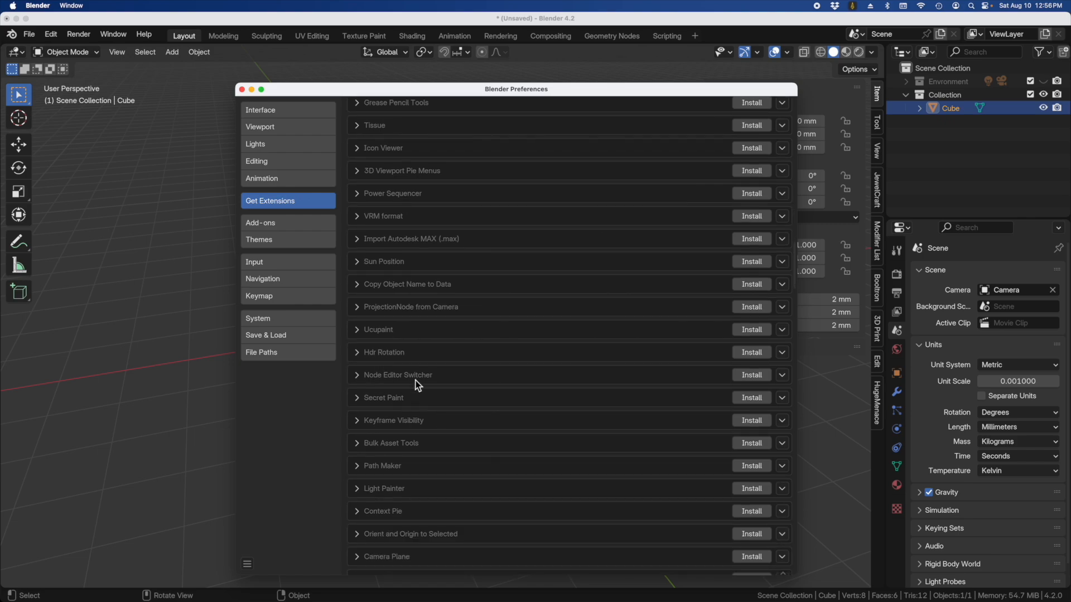
{"action": "scroll", "scroll_direction": "down", "scroll_amount": 3}
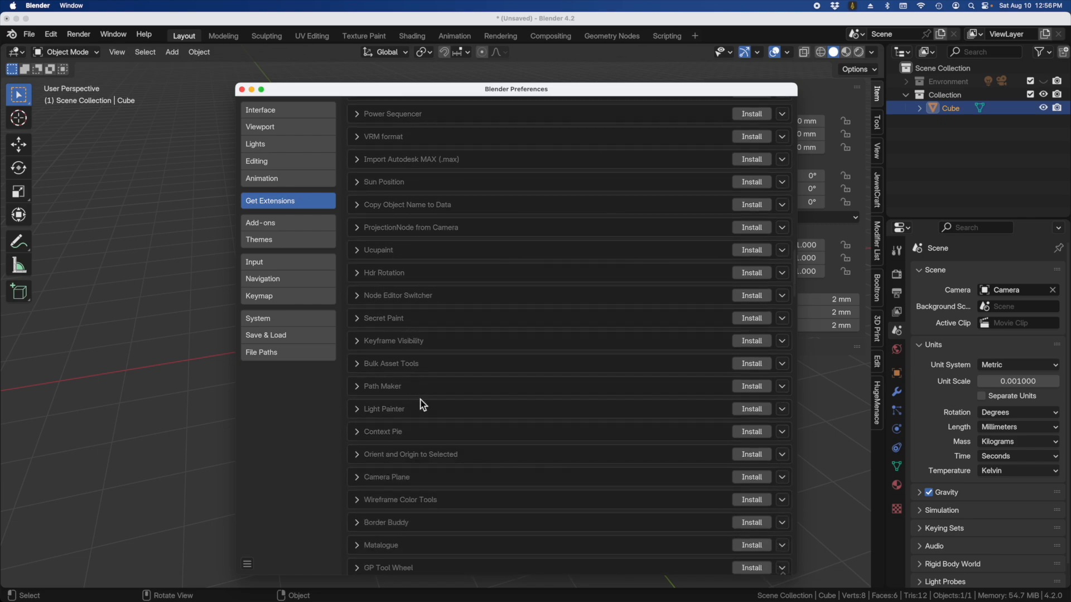
{"action": "scroll", "scroll_direction": "down", "scroll_amount": 3}
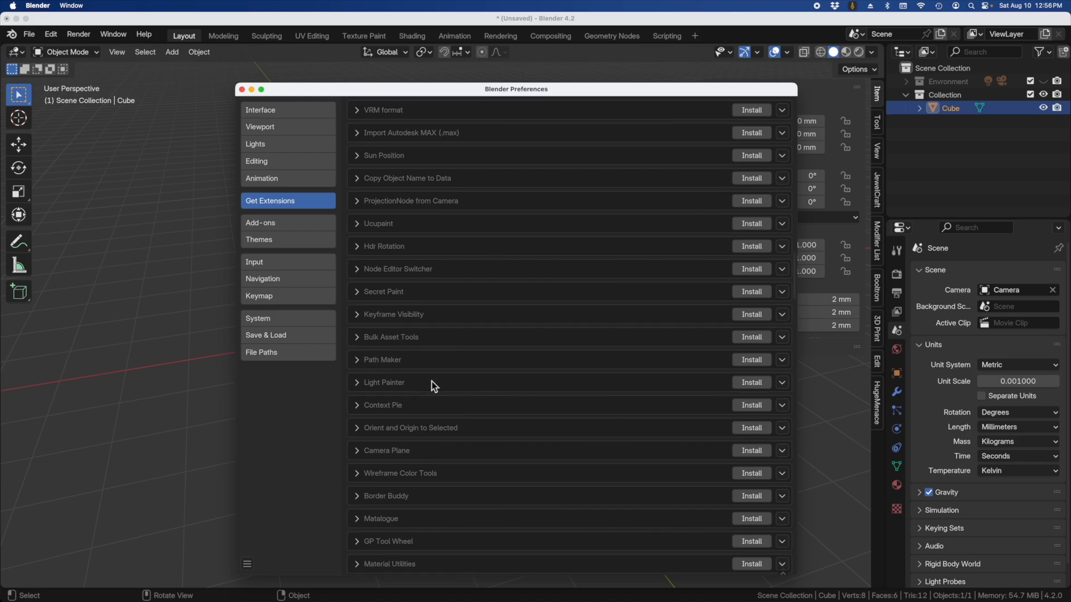
{"action": "scroll", "scroll_direction": "down", "scroll_amount": 3}
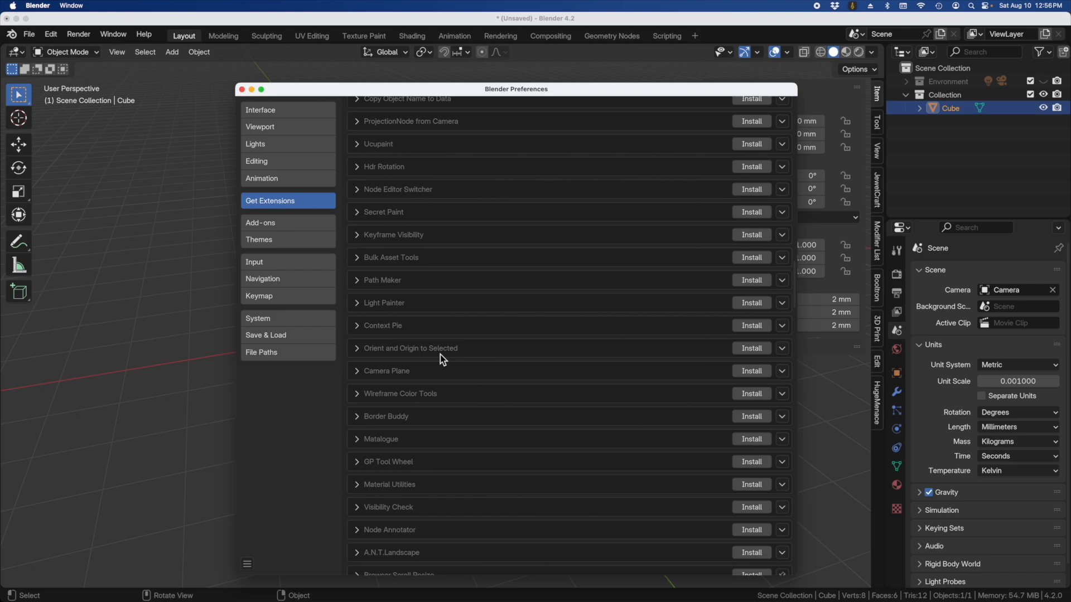
{"action": "scroll", "scroll_direction": "down", "scroll_amount": 3}
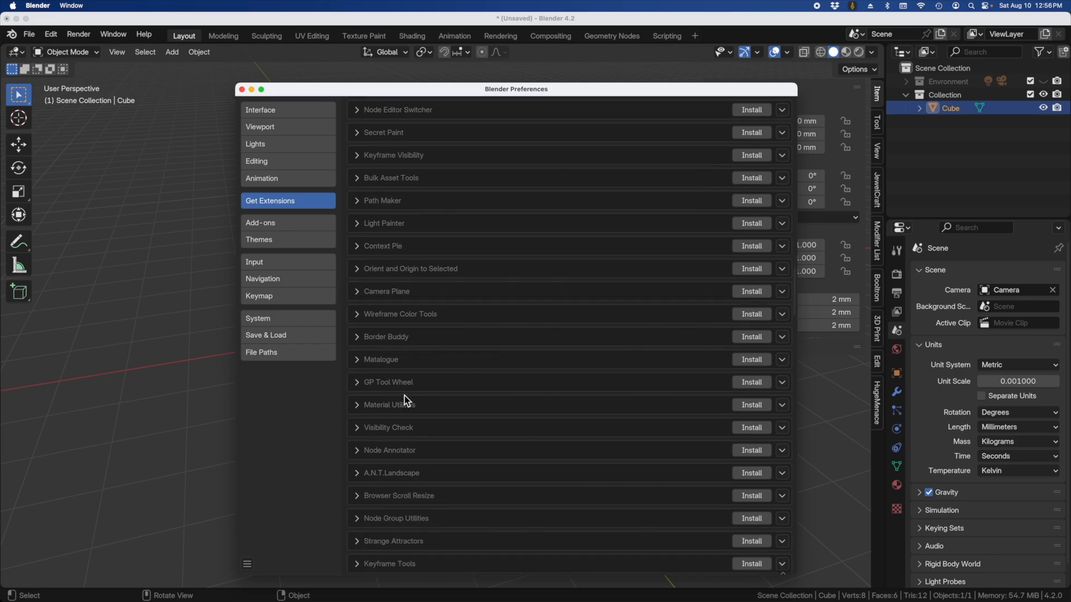
{"action": "scroll", "scroll_direction": "down", "scroll_amount": 3}
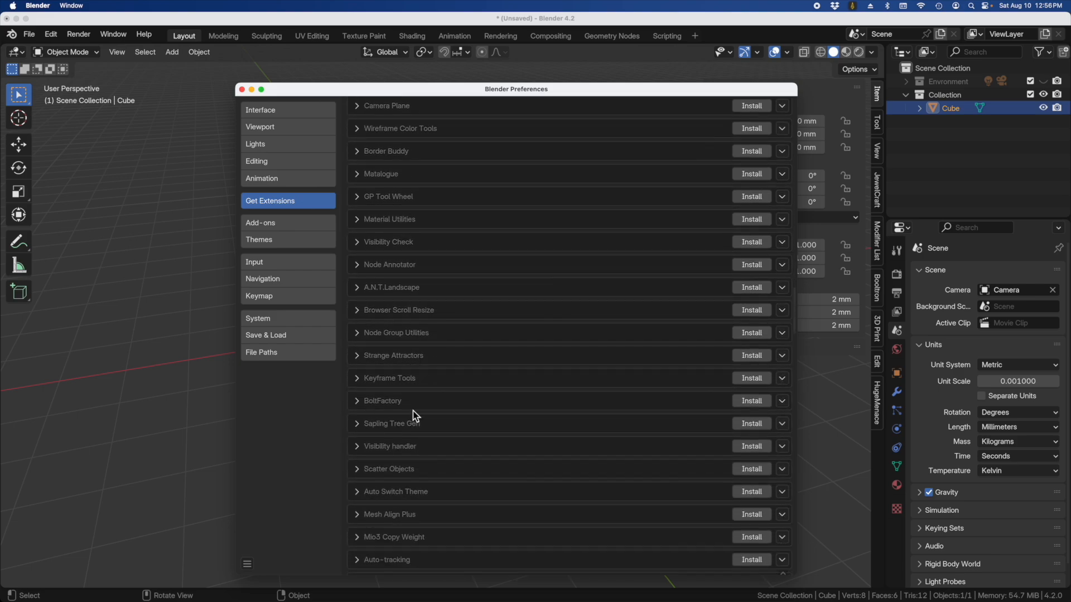
{"action": "scroll", "scroll_direction": "down", "scroll_amount": 3}
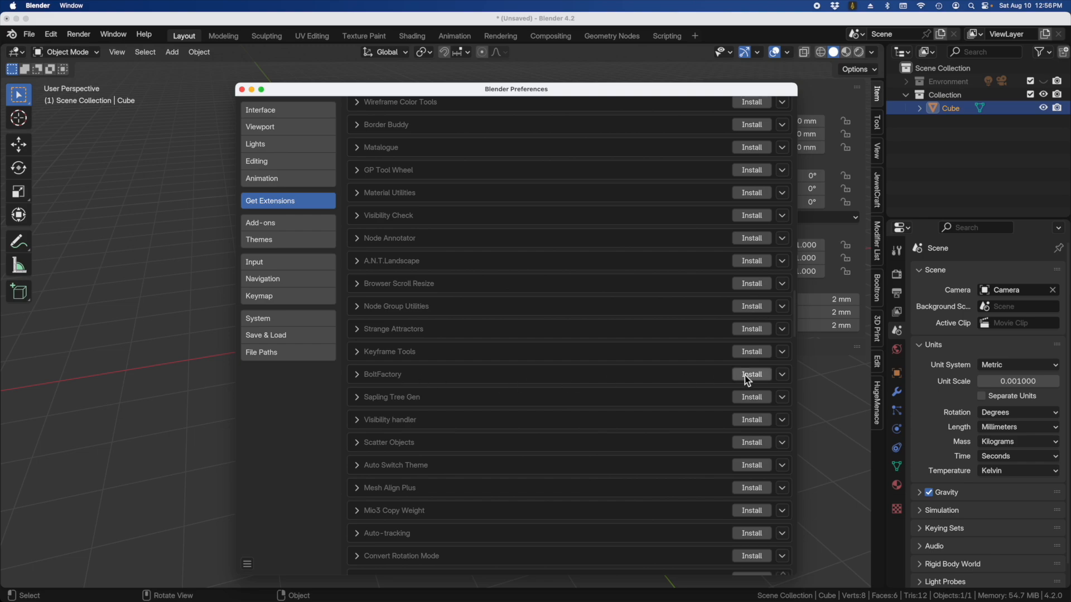
{"action": "mouse_move", "coordinate": [751, 376]}
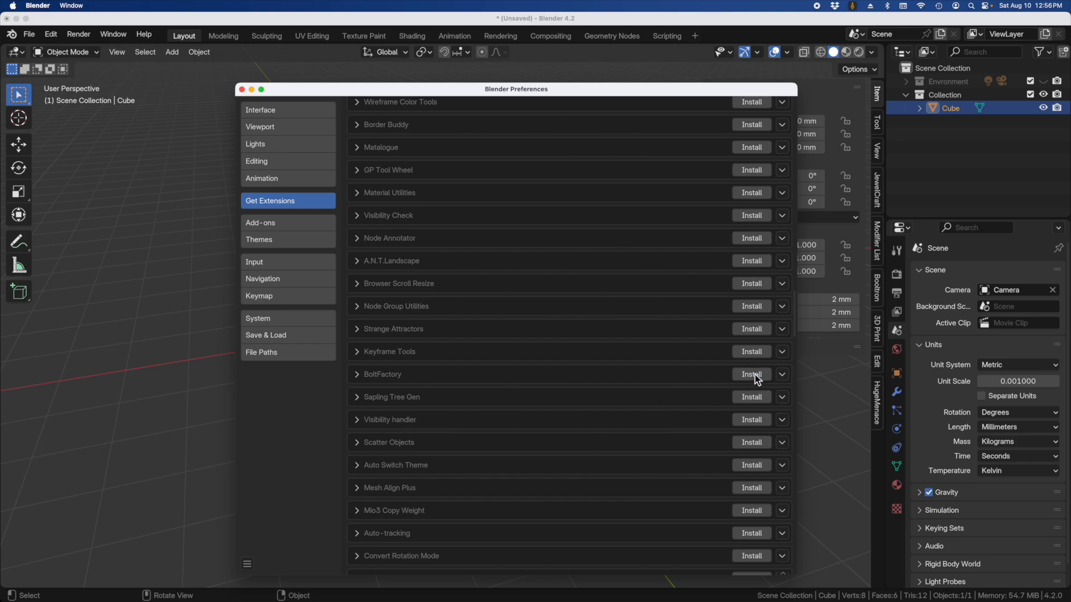
{"action": "left_click", "coordinate": [751, 375]}
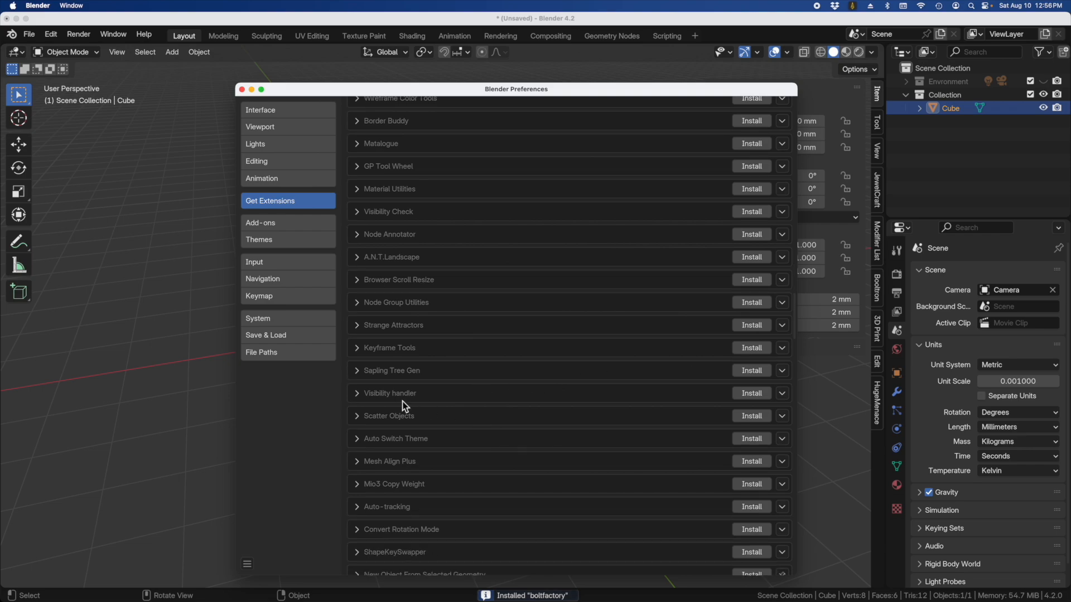
Install the STL format (legacy) and Modifier Tools extensions further down the list
{"action": "scroll", "scroll_direction": "down", "scroll_amount": 3}
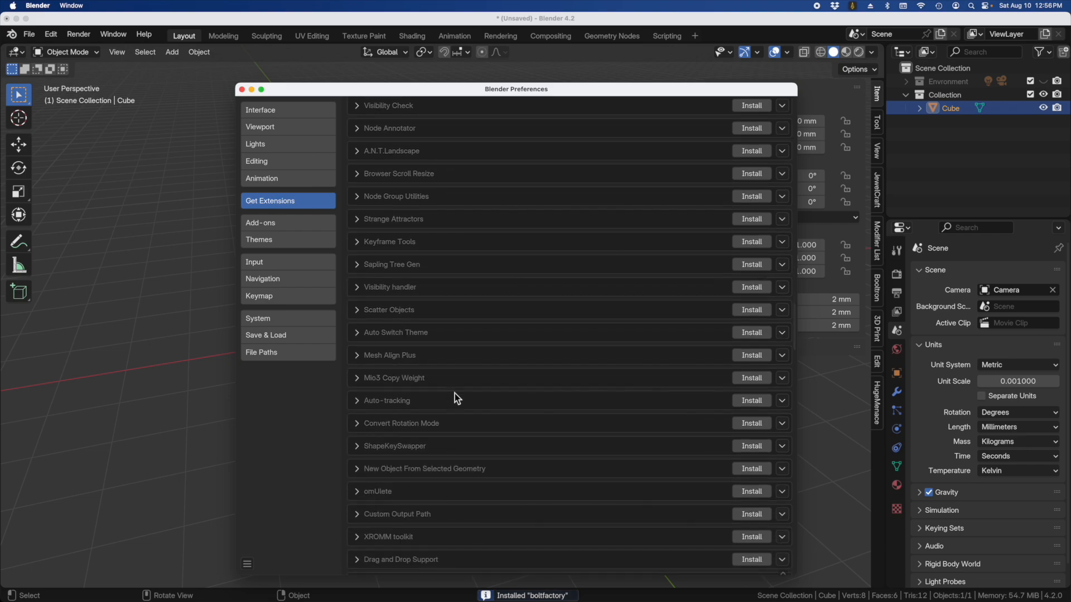
{"action": "scroll", "scroll_direction": "down", "scroll_amount": 3}
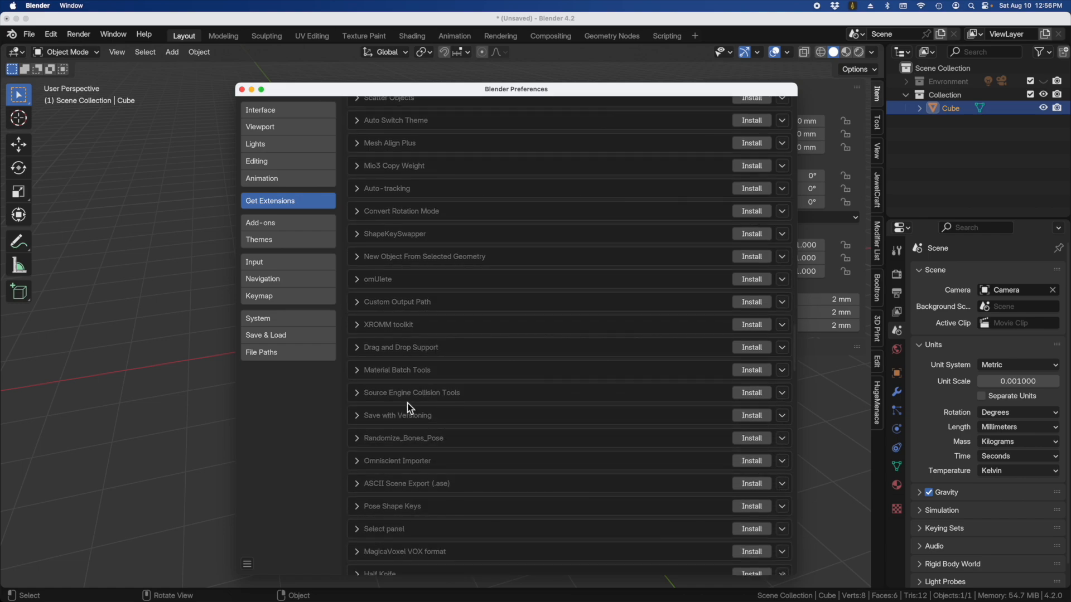
{"action": "scroll", "scroll_direction": "down", "scroll_amount": 3}
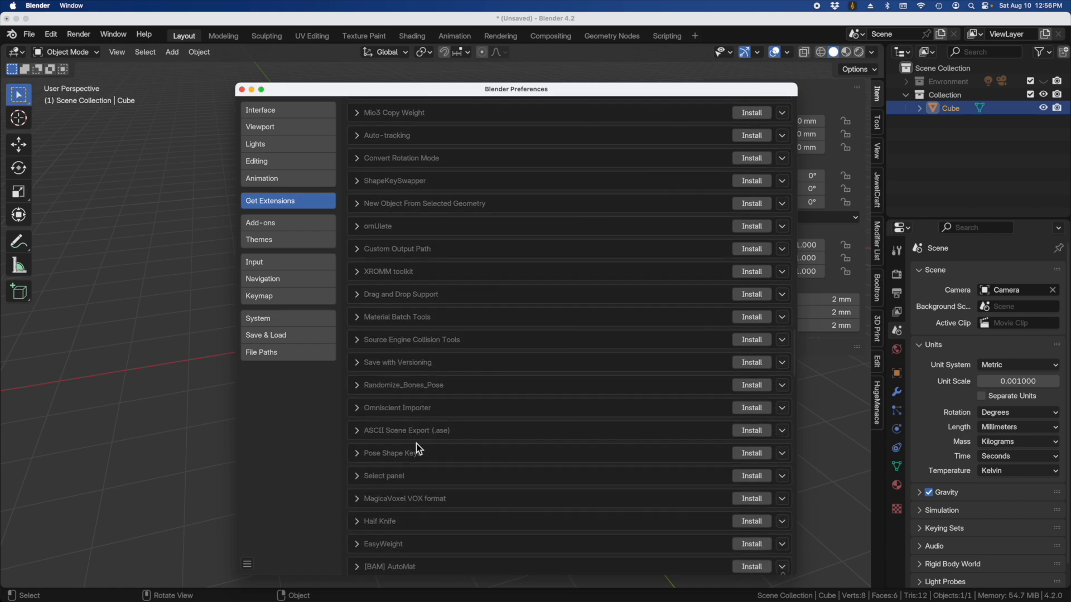
{"action": "scroll", "scroll_direction": "down", "scroll_amount": 3}
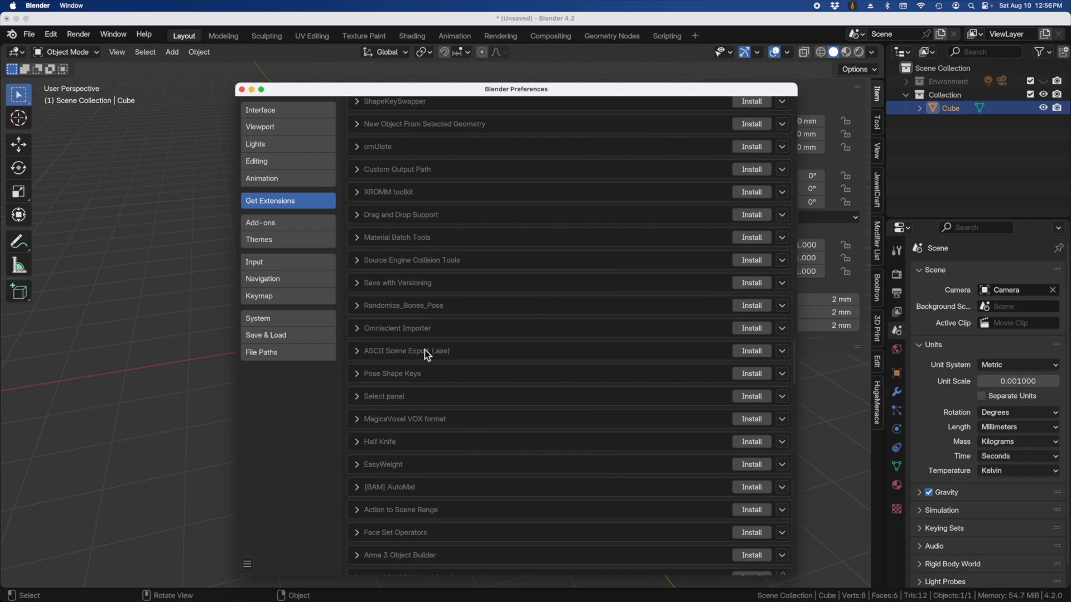
{"action": "scroll", "scroll_direction": "down", "scroll_amount": 3}
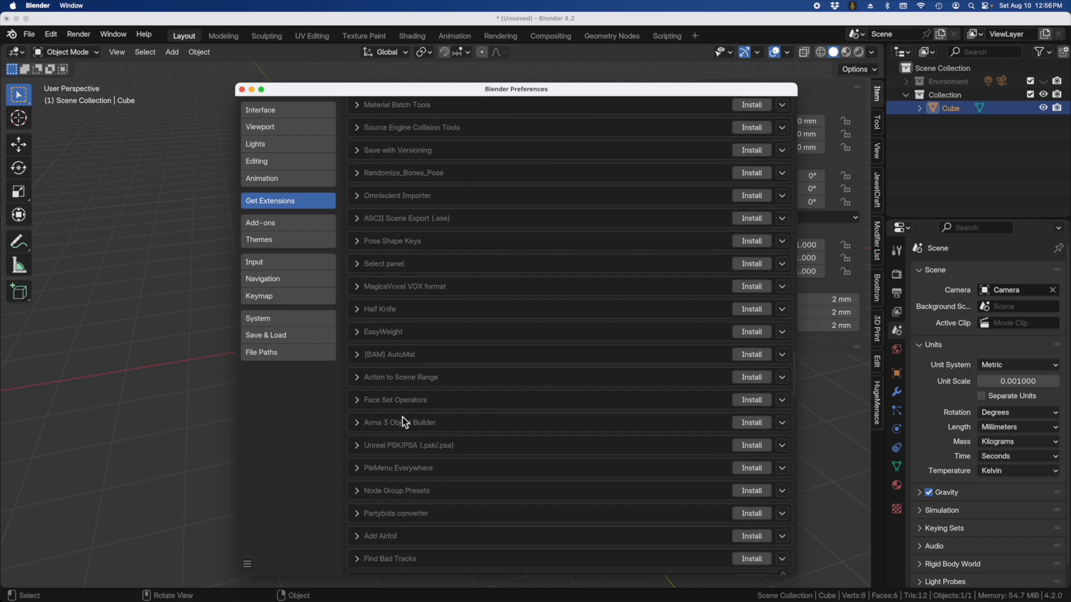
{"action": "scroll", "scroll_direction": "down", "scroll_amount": 3}
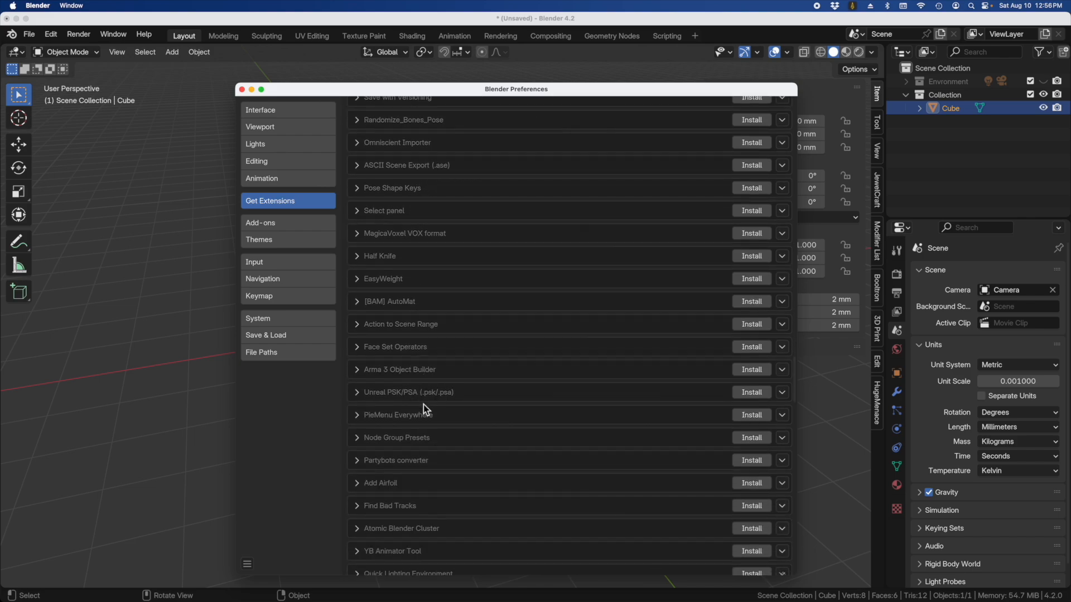
{"action": "scroll", "scroll_direction": "down", "scroll_amount": 3}
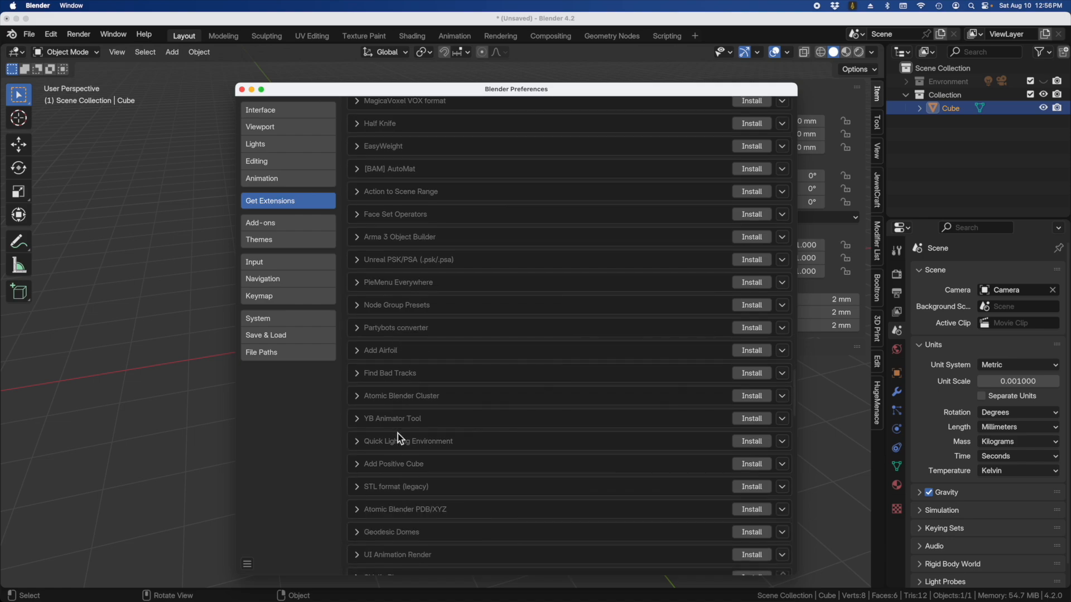
{"action": "scroll", "scroll_direction": "down", "scroll_amount": 3}
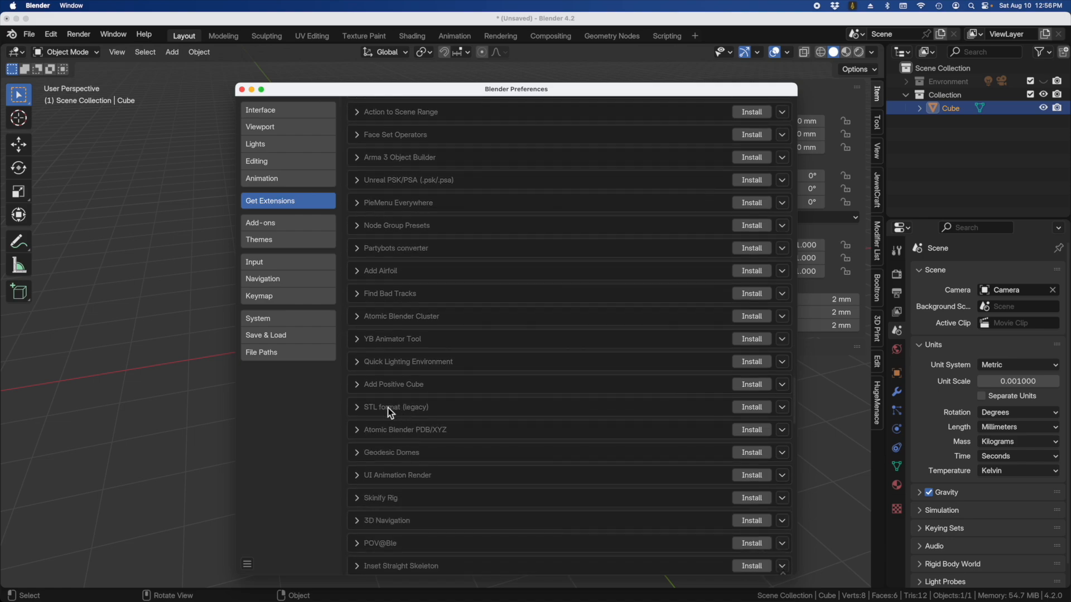
{"action": "left_click", "coordinate": [751, 407]}
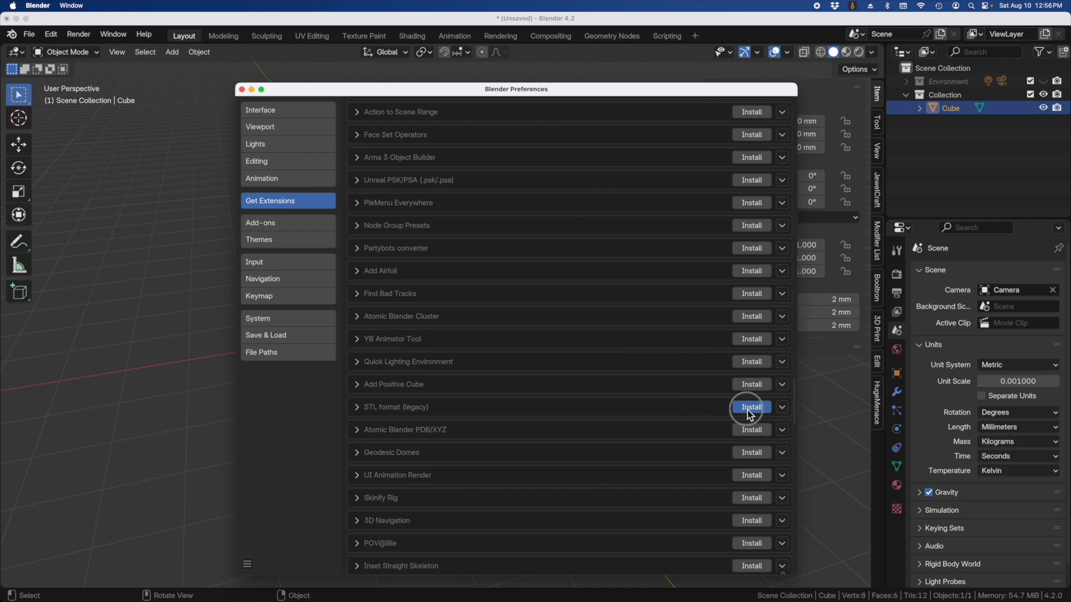
{"action": "left_click", "coordinate": [751, 407]}
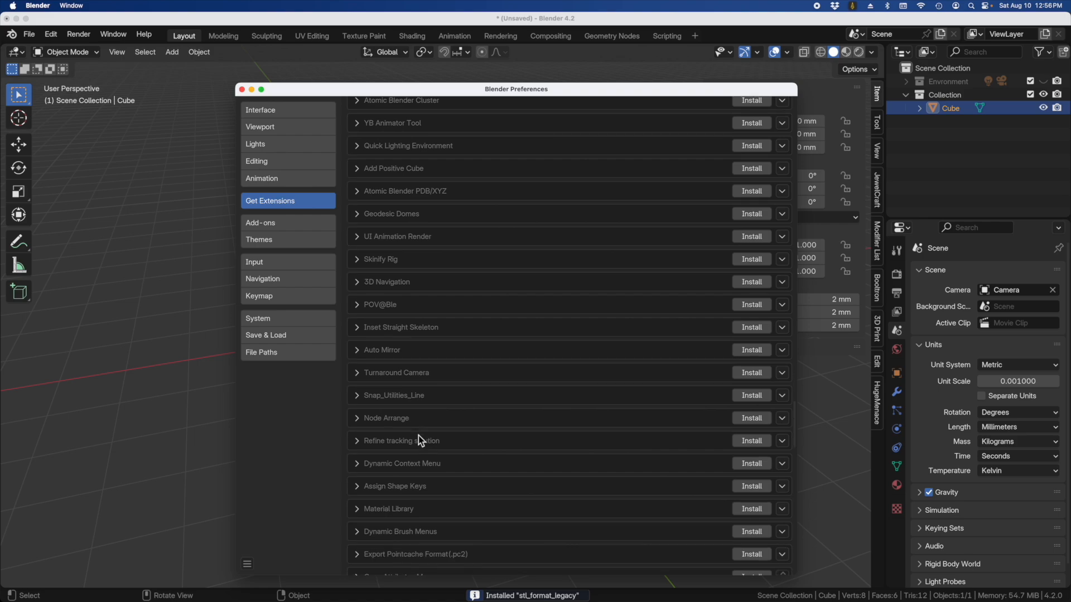
Install the Curve Tools extension from the Available list
{"action": "scroll", "scroll_direction": "down", "scroll_amount": 3}
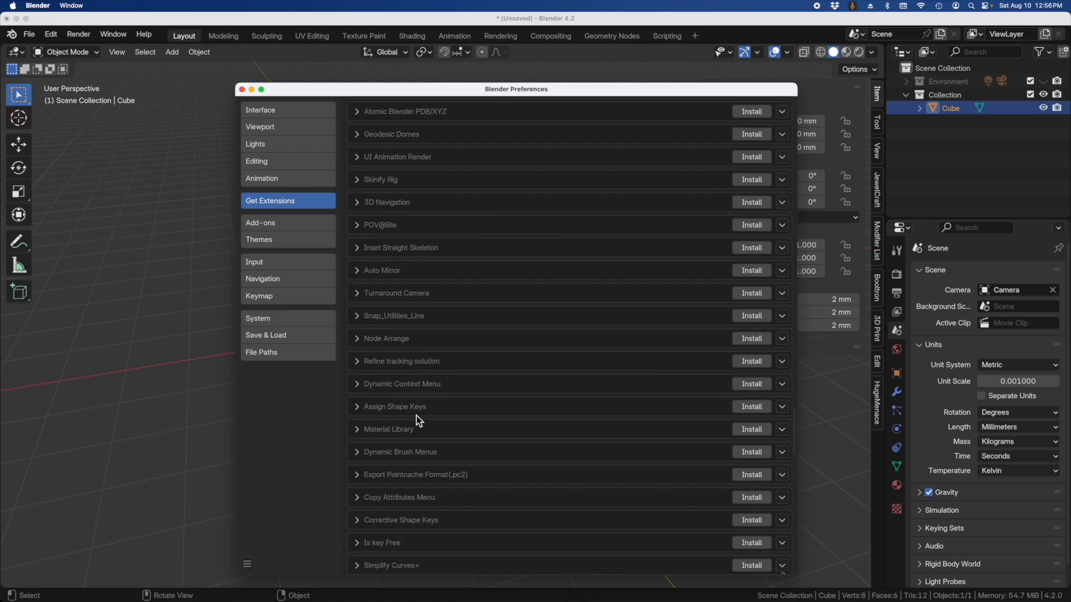
{"action": "scroll", "scroll_direction": "down", "scroll_amount": 3}
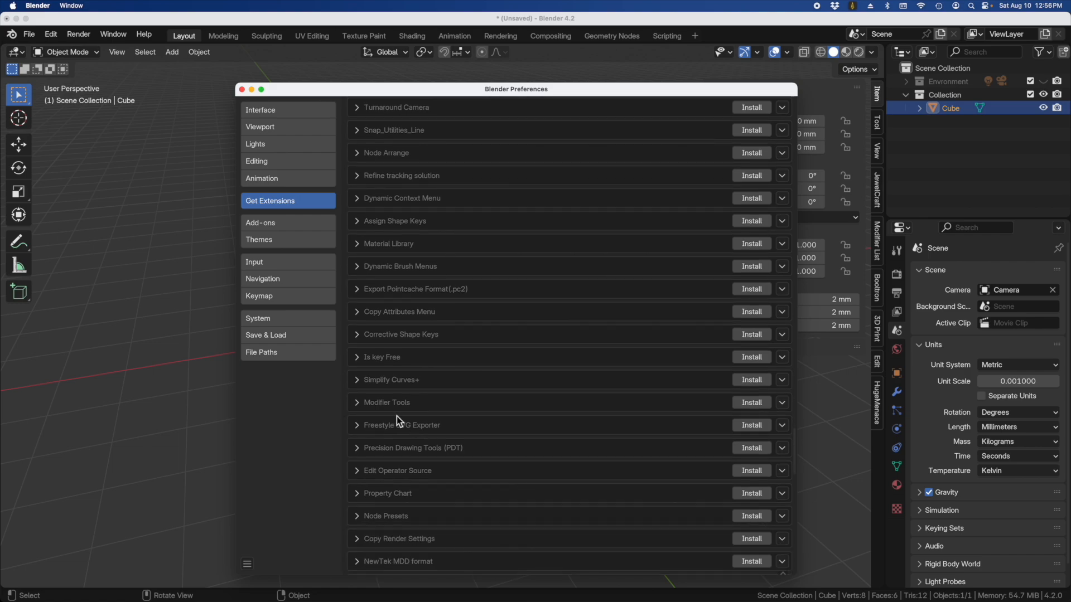
{"action": "mouse_move", "coordinate": [369, 409]}
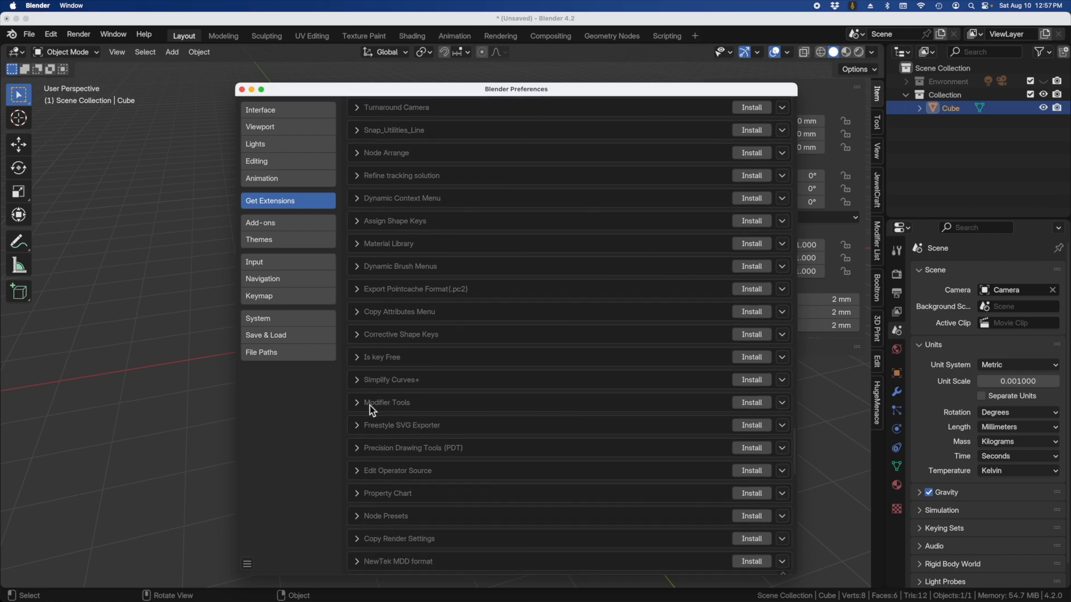
{"action": "mouse_move", "coordinate": [474, 427]}
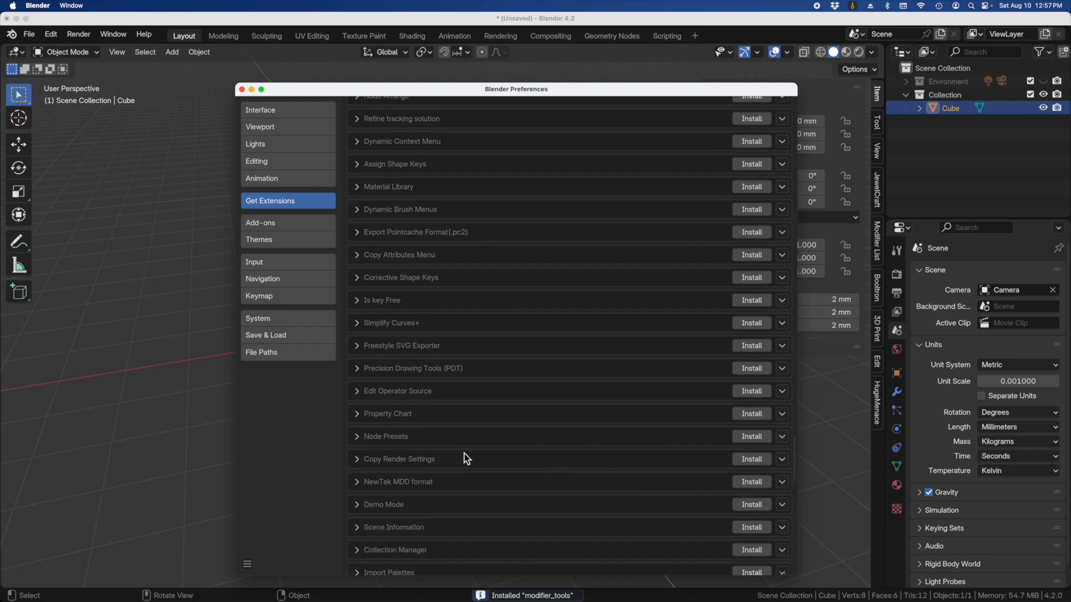
{"action": "scroll", "scroll_direction": "down", "scroll_amount": 3}
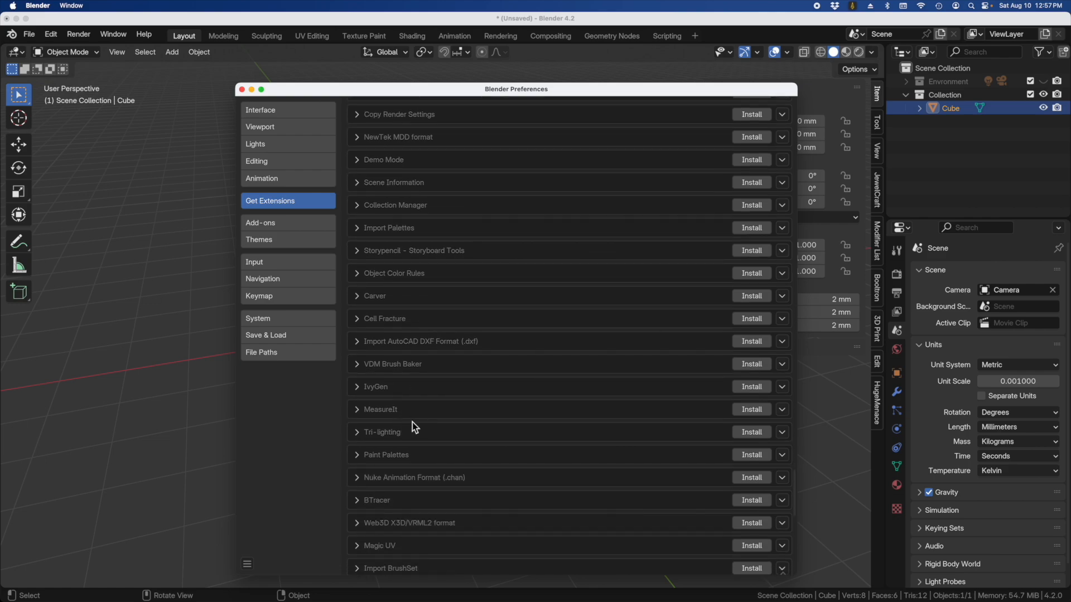
{"action": "scroll", "scroll_direction": "down", "scroll_amount": 3}
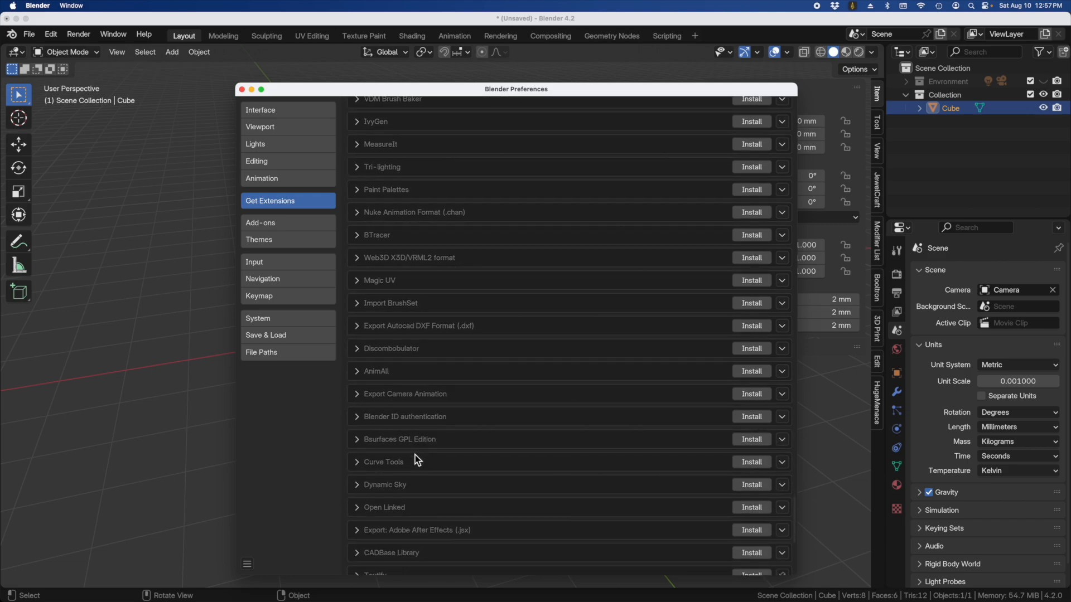
{"action": "mouse_move", "coordinate": [402, 380]}
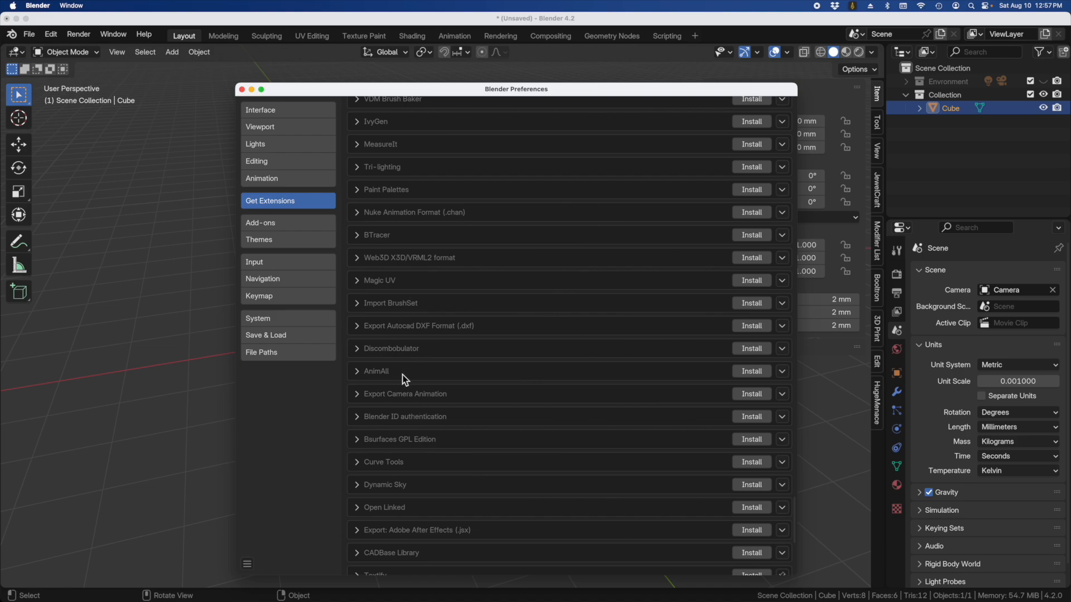
{"action": "scroll", "scroll_direction": "down", "scroll_amount": 3}
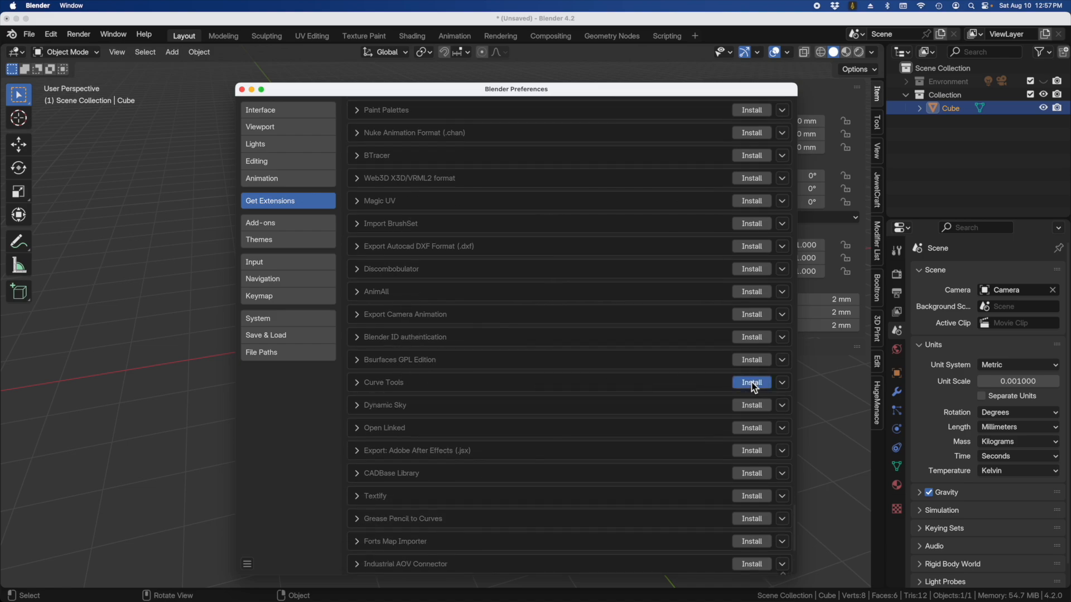
{"action": "left_click", "coordinate": [751, 382]}
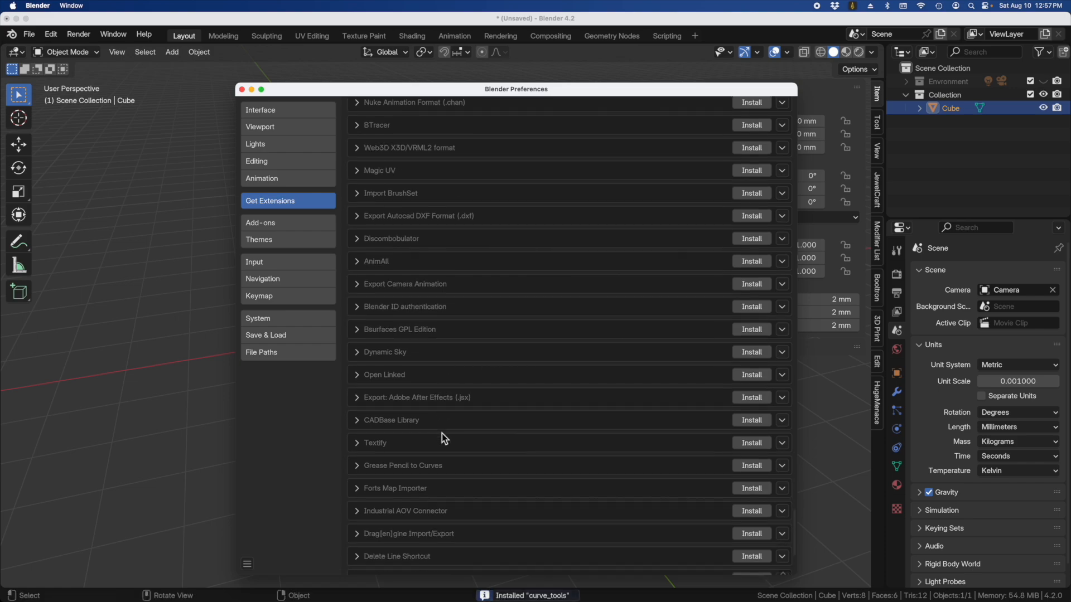
{"action": "scroll", "scroll_direction": "down", "scroll_amount": 3}
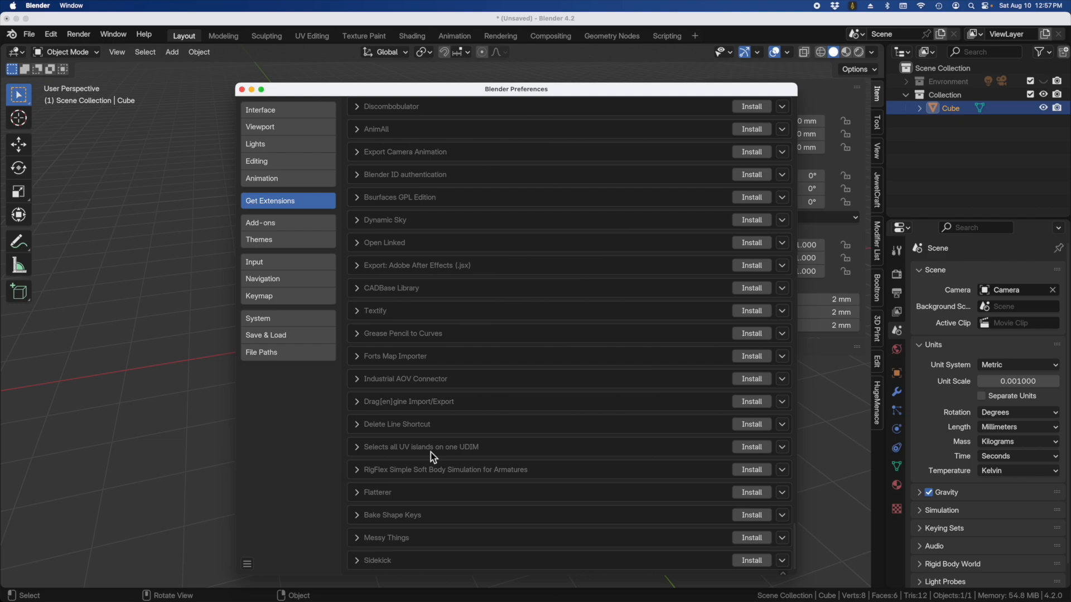
{"action": "mouse_move", "coordinate": [558, 445]}
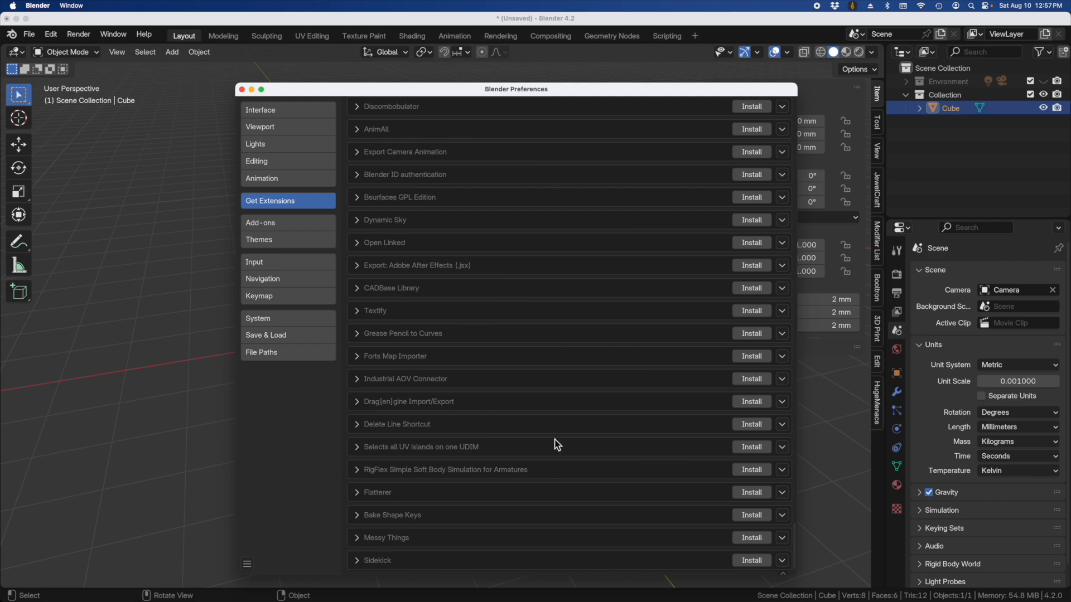
{"action": "scroll", "scroll_direction": "down", "scroll_amount": 3}
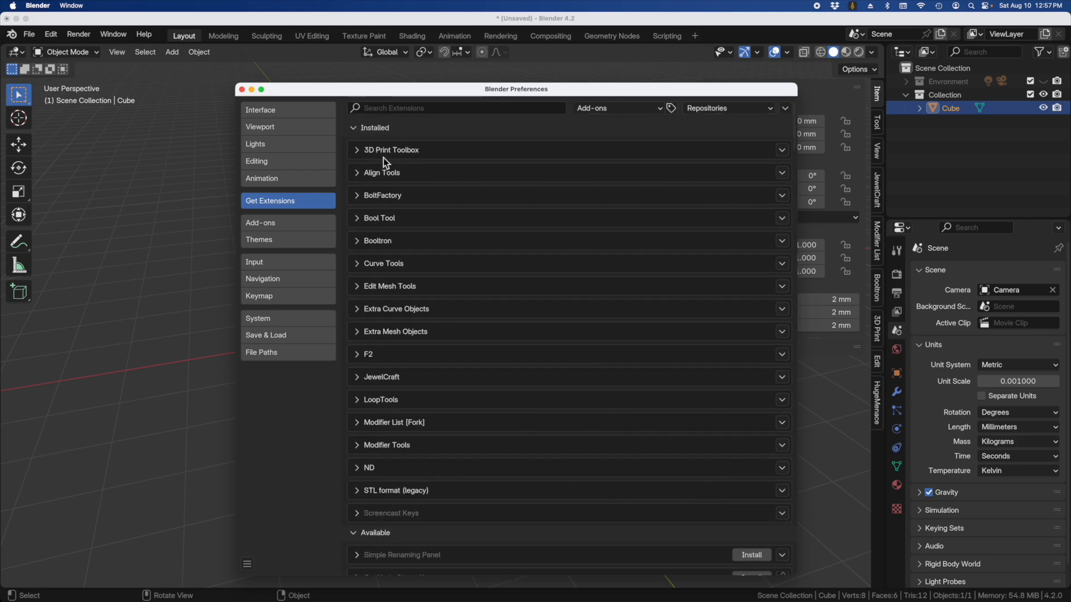
{"action": "mouse_move", "coordinate": [403, 169]}
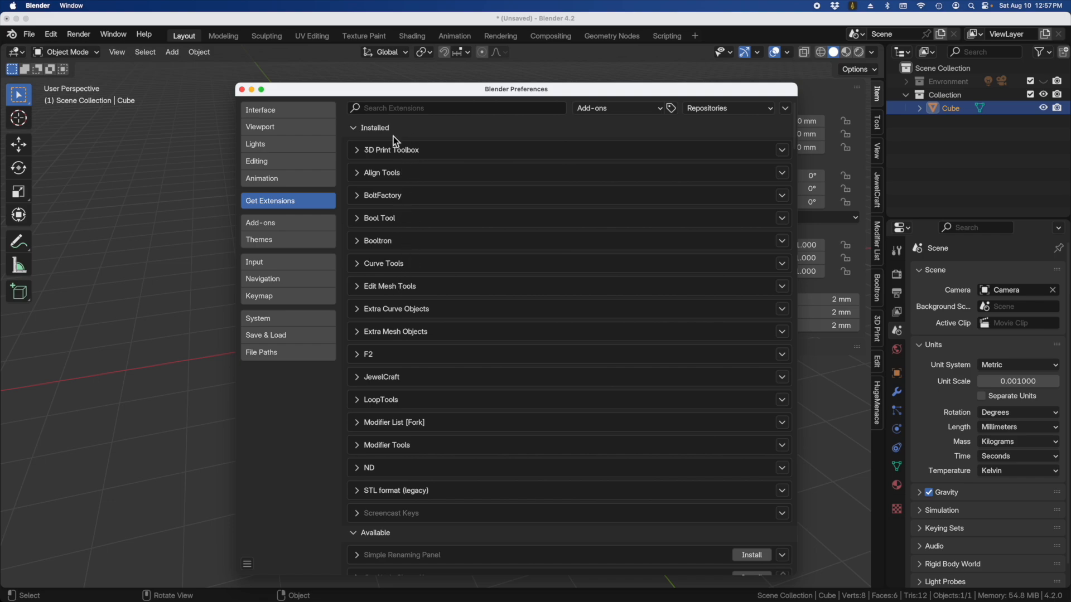
{"action": "mouse_move", "coordinate": [412, 312]}
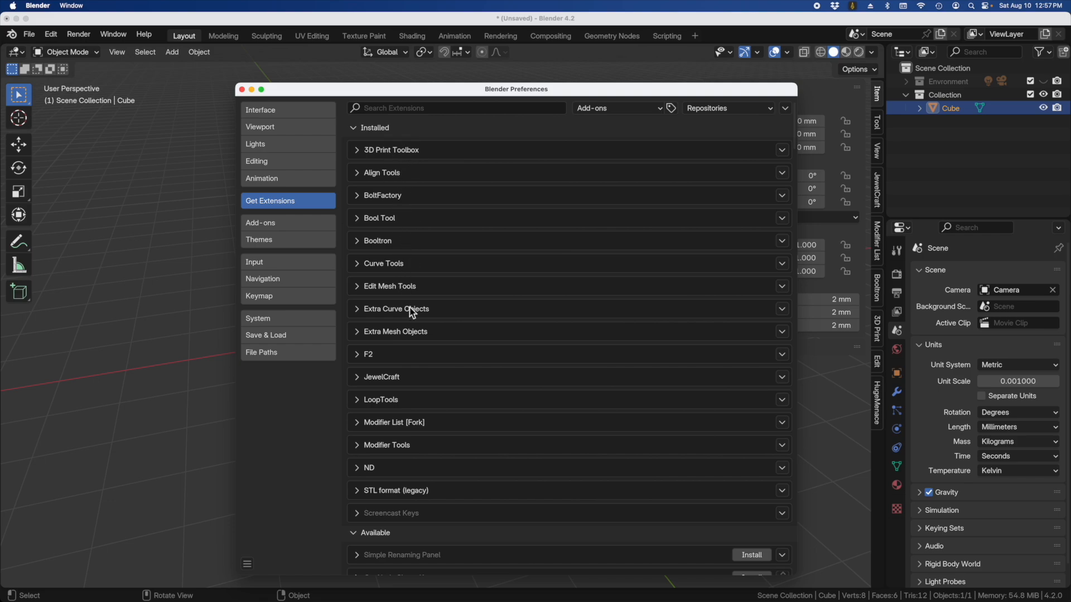
{"action": "mouse_move", "coordinate": [391, 265]}
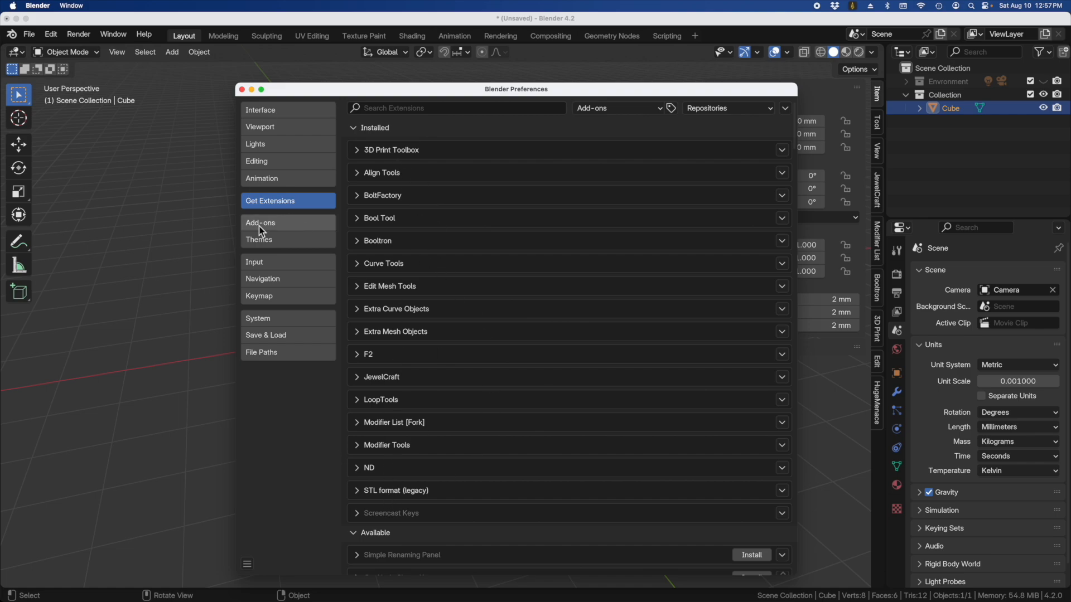
Scroll the Add-ons list to confirm JewelCraft, LoopTools, ND and STL (legacy) are enabled
{"action": "left_click", "coordinate": [260, 223]}
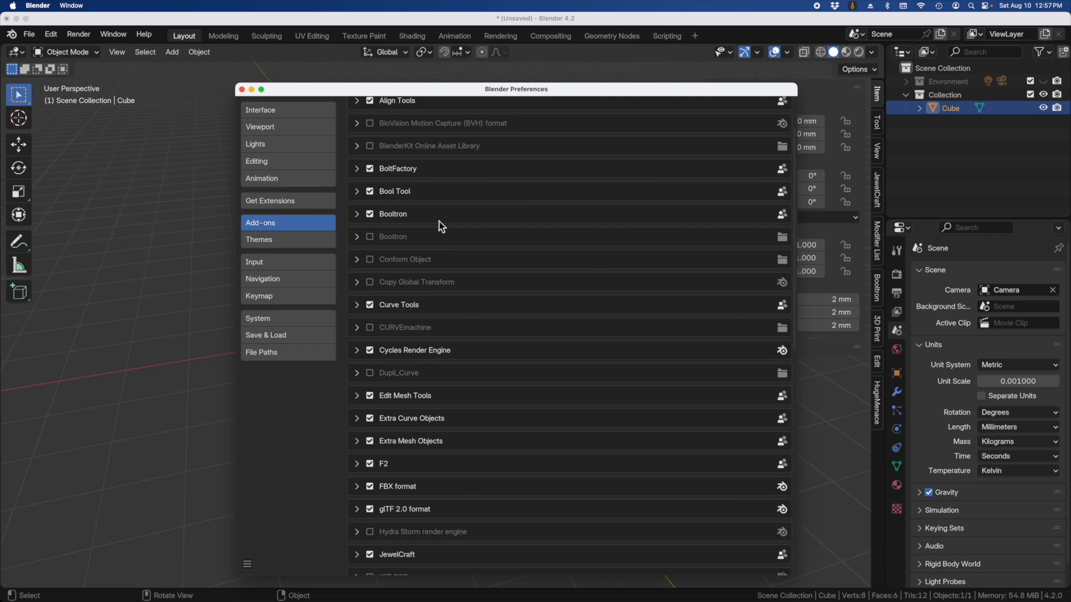
{"action": "scroll", "scroll_direction": "down", "scroll_amount": 3}
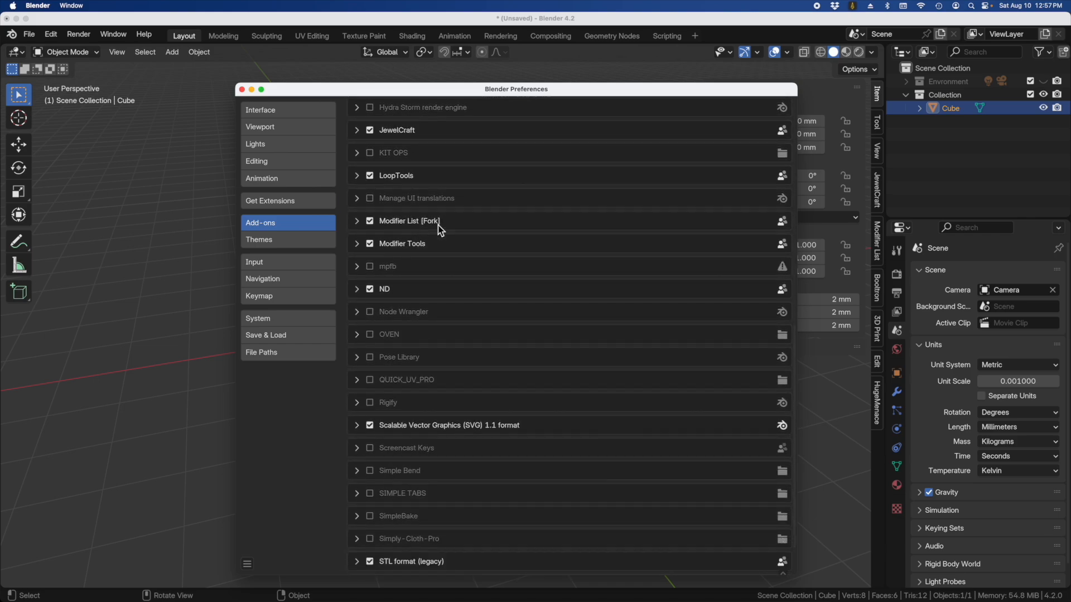
{"action": "scroll", "scroll_direction": "down", "scroll_amount": 3}
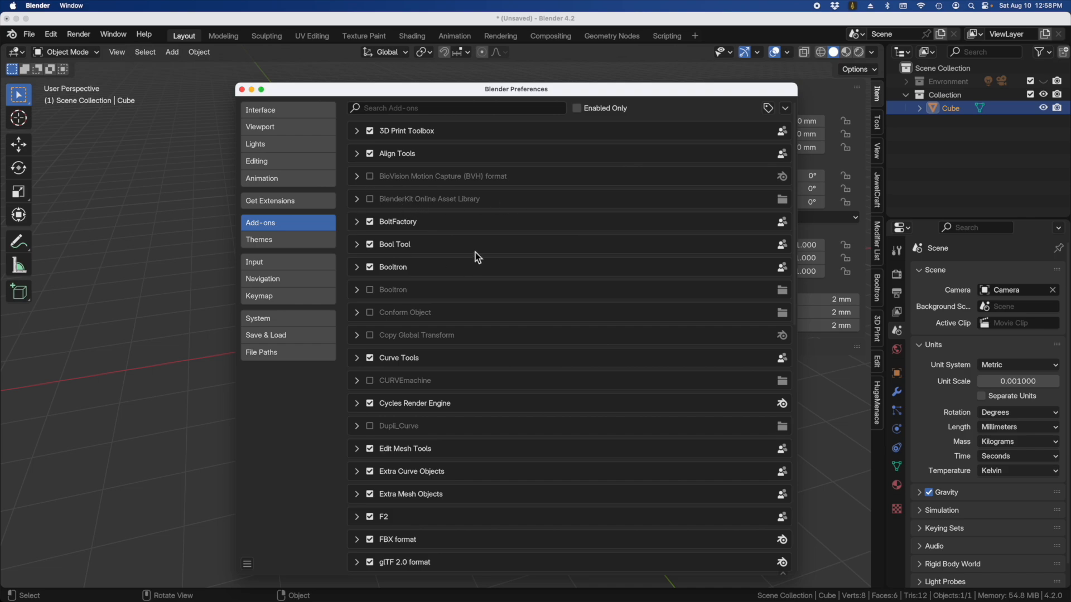
{"action": "mouse_move", "coordinate": [411, 301]}
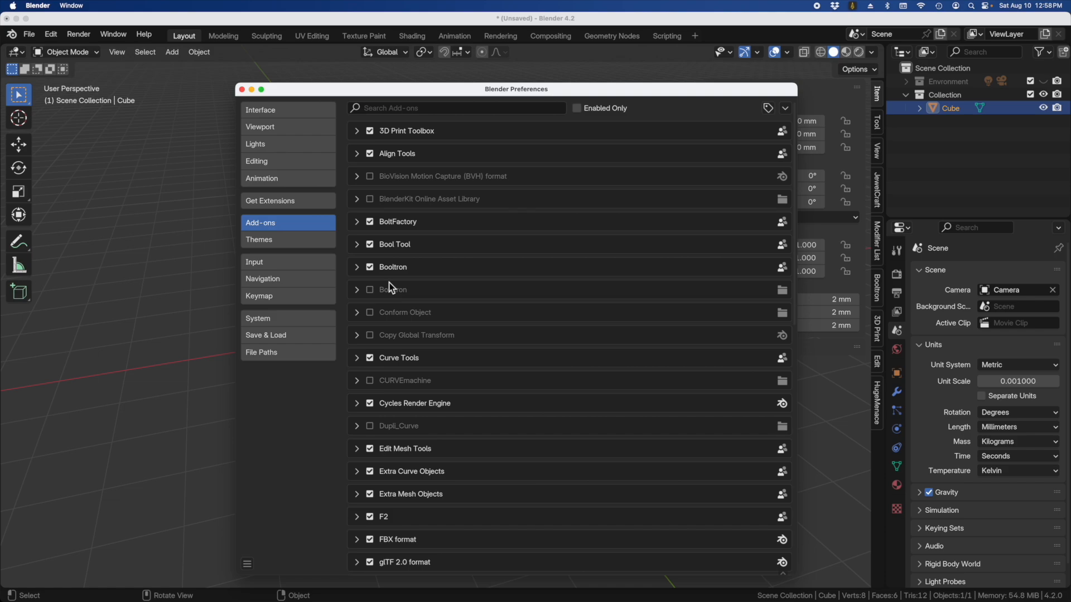
{"action": "scroll", "scroll_direction": "down", "scroll_amount": 3}
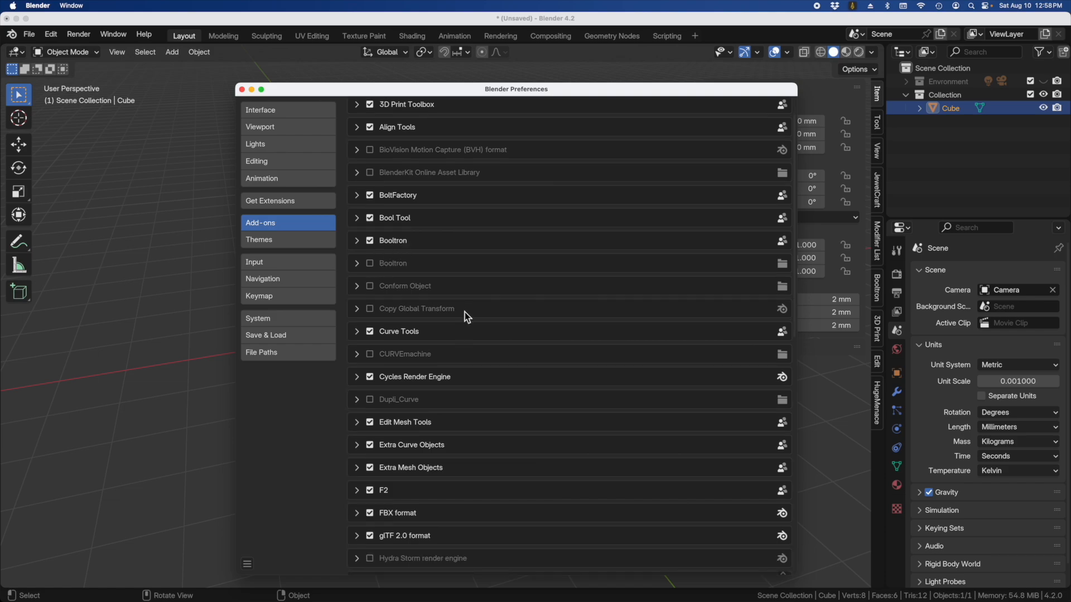
{"action": "mouse_move", "coordinate": [399, 294]}
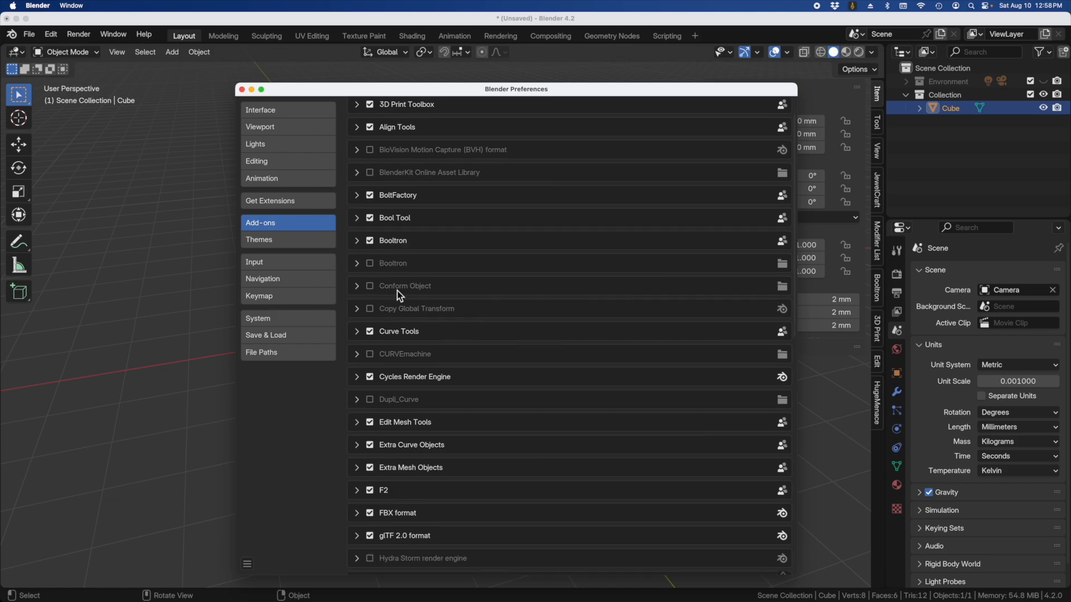
{"action": "scroll", "scroll_direction": "down", "scroll_amount": 3}
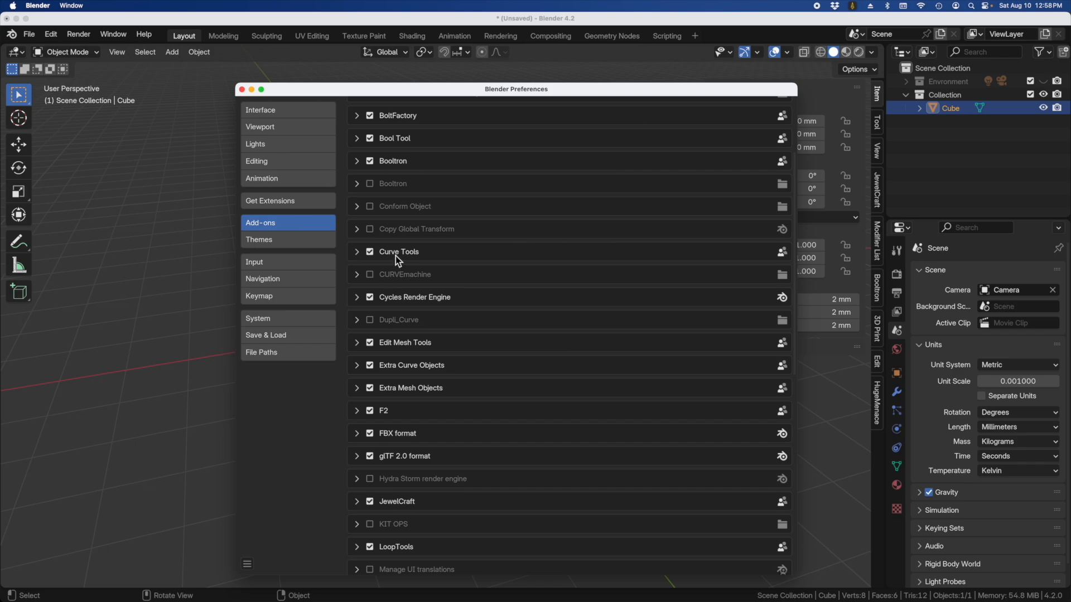
{"action": "scroll", "scroll_direction": "down", "scroll_amount": 3}
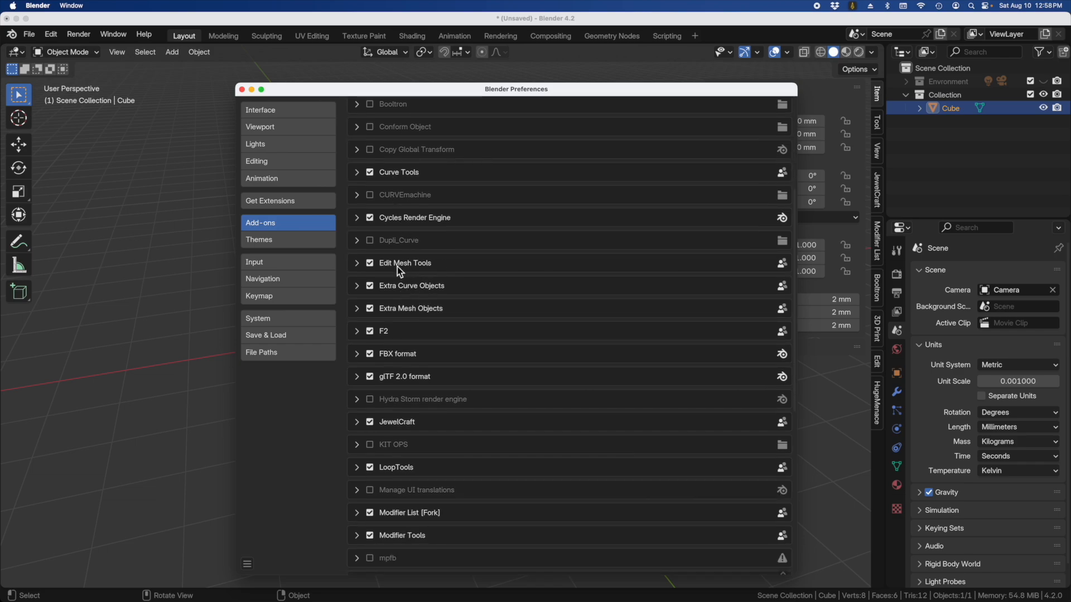
{"action": "mouse_move", "coordinate": [408, 358]}
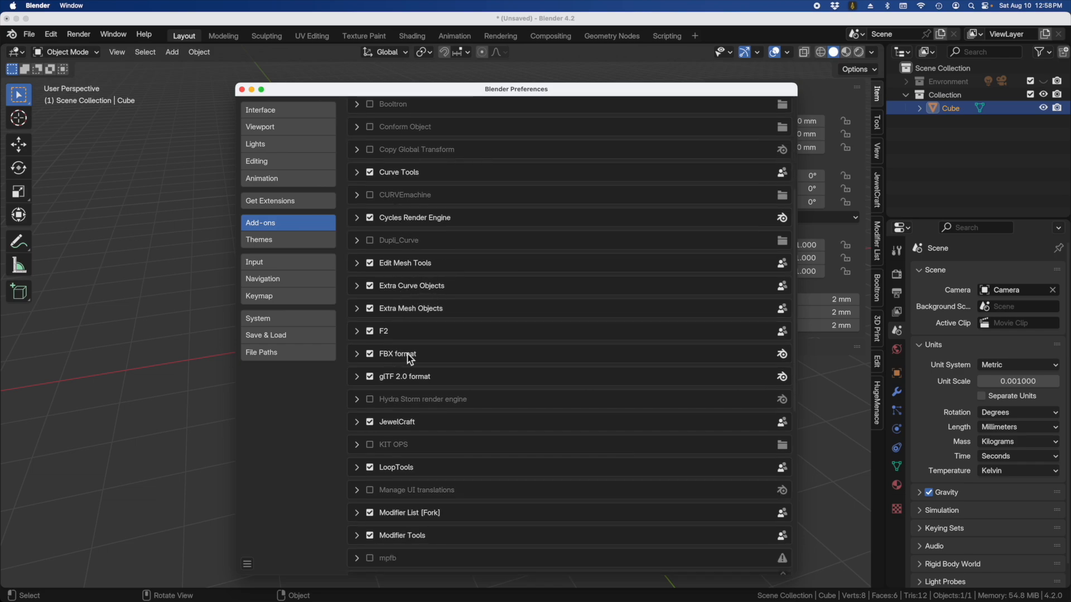
{"action": "scroll", "scroll_direction": "down", "scroll_amount": 3}
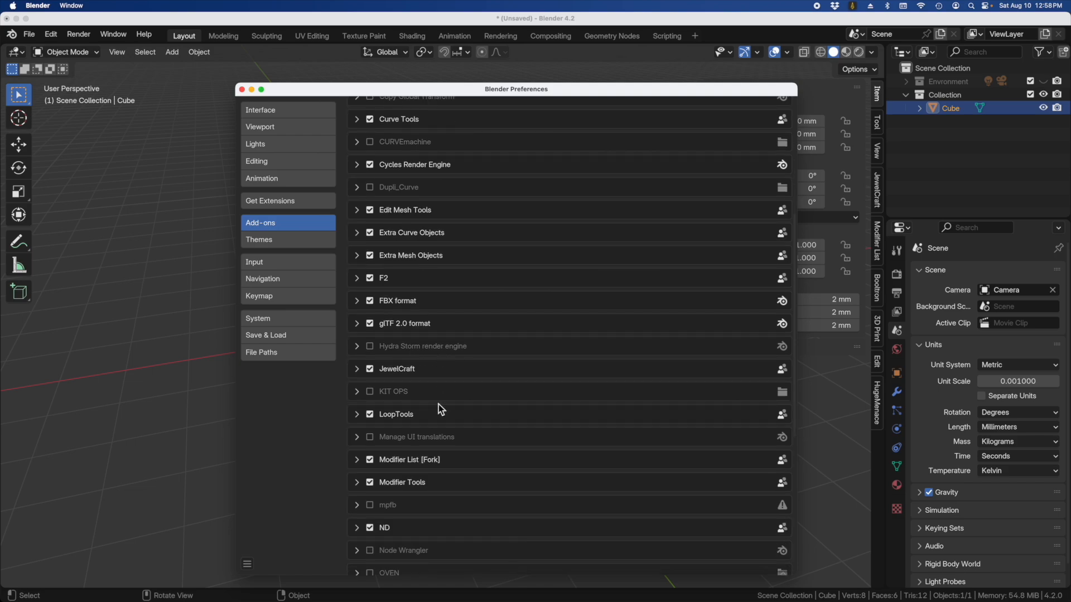
{"action": "scroll", "scroll_direction": "down", "scroll_amount": 3}
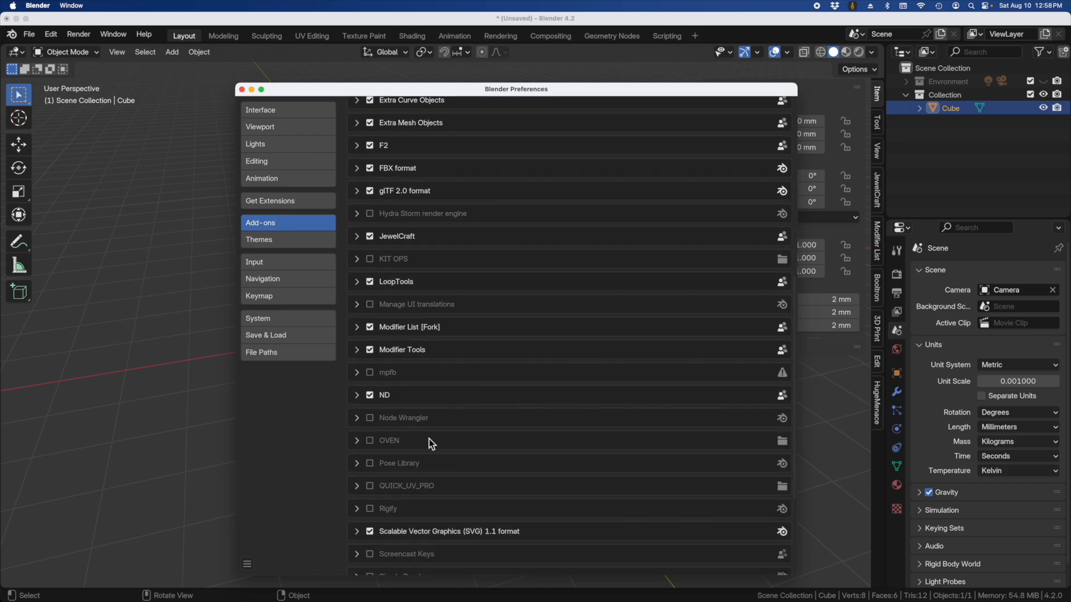
{"action": "scroll", "scroll_direction": "down", "scroll_amount": 3}
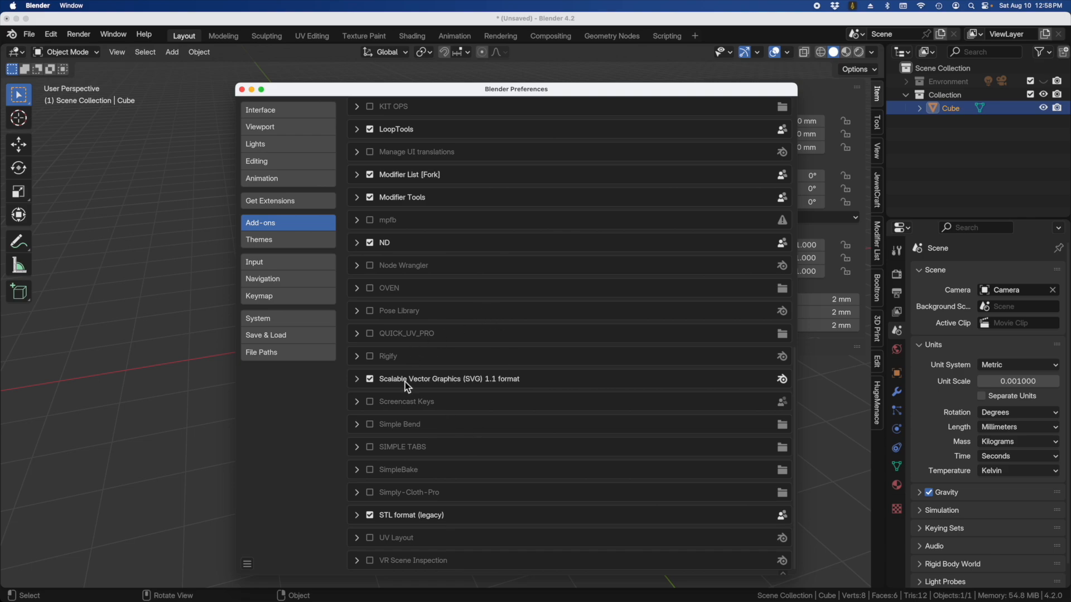
Save the preferences so the enabled add-ons persist across sessions
{"action": "left_click", "coordinate": [248, 564]}
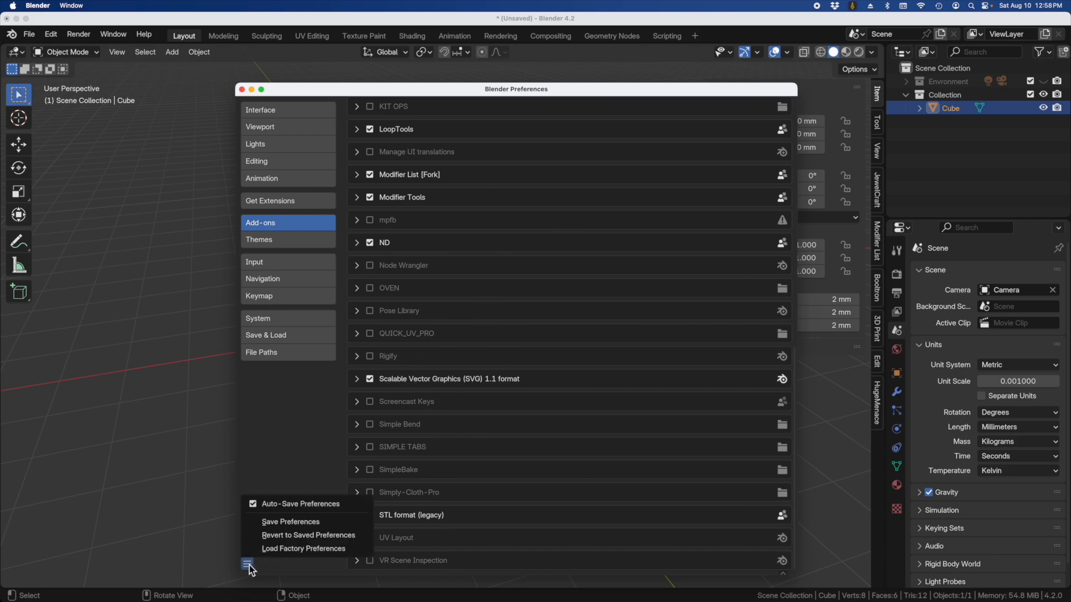
{"action": "left_click", "coordinate": [290, 521]}
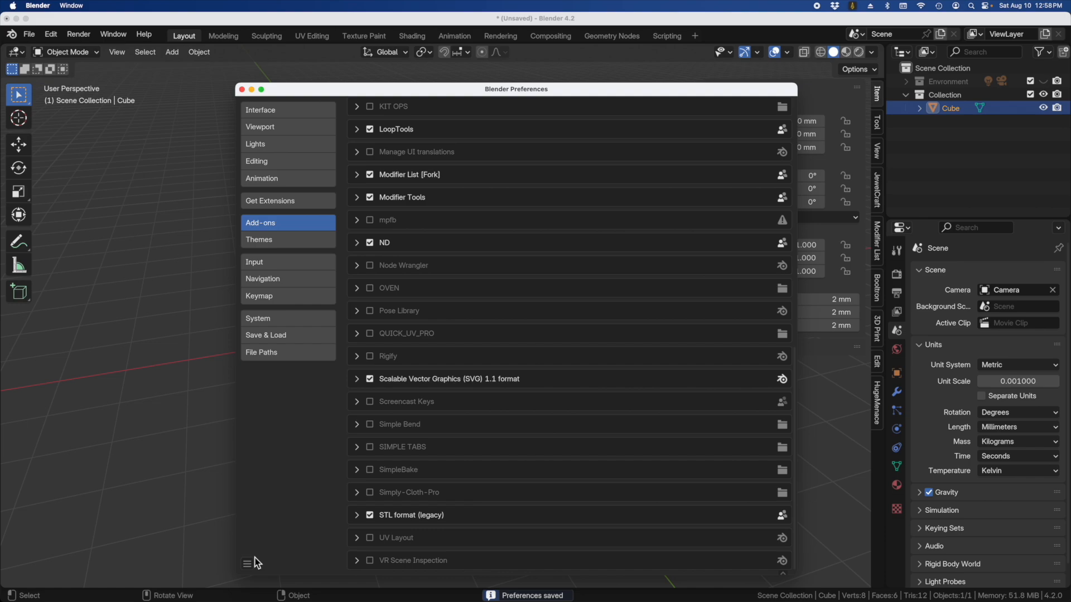
{"action": "mouse_move", "coordinate": [502, 393]}
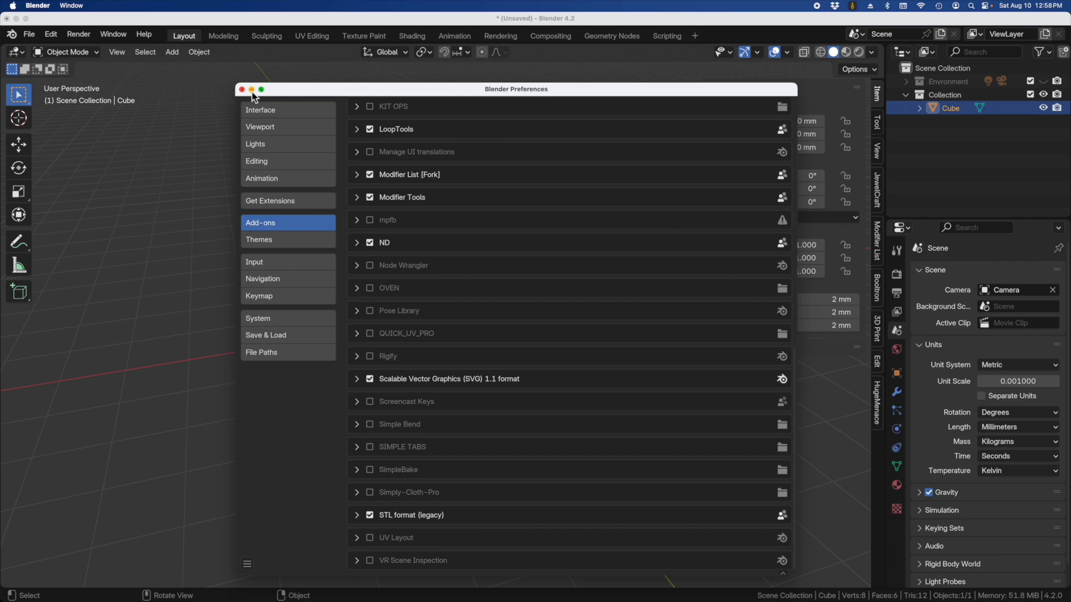
Close Preferences and browse the JewelCraft, 3D Print, ND and Tool sidebar tabs in the viewport
{"action": "left_click", "coordinate": [241, 89]}
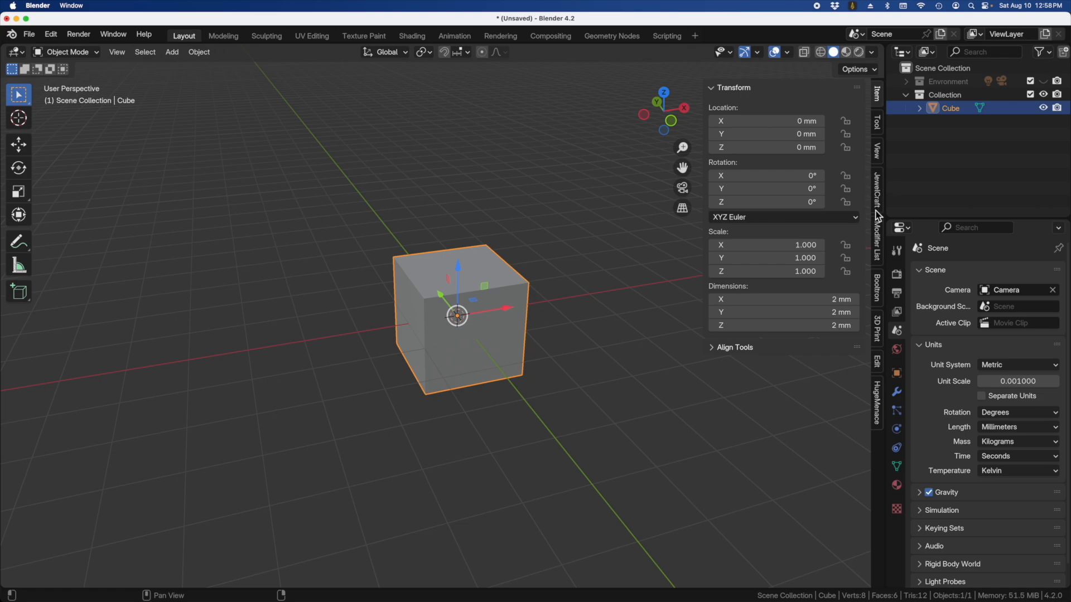
{"action": "left_click", "coordinate": [877, 294]}
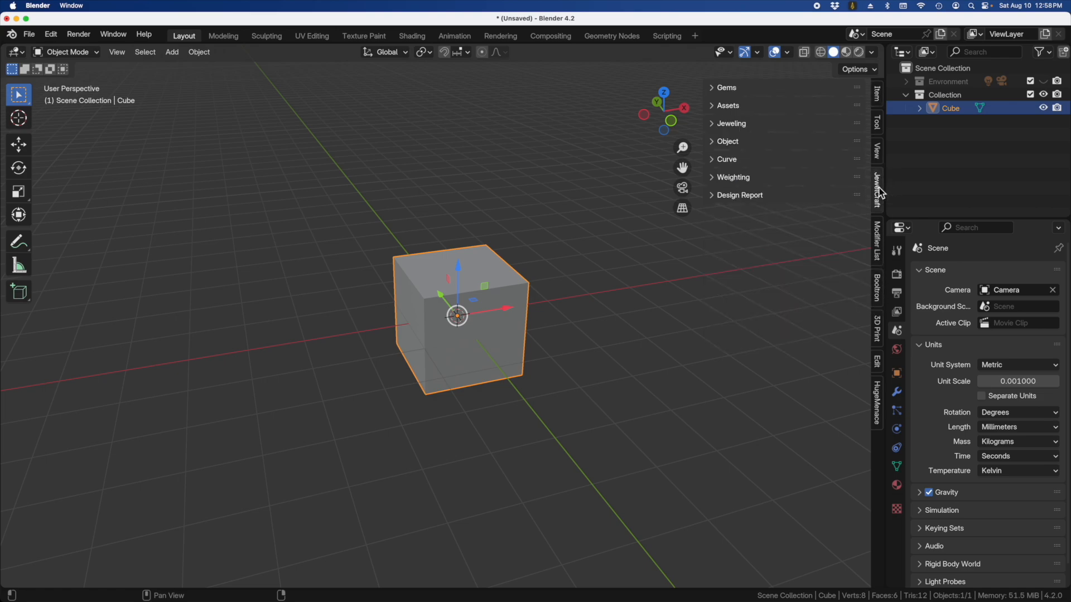
{"action": "left_click", "coordinate": [876, 330]}
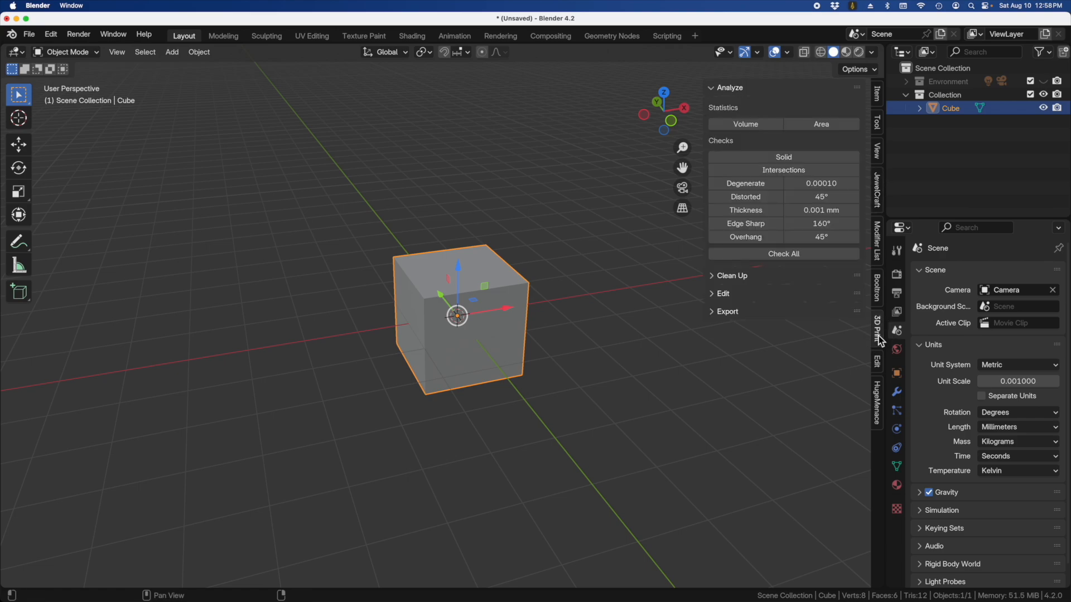
{"action": "mouse_move", "coordinate": [776, 239]}
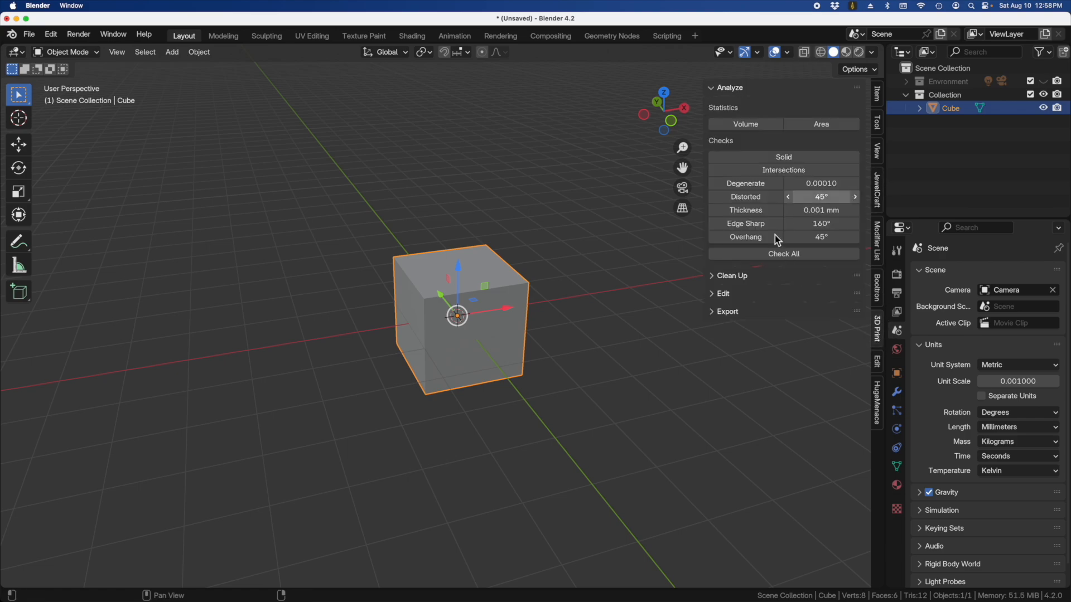
{"action": "mouse_move", "coordinate": [881, 419]}
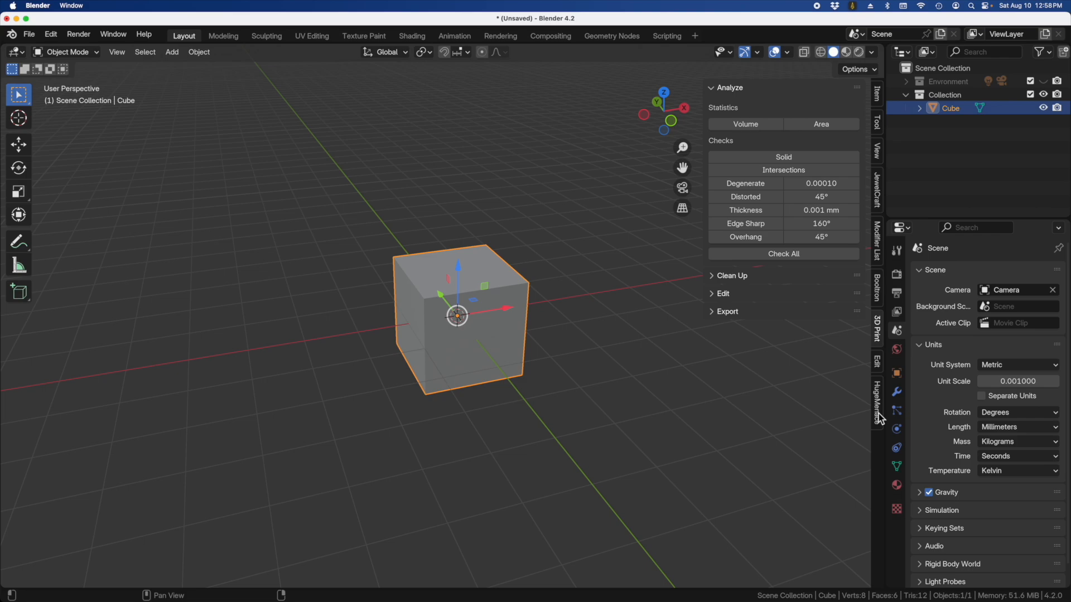
{"action": "left_click", "coordinate": [877, 403]}
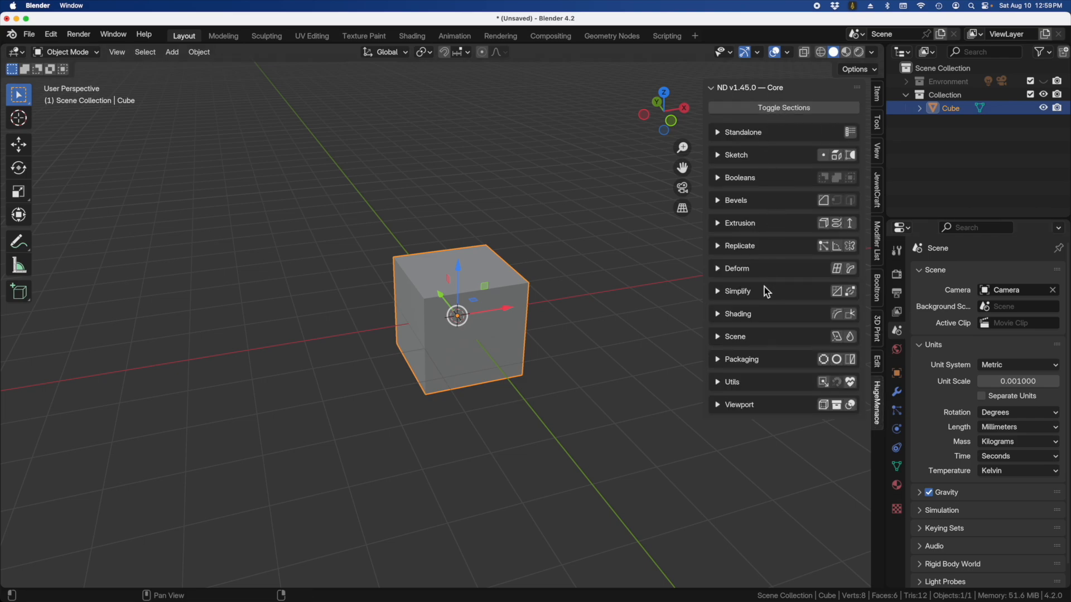
{"action": "mouse_move", "coordinate": [743, 366]}
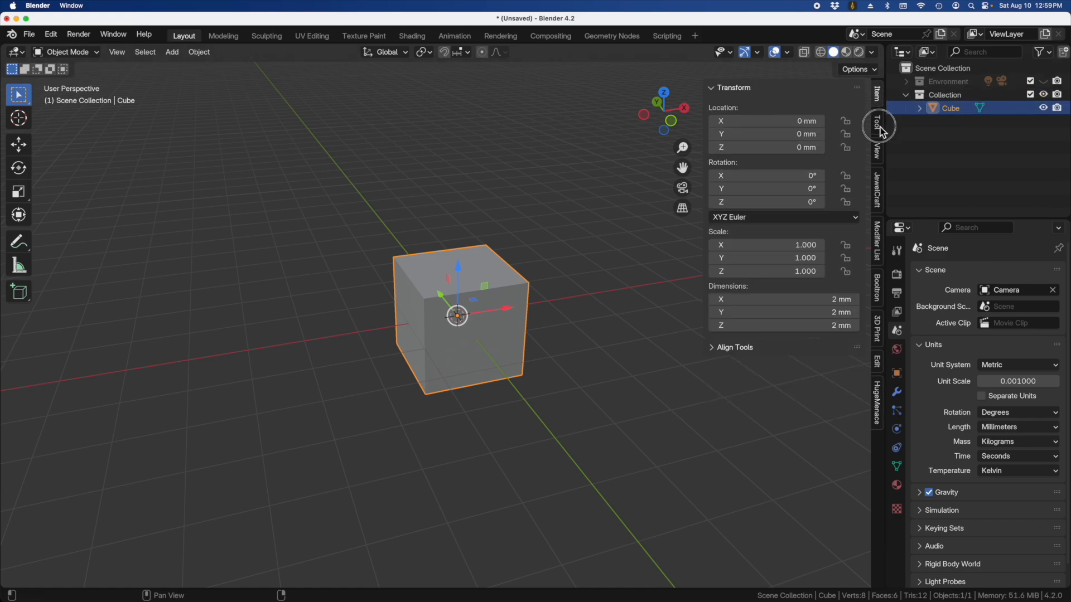
{"action": "left_click", "coordinate": [878, 126]}
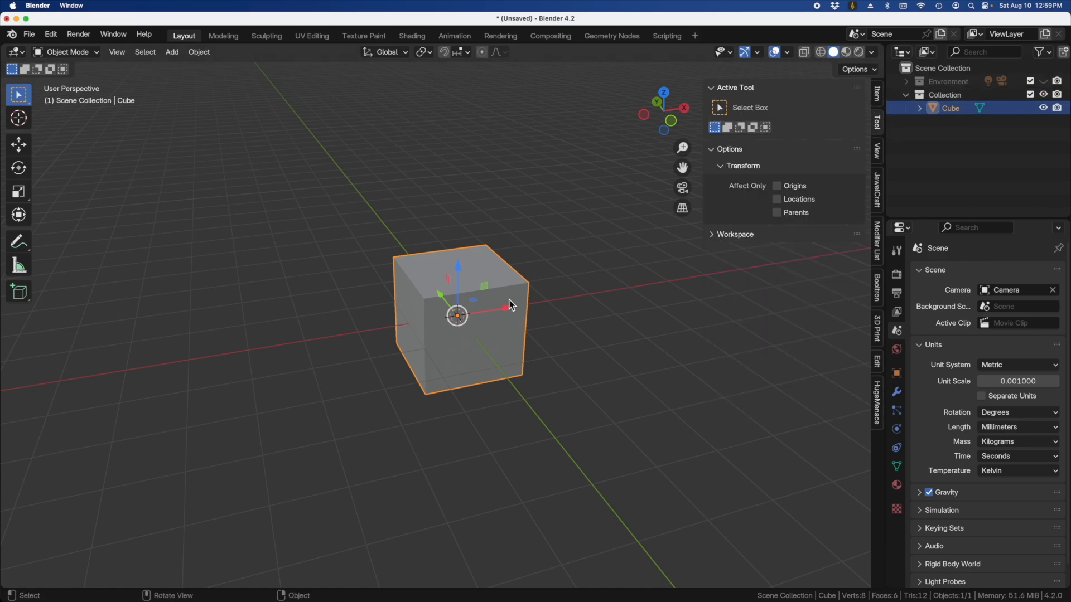
{"action": "mouse_move", "coordinate": [489, 267]}
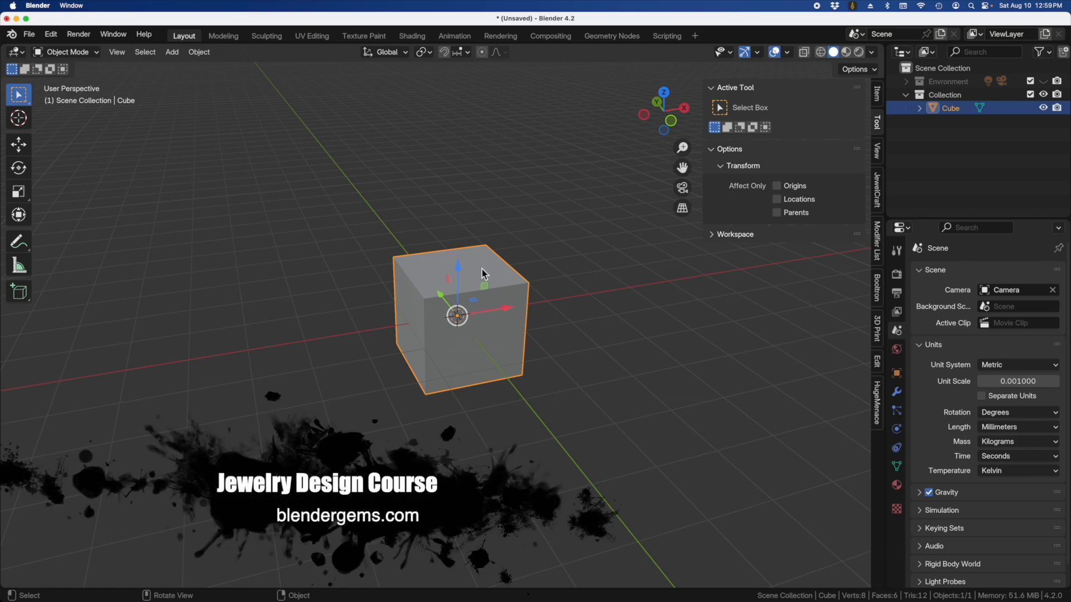
{"action": "mouse_move", "coordinate": [534, 266]}
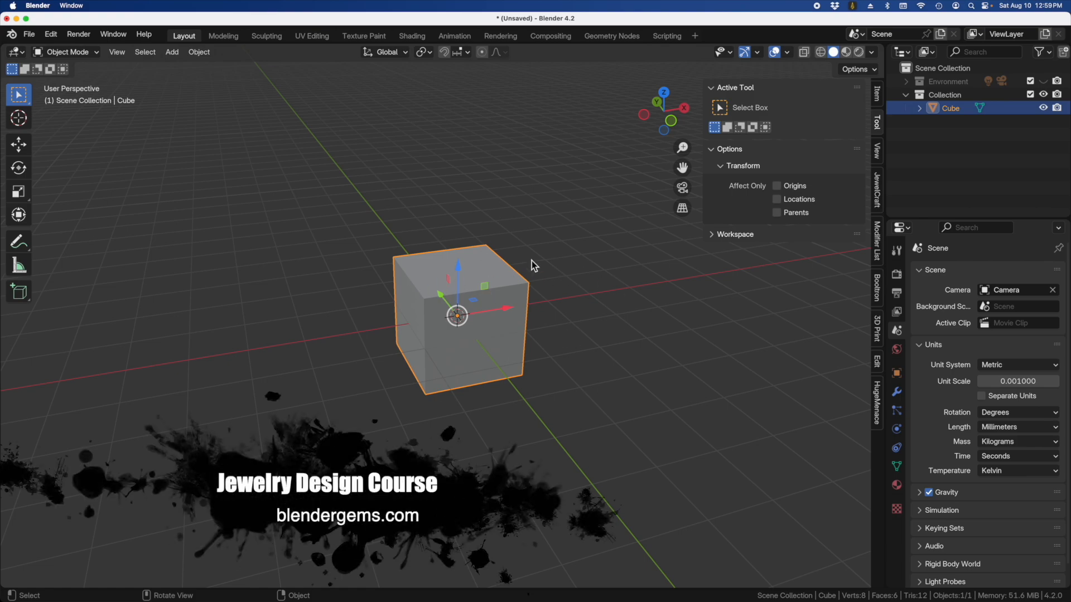
{"action": "mouse_move", "coordinate": [468, 331]}
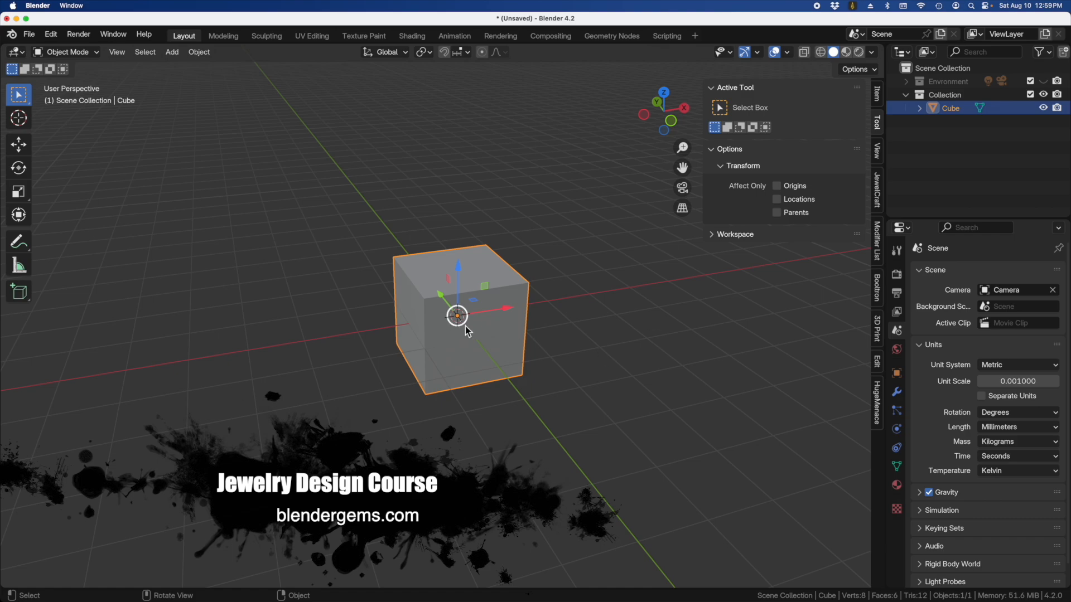
{"action": "mouse_move", "coordinate": [576, 306]}
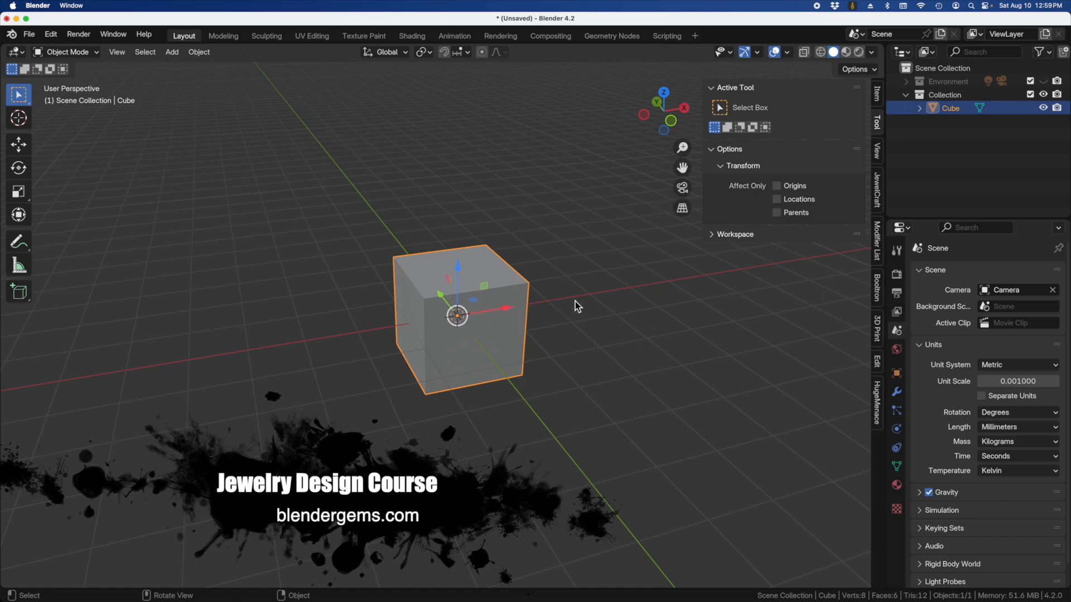